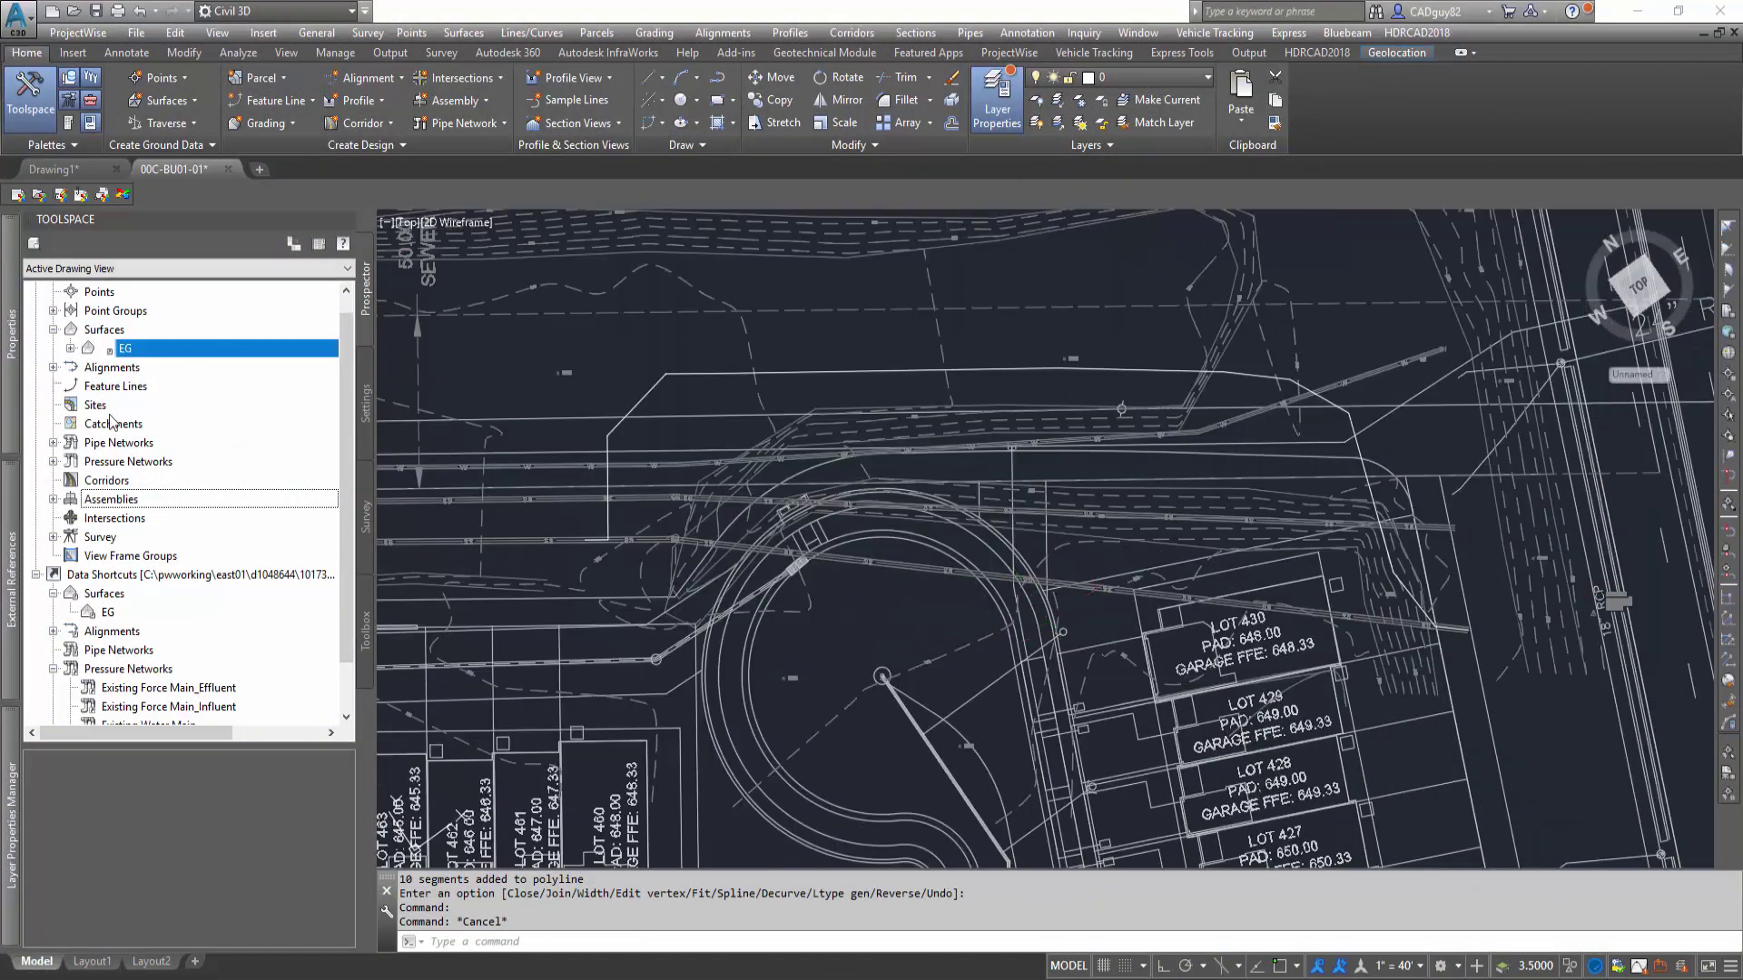
Step: Expand Pressure Networks and inspect the Existing Force Main Effluent and Influent networks
left_click(53, 461)
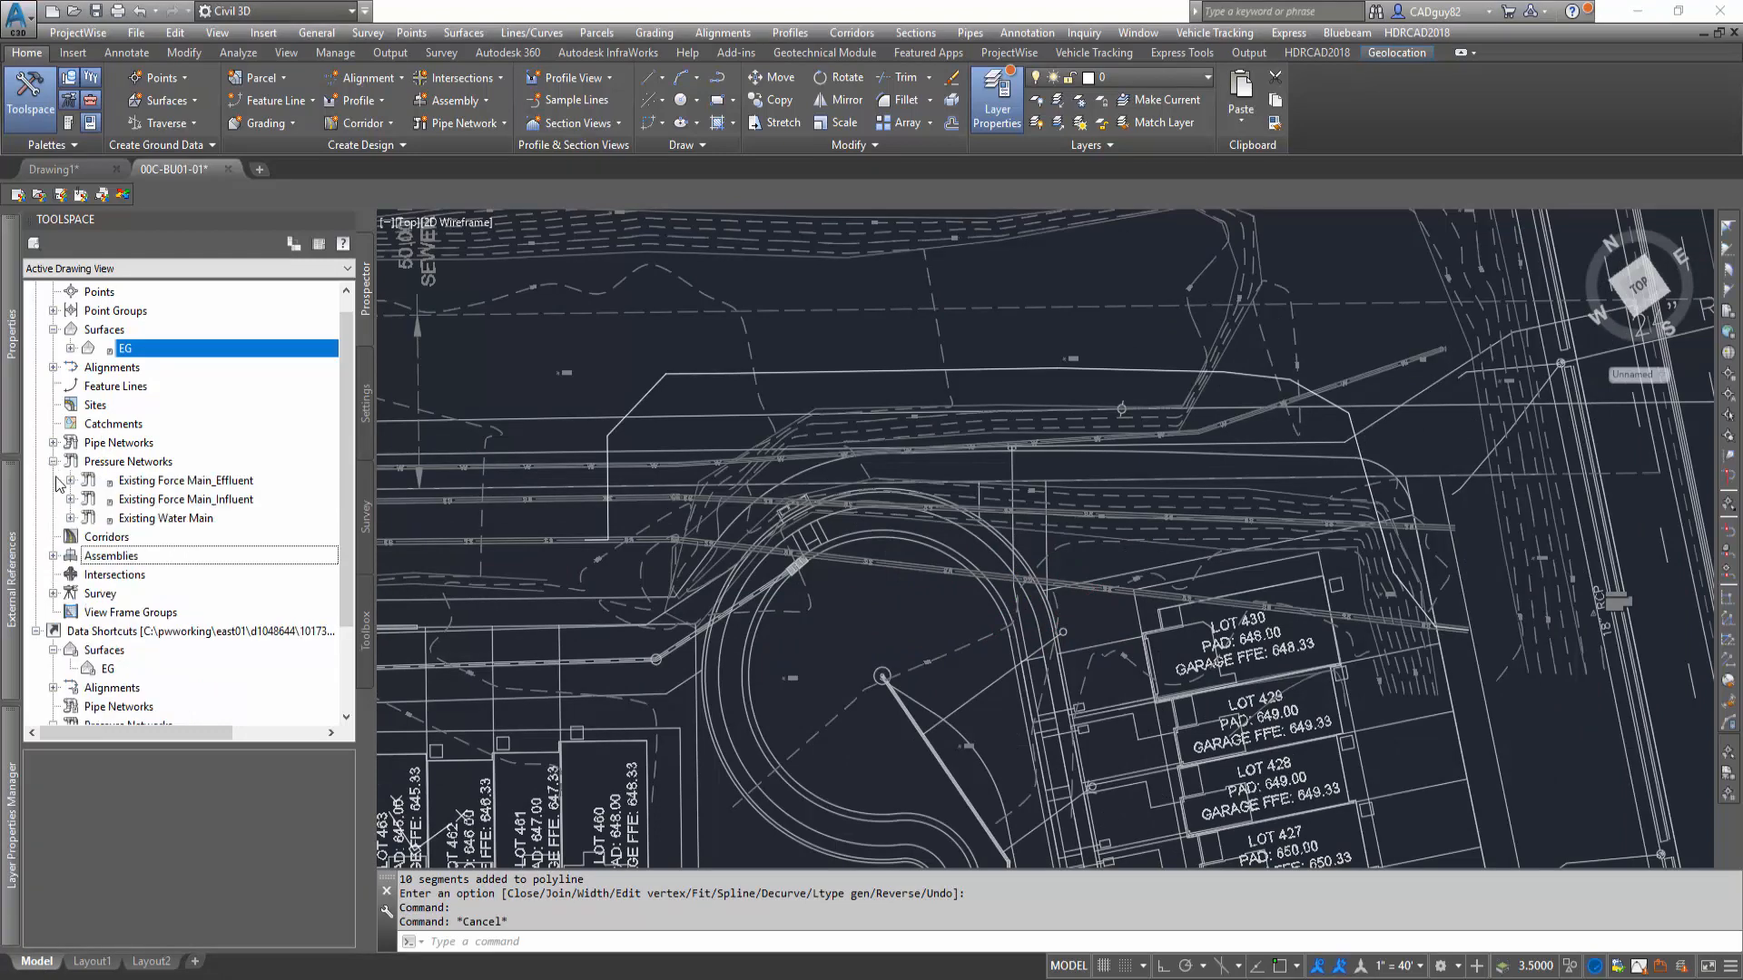
mouse_move(117, 499)
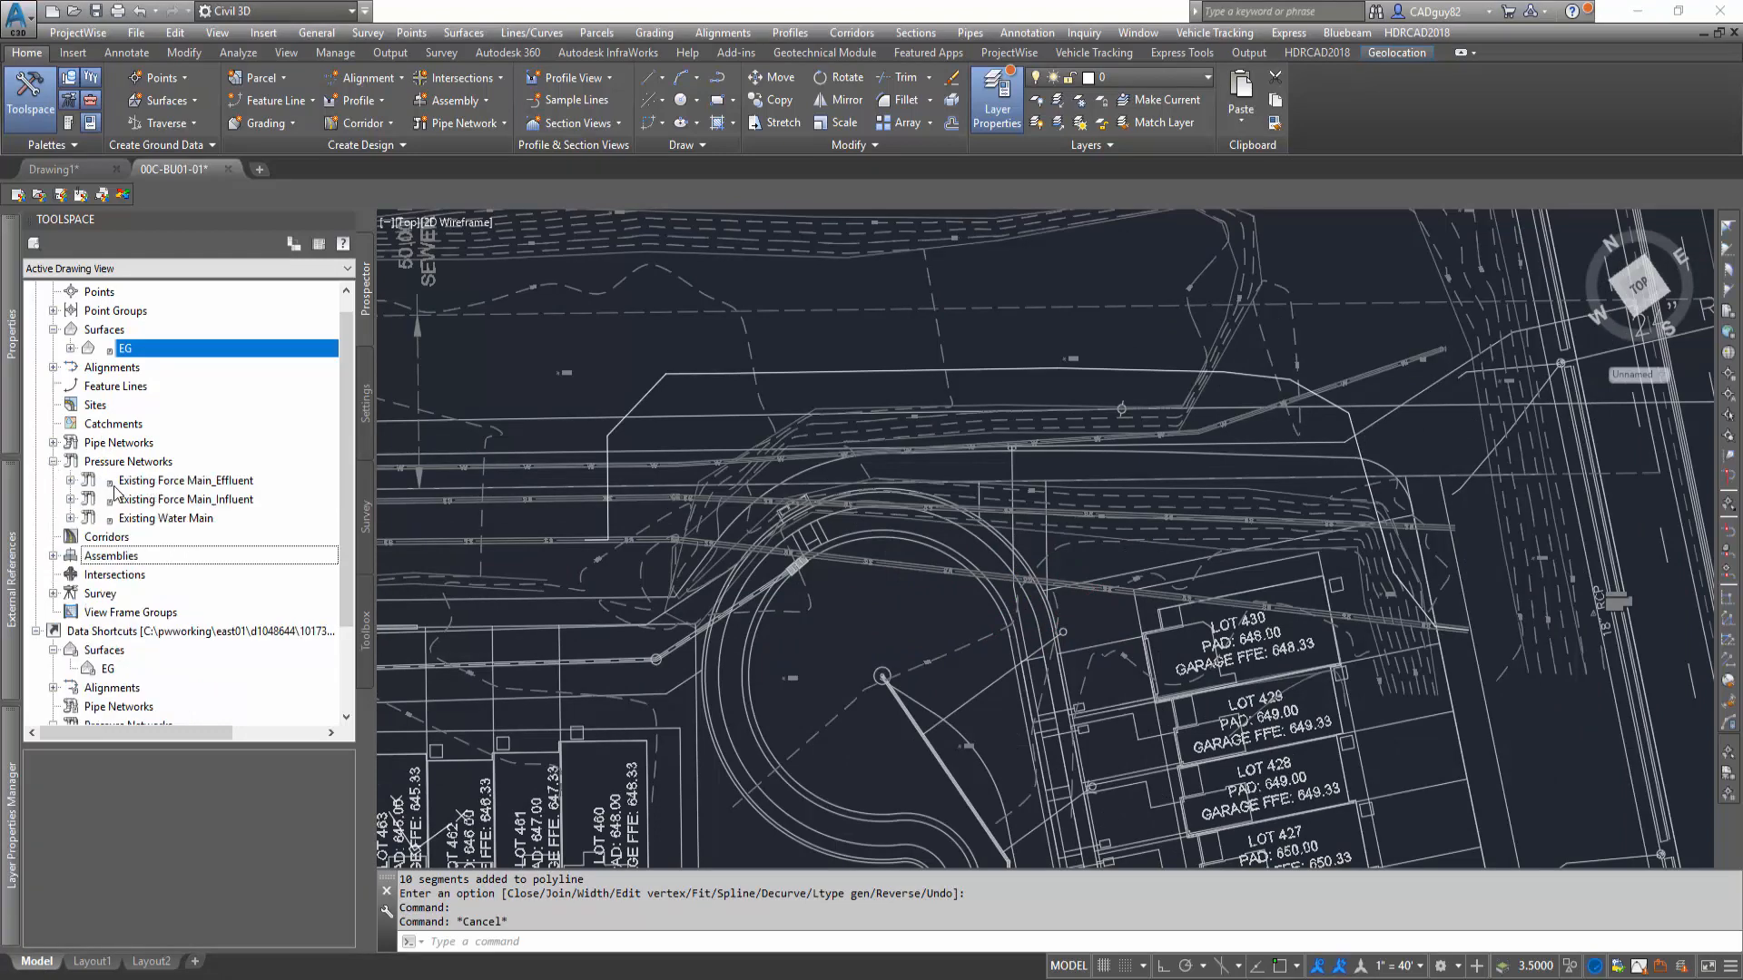
left_click(186, 480)
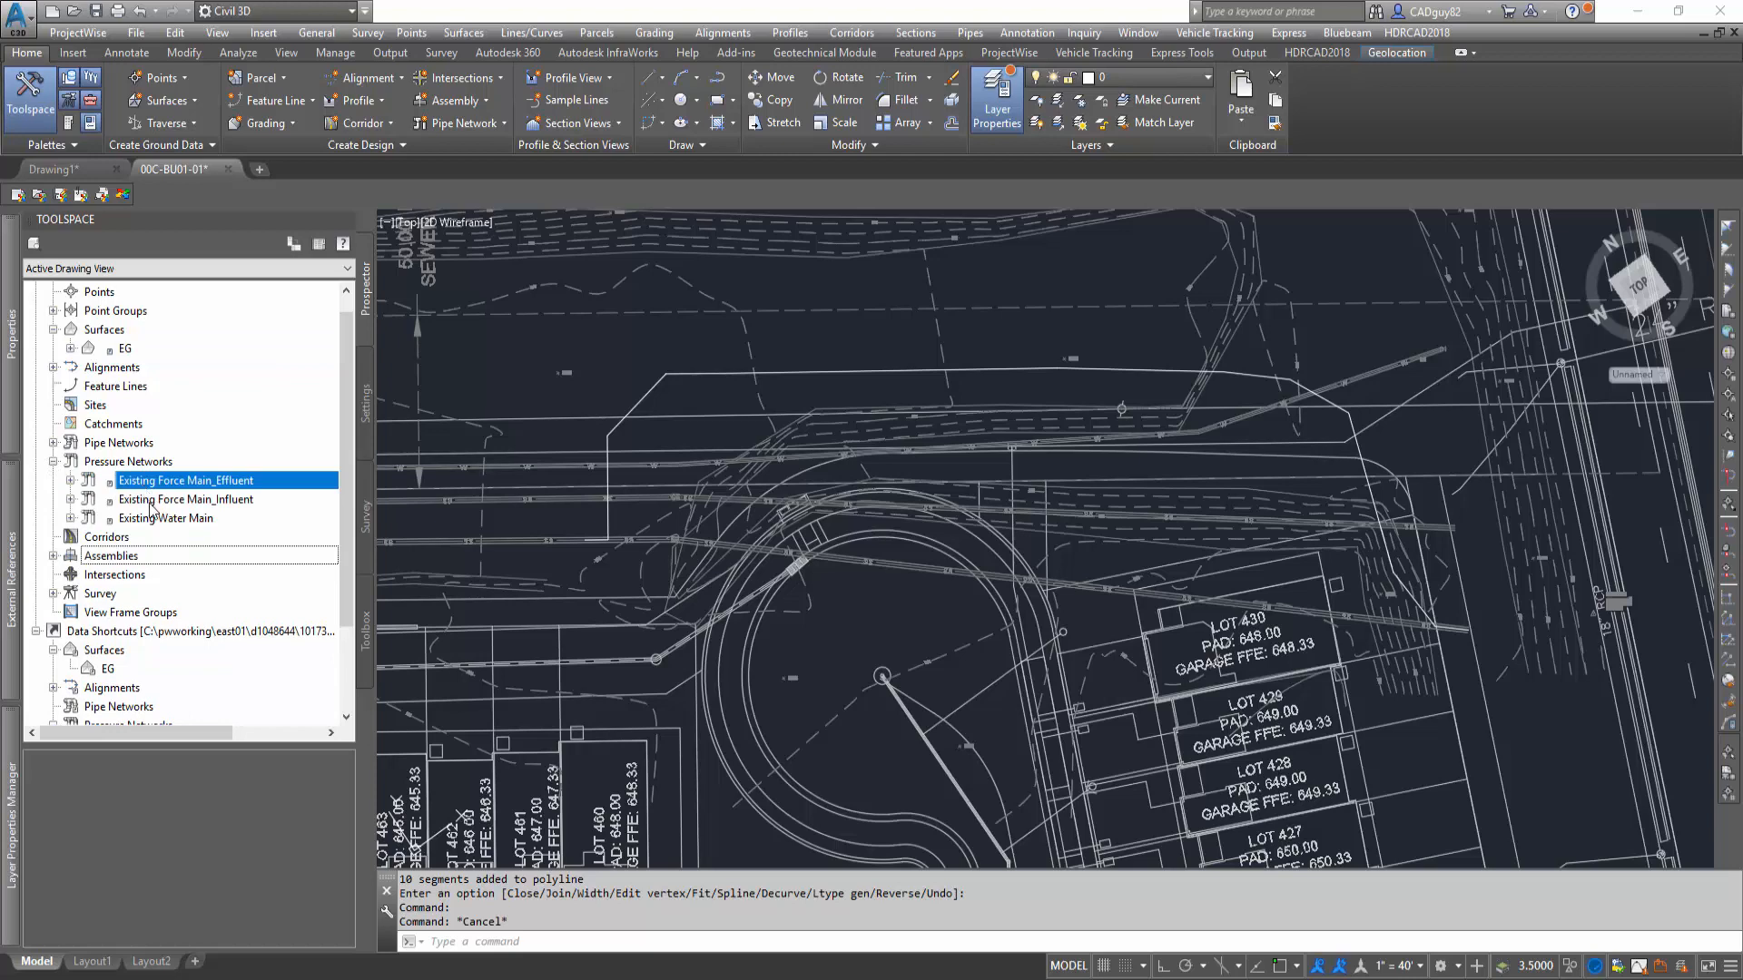
right_click(159, 517)
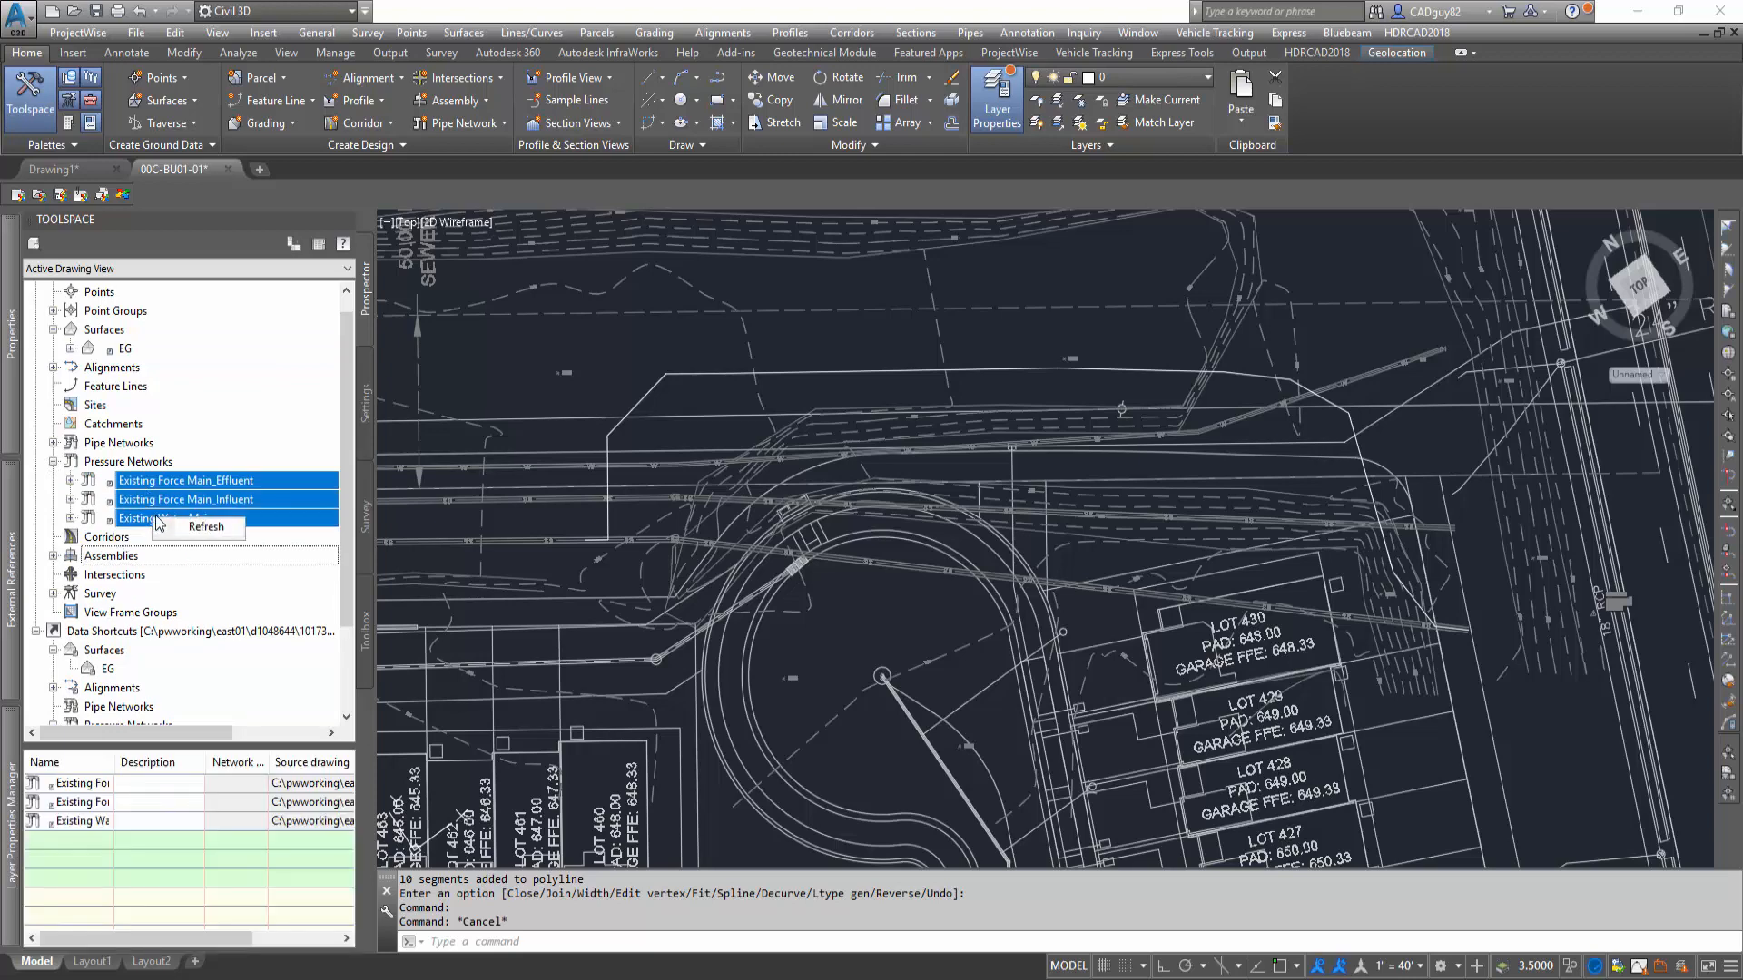
right_click(182, 480)
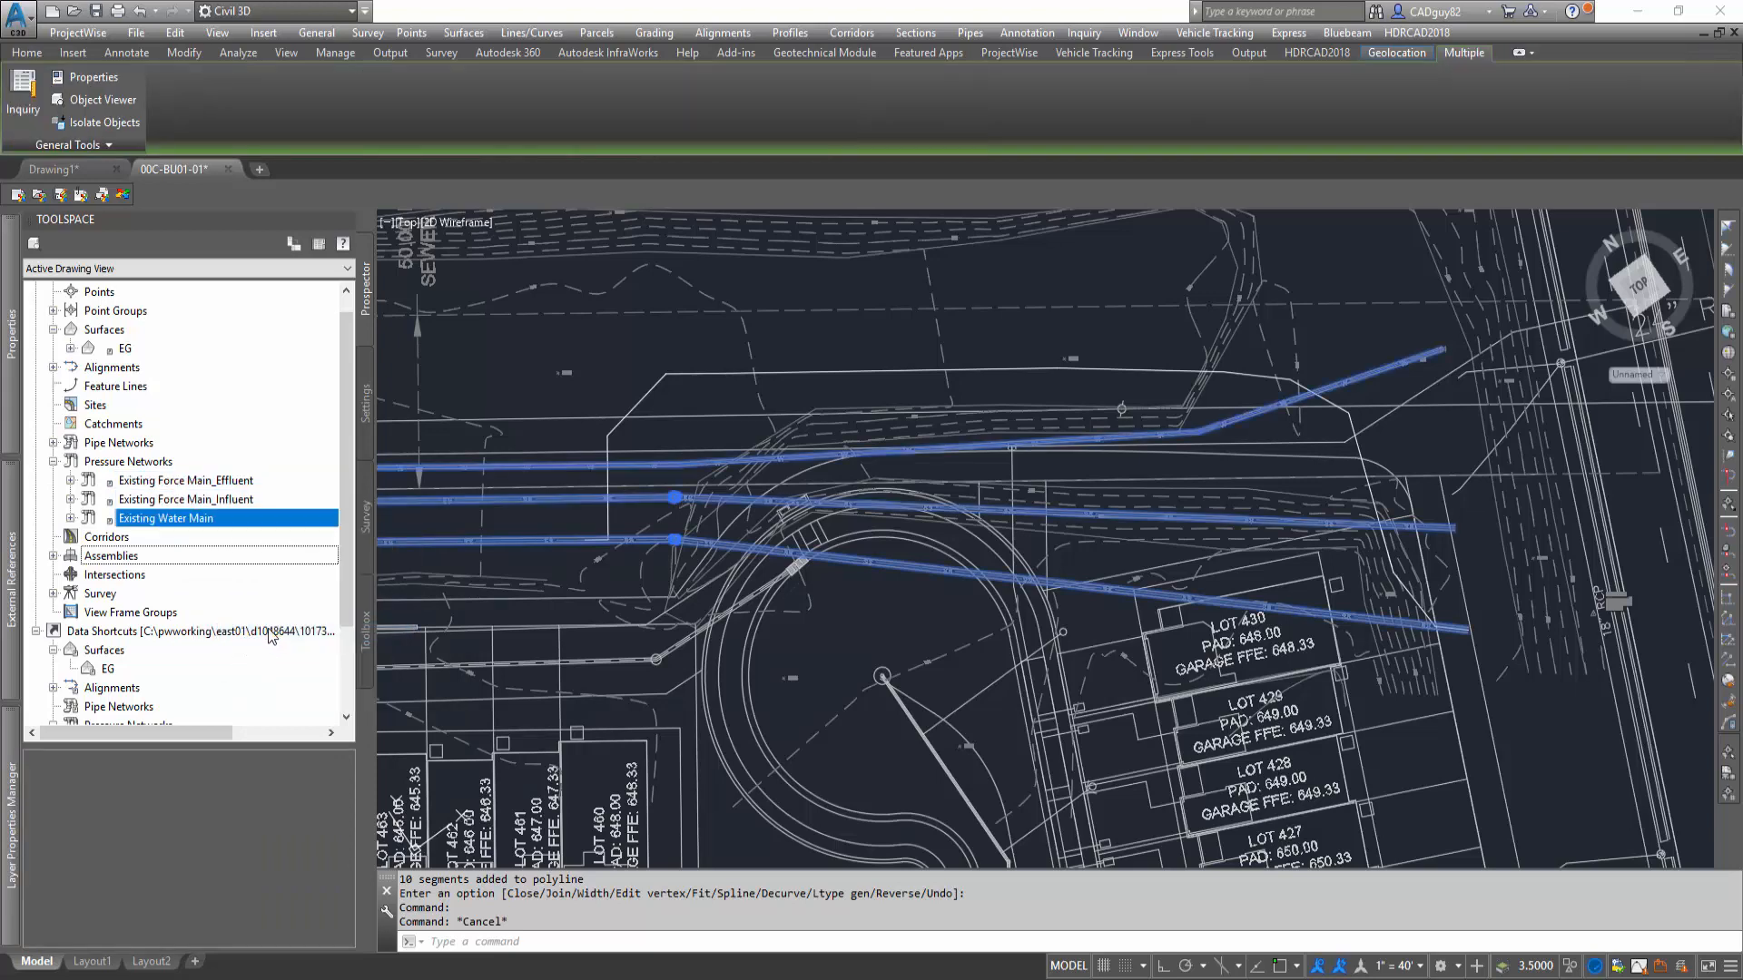
mouse_move(867, 362)
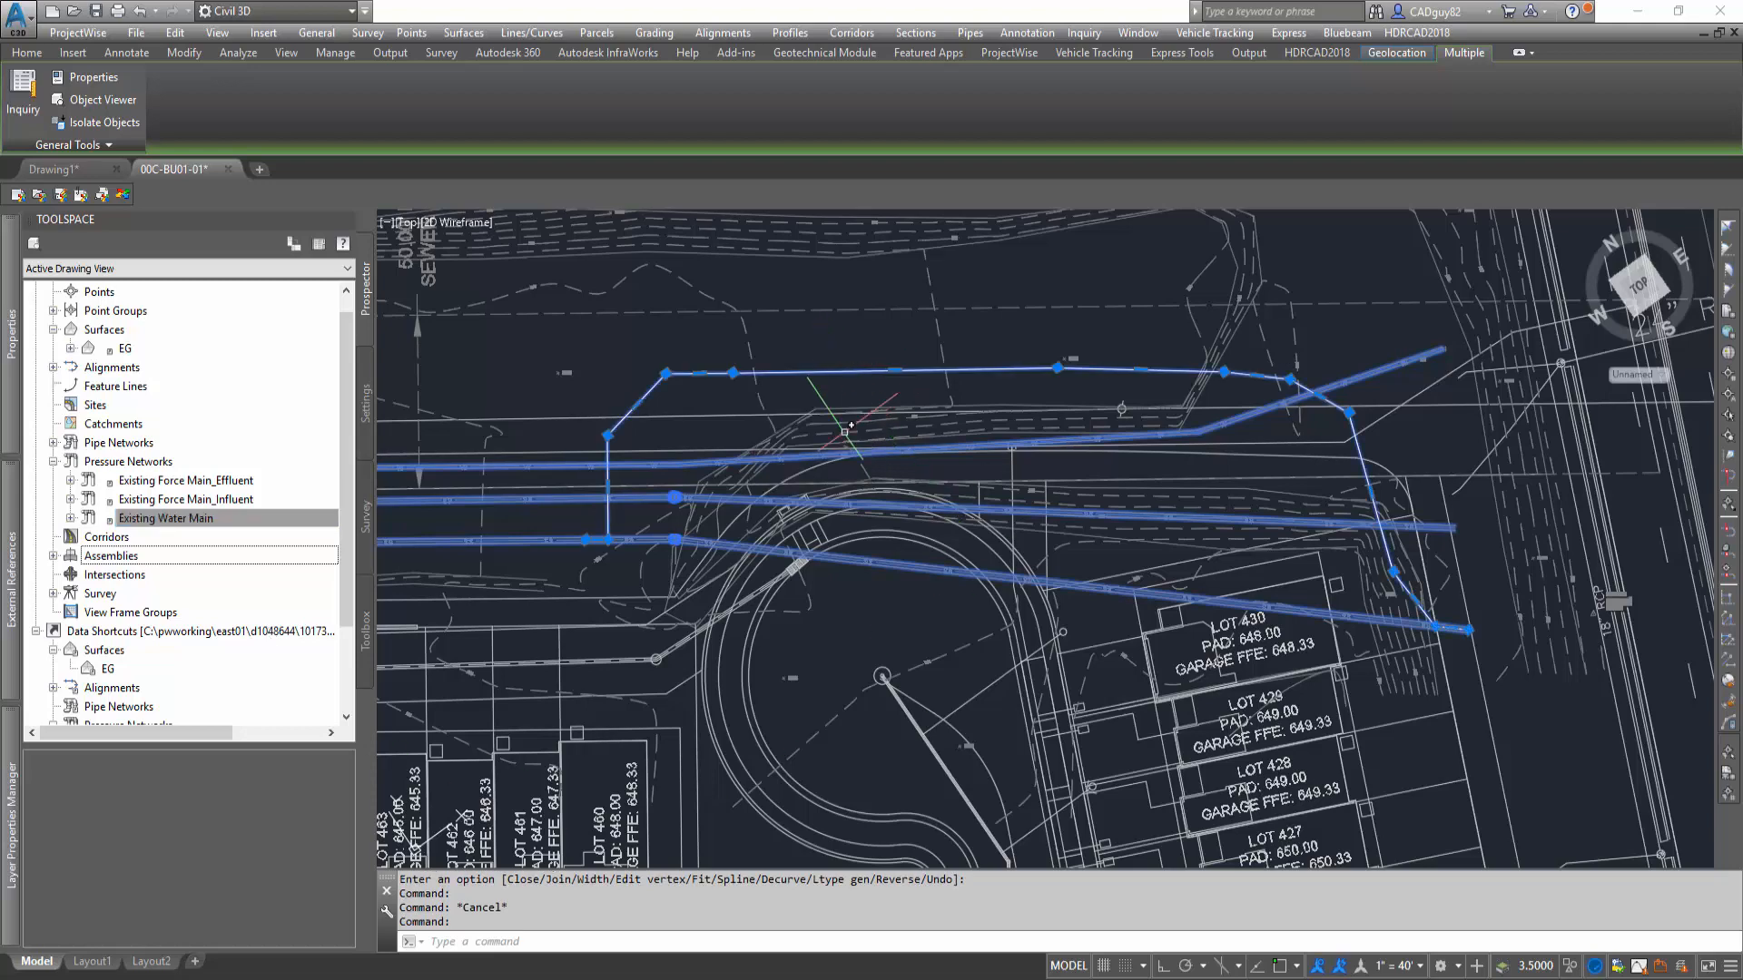
key("Escape")
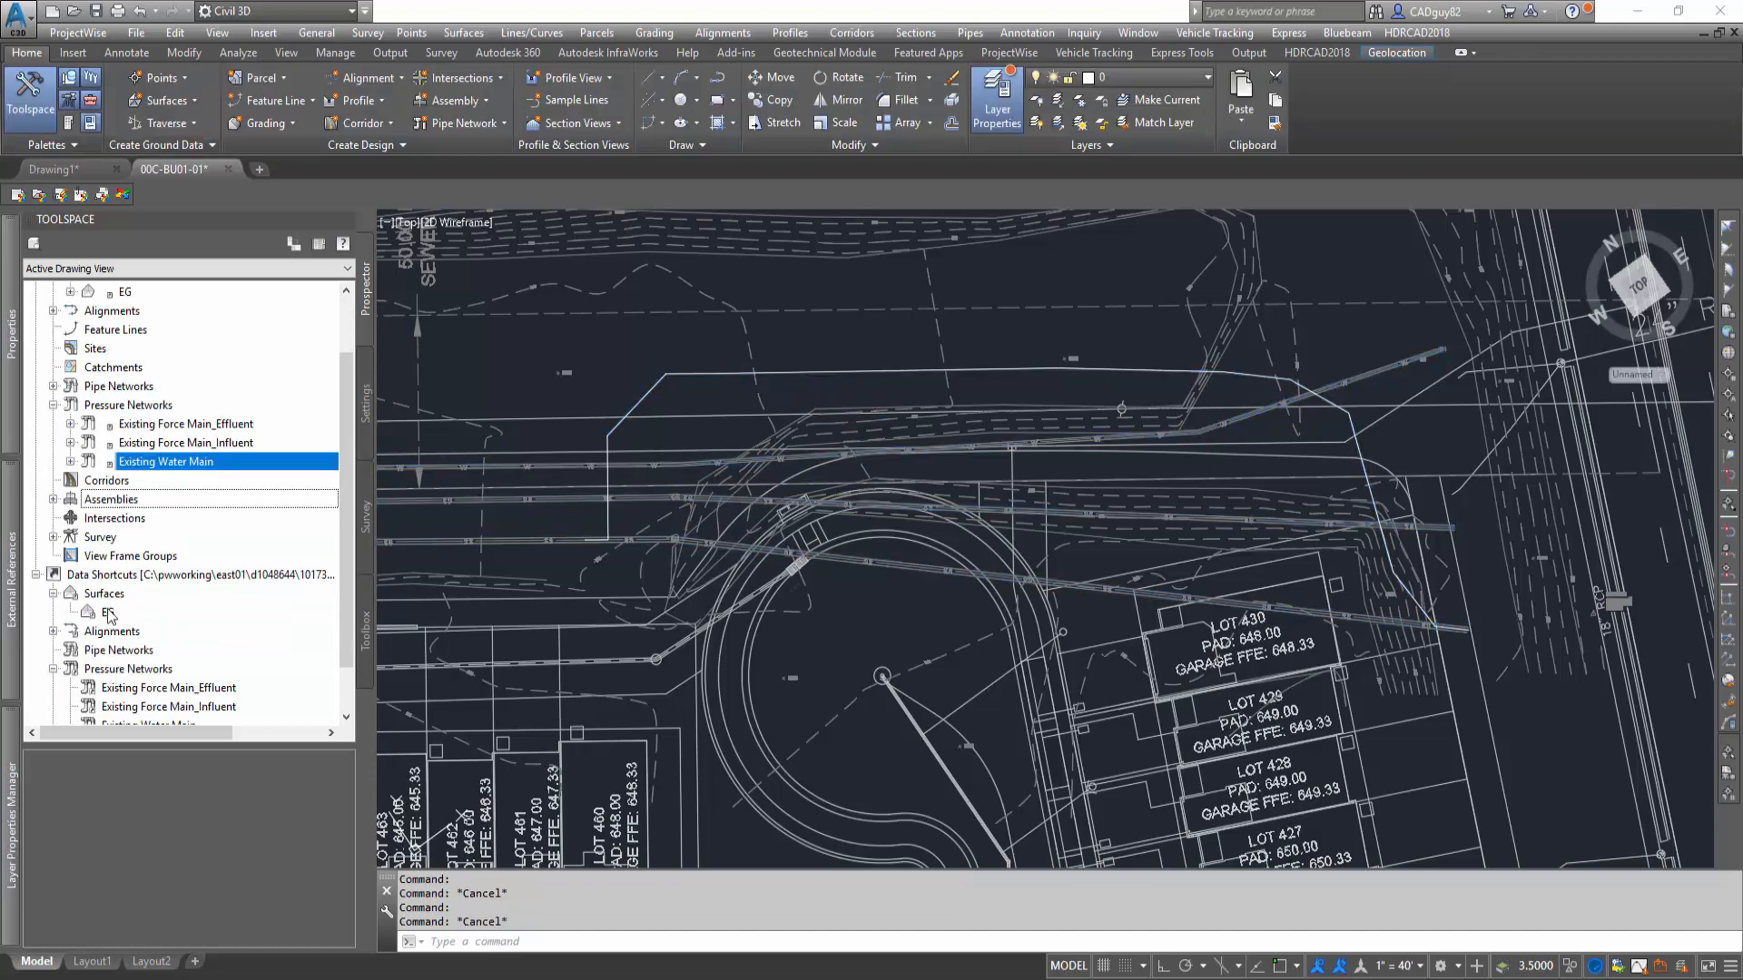
left_click(169, 687)
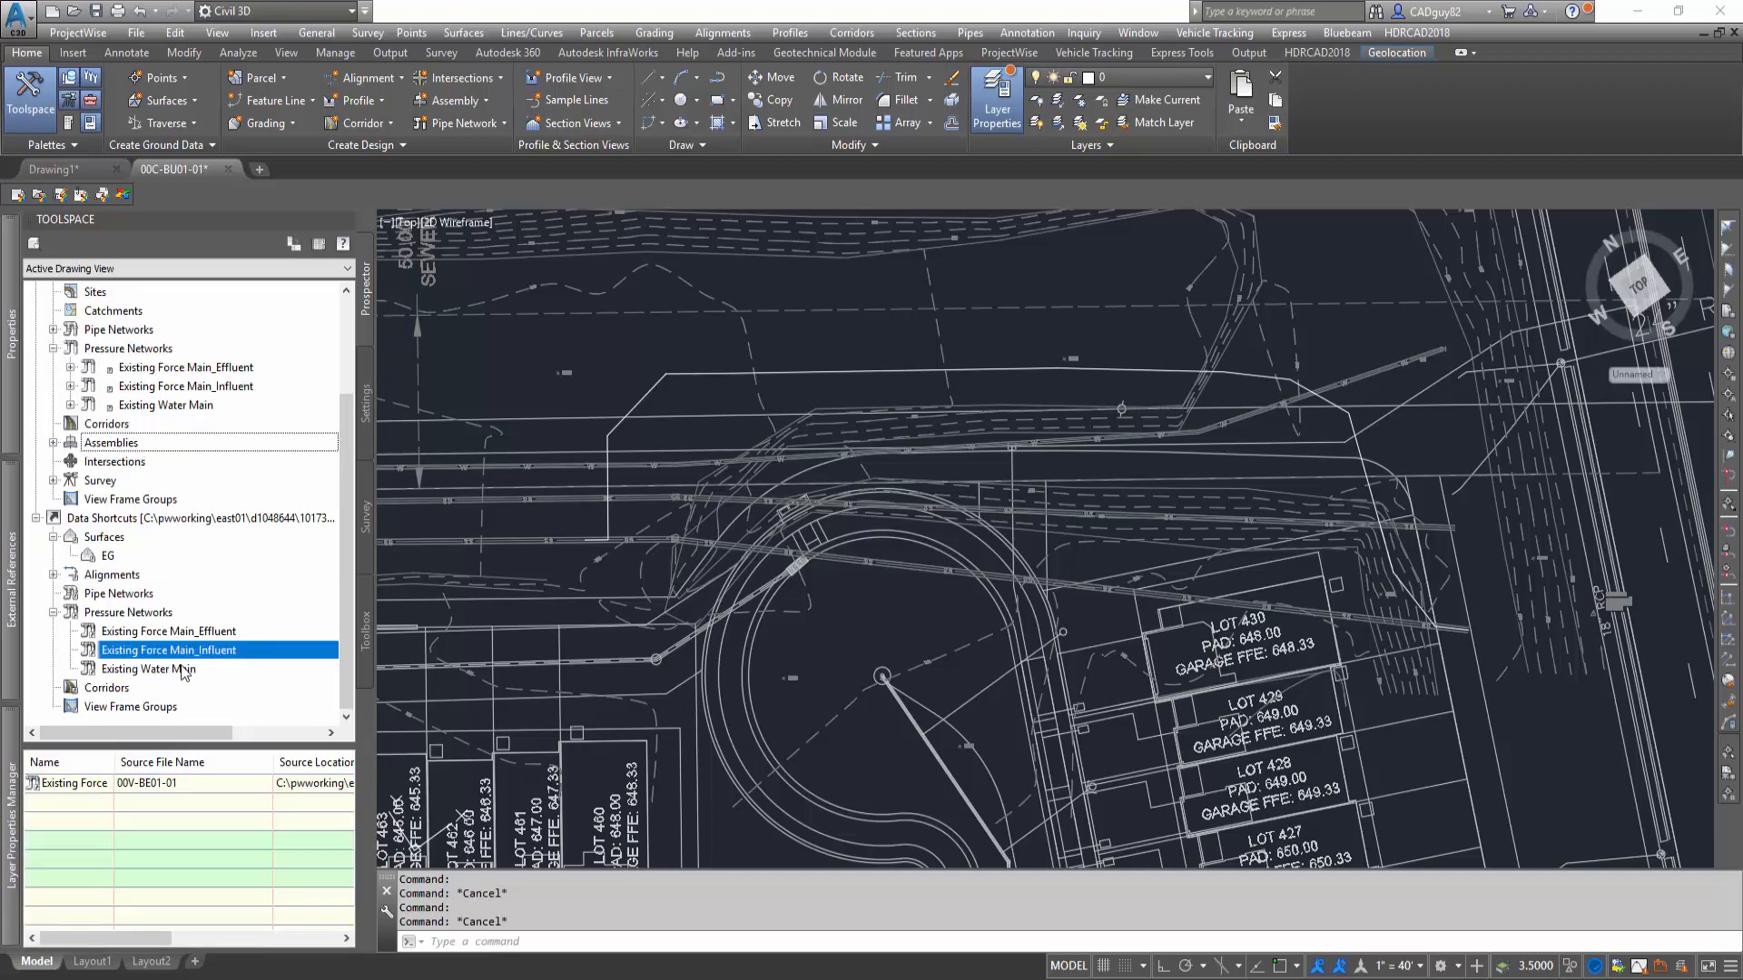
left_click(128, 348)
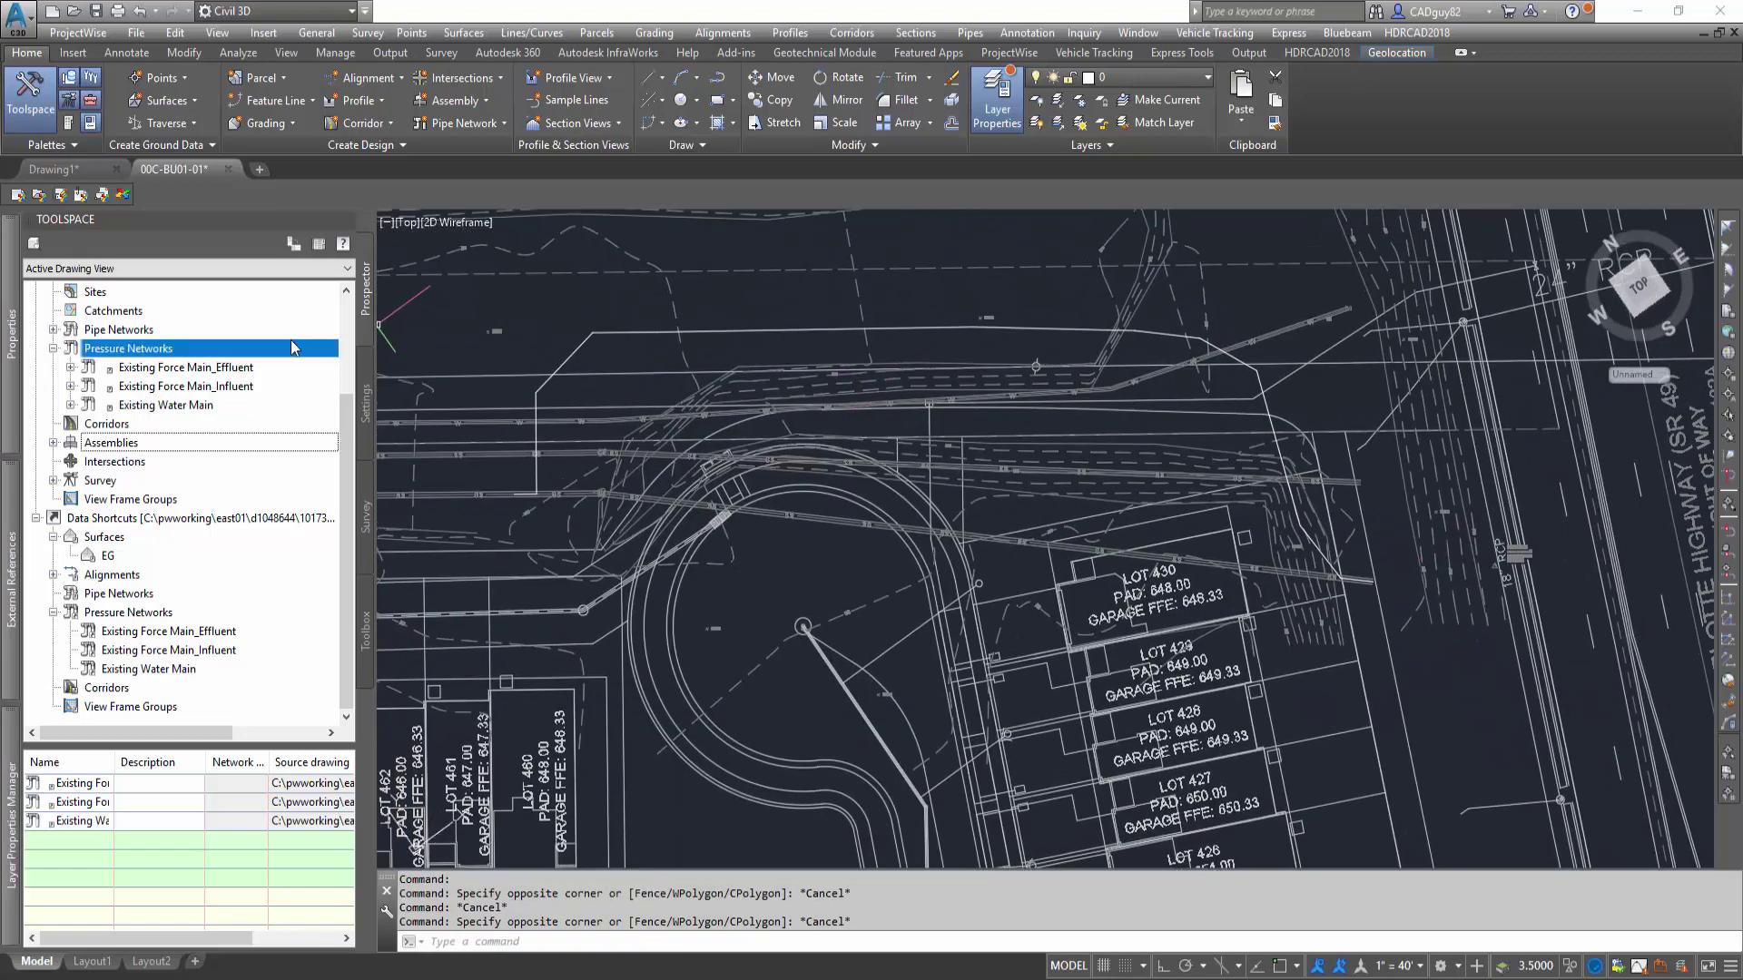
Step: Create 'Proposed Force Main Re-Route' from the polyline: HDR_Custom - Water, 18in pipe, EG, 4' cover
right_click(127, 347)
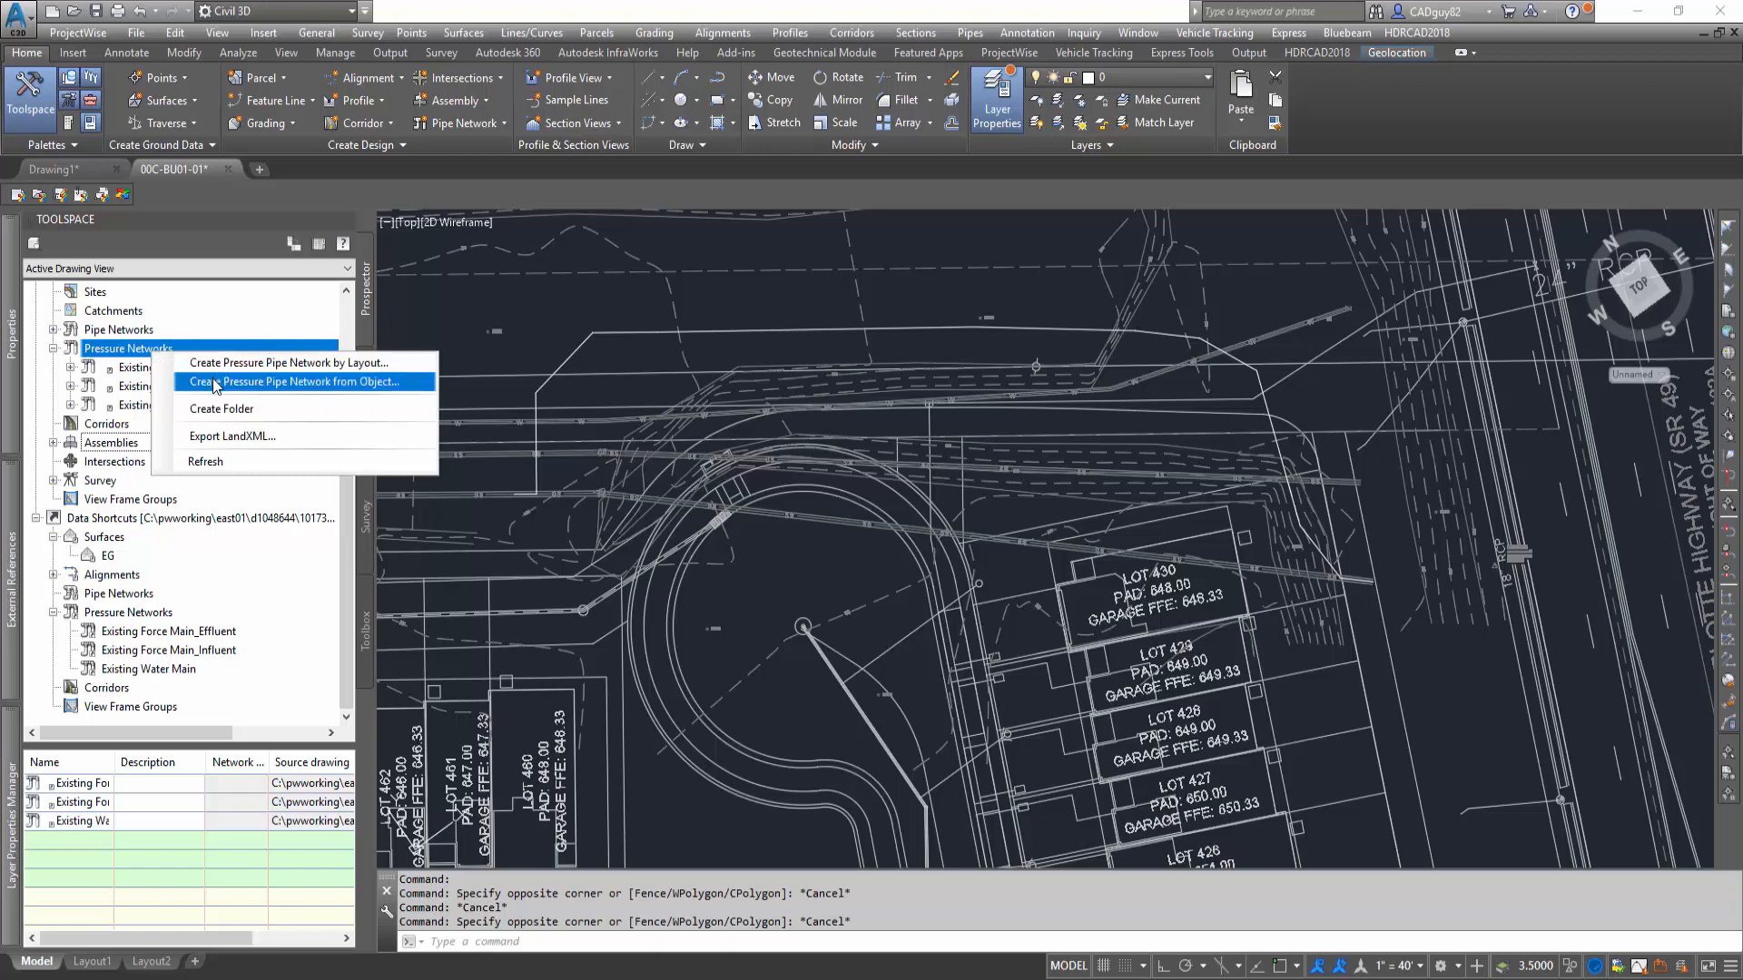
left_click(287, 381)
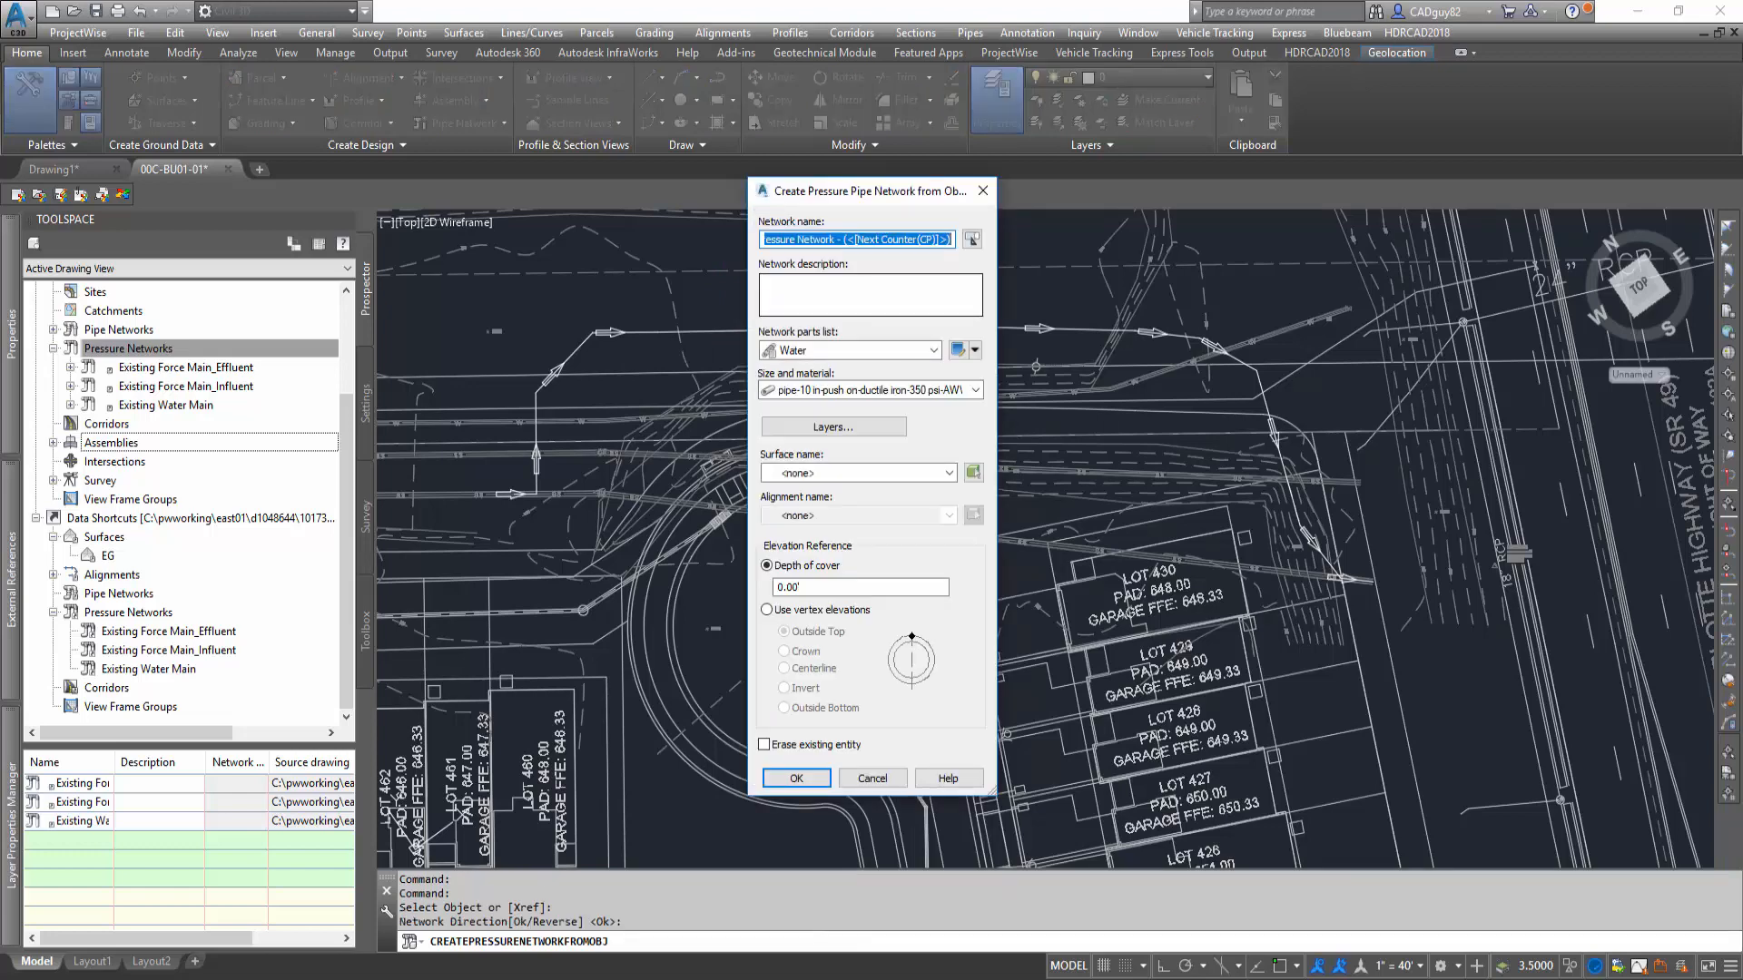
type("Proposed Force Main Re-R")
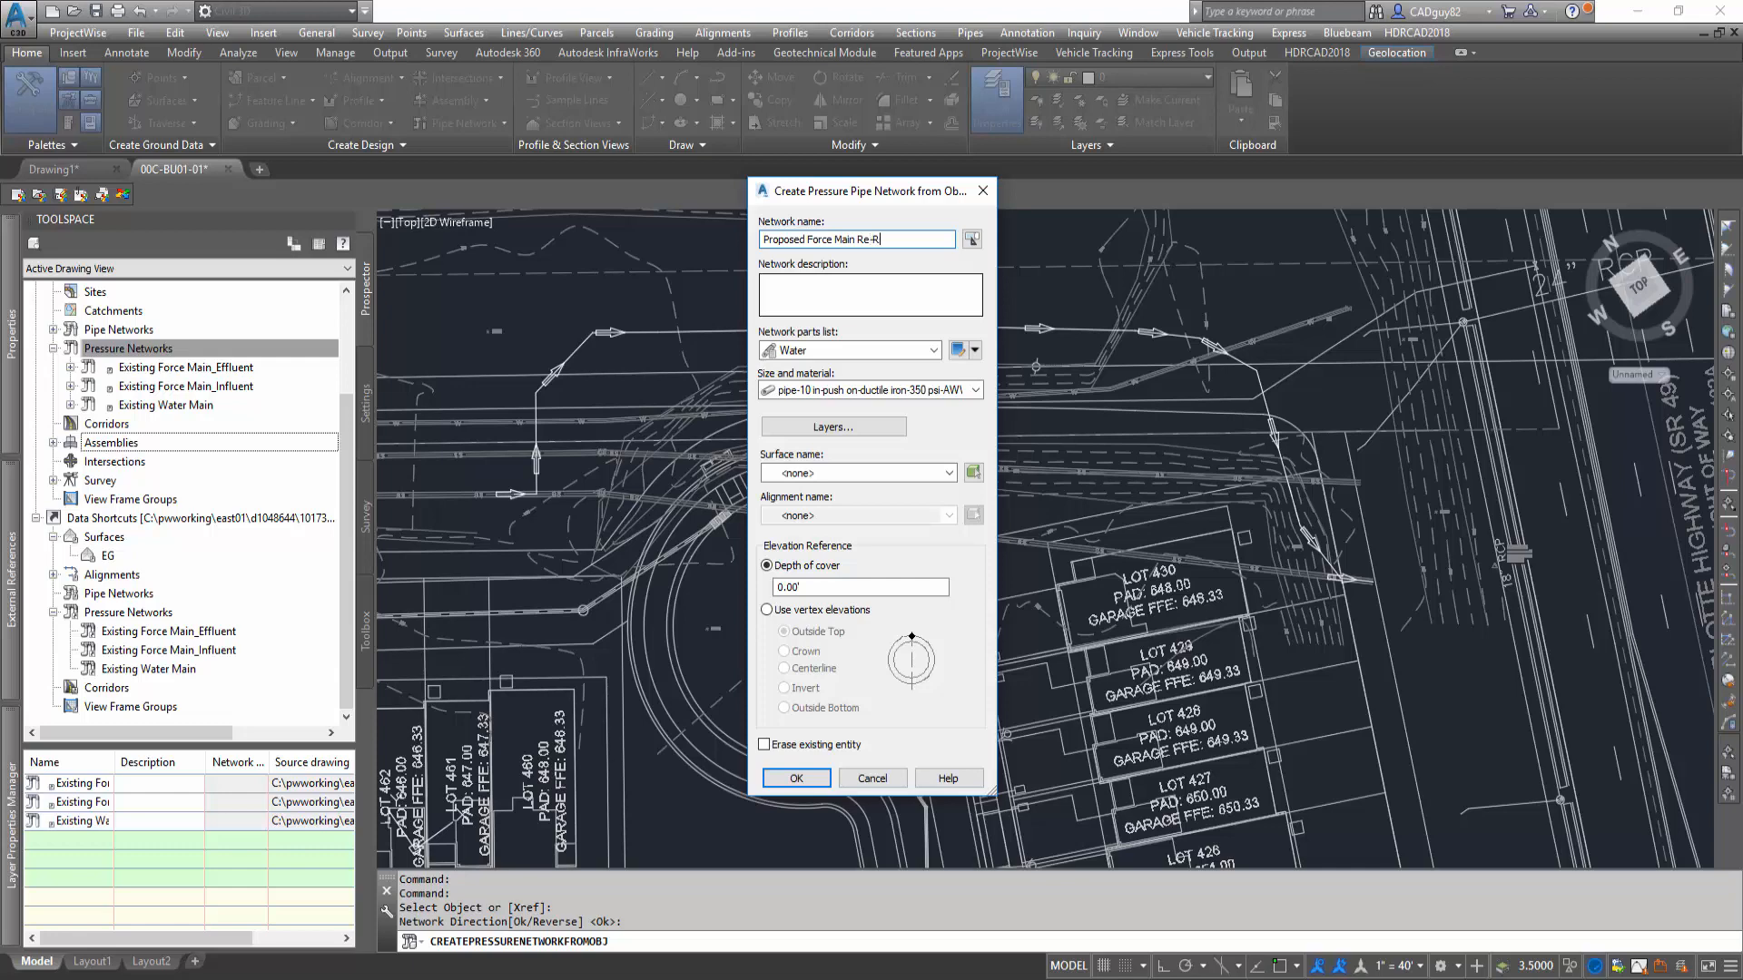
type("oute")
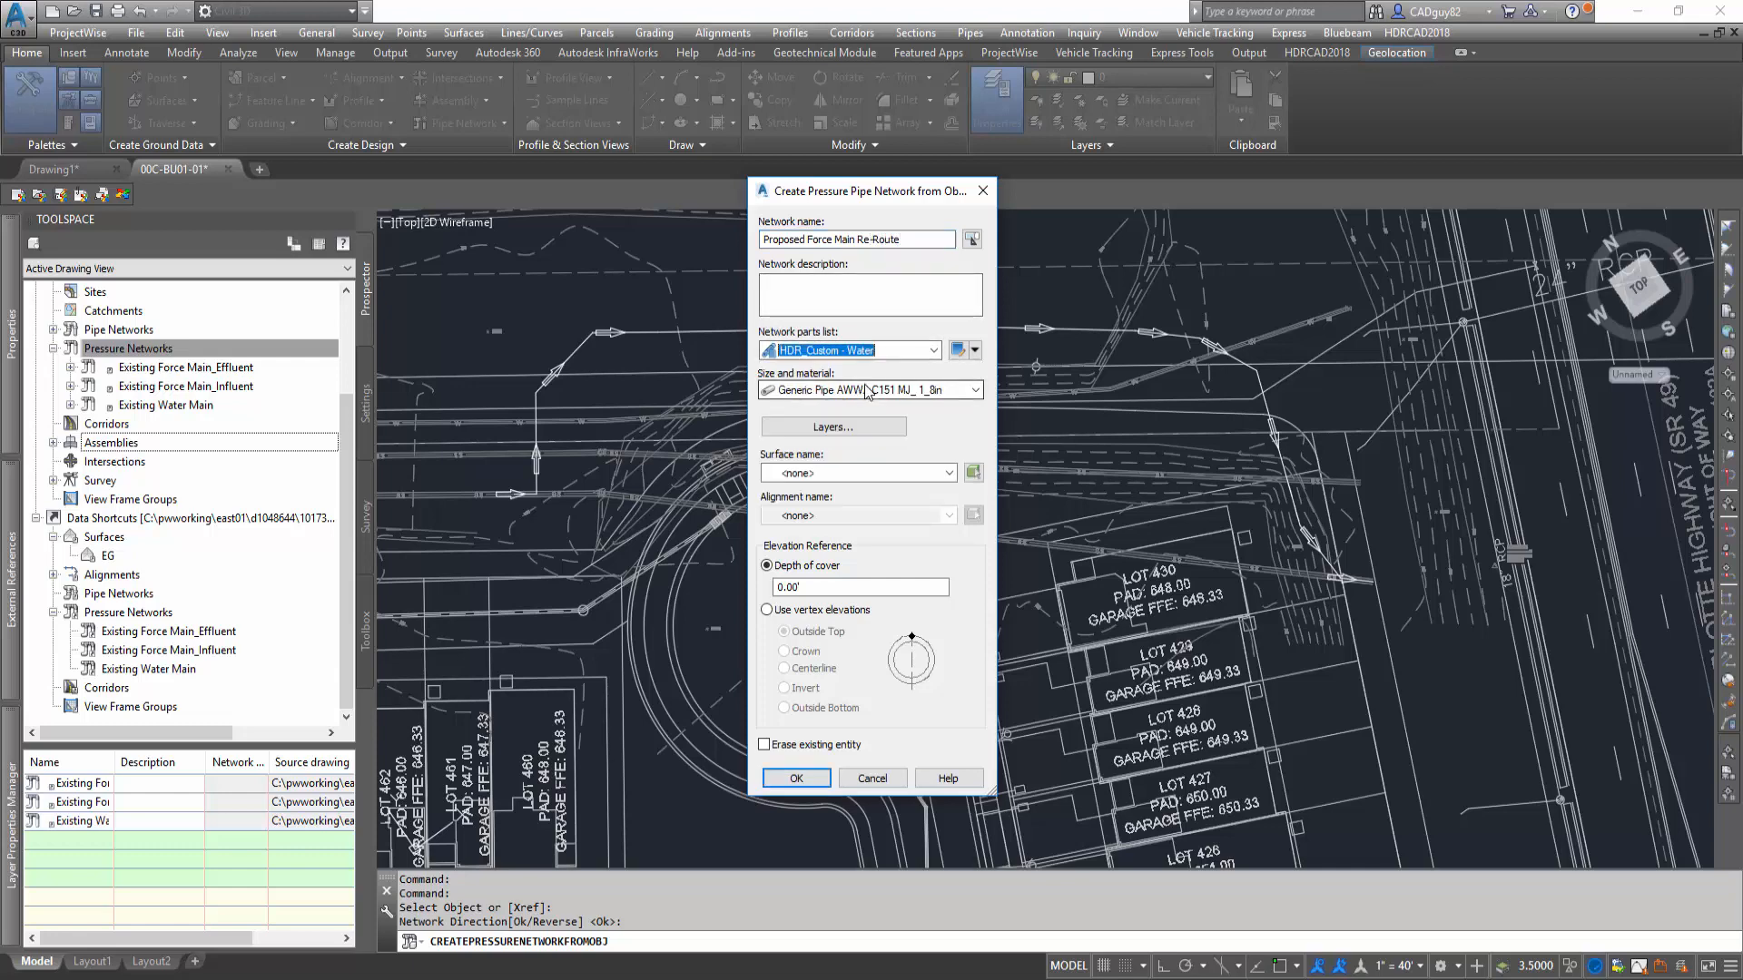
left_click(974, 389)
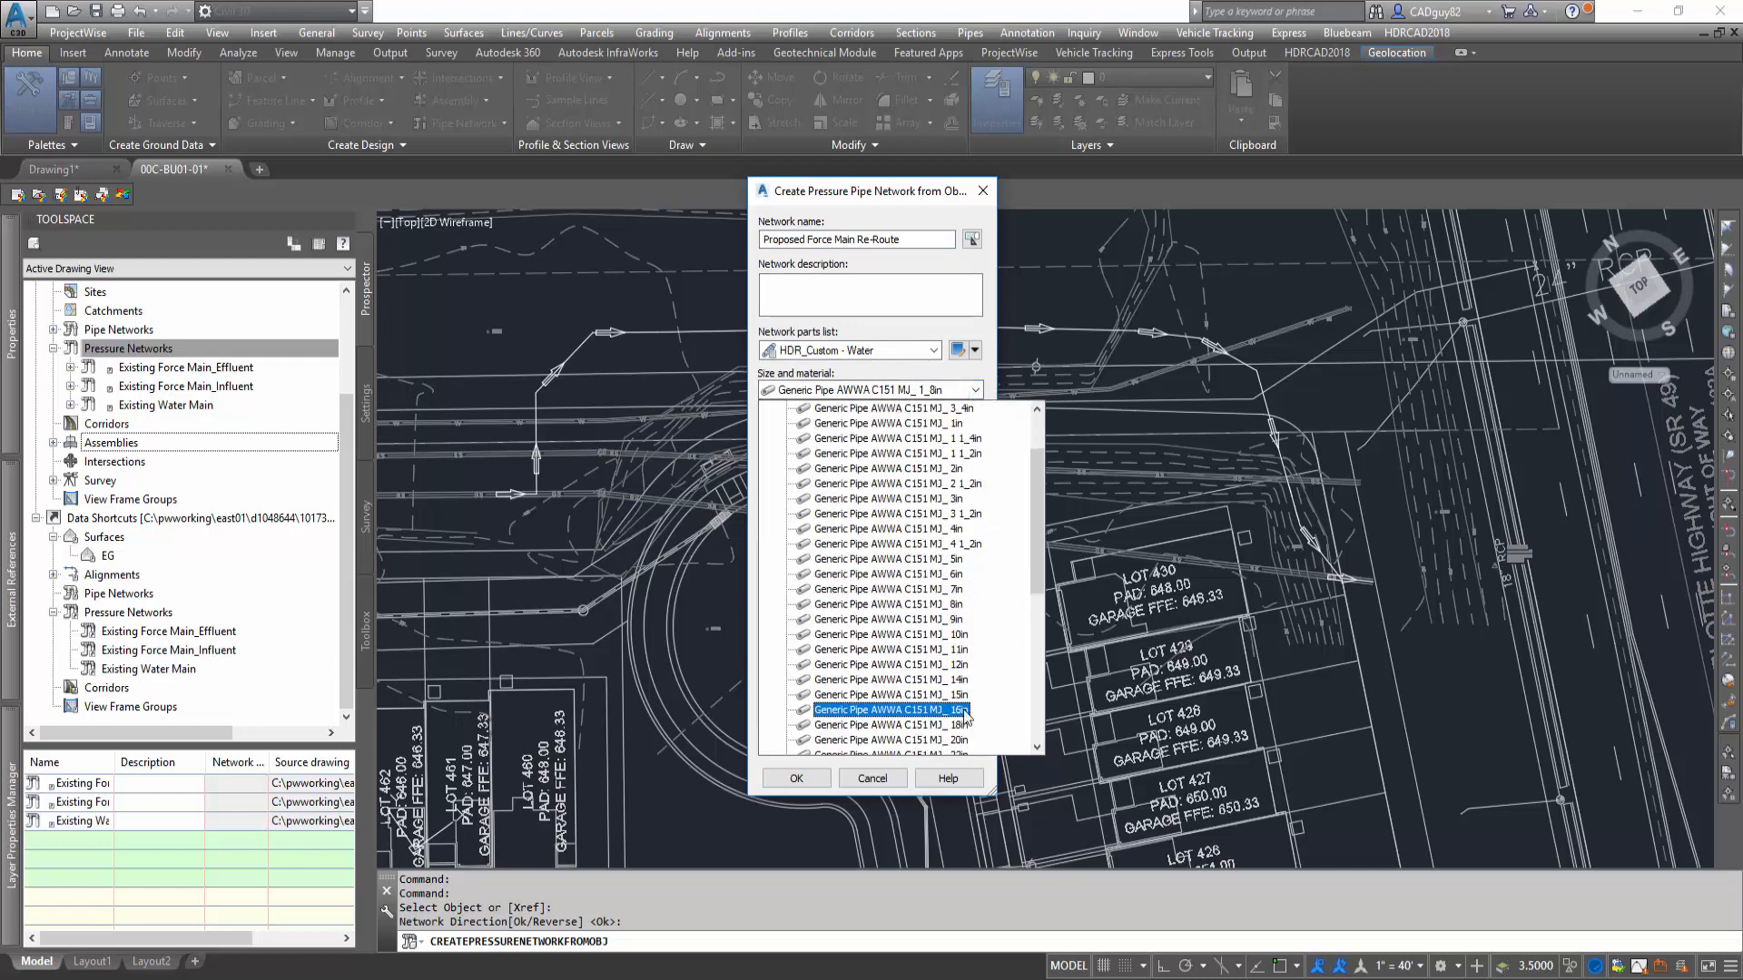
left_click(897, 724)
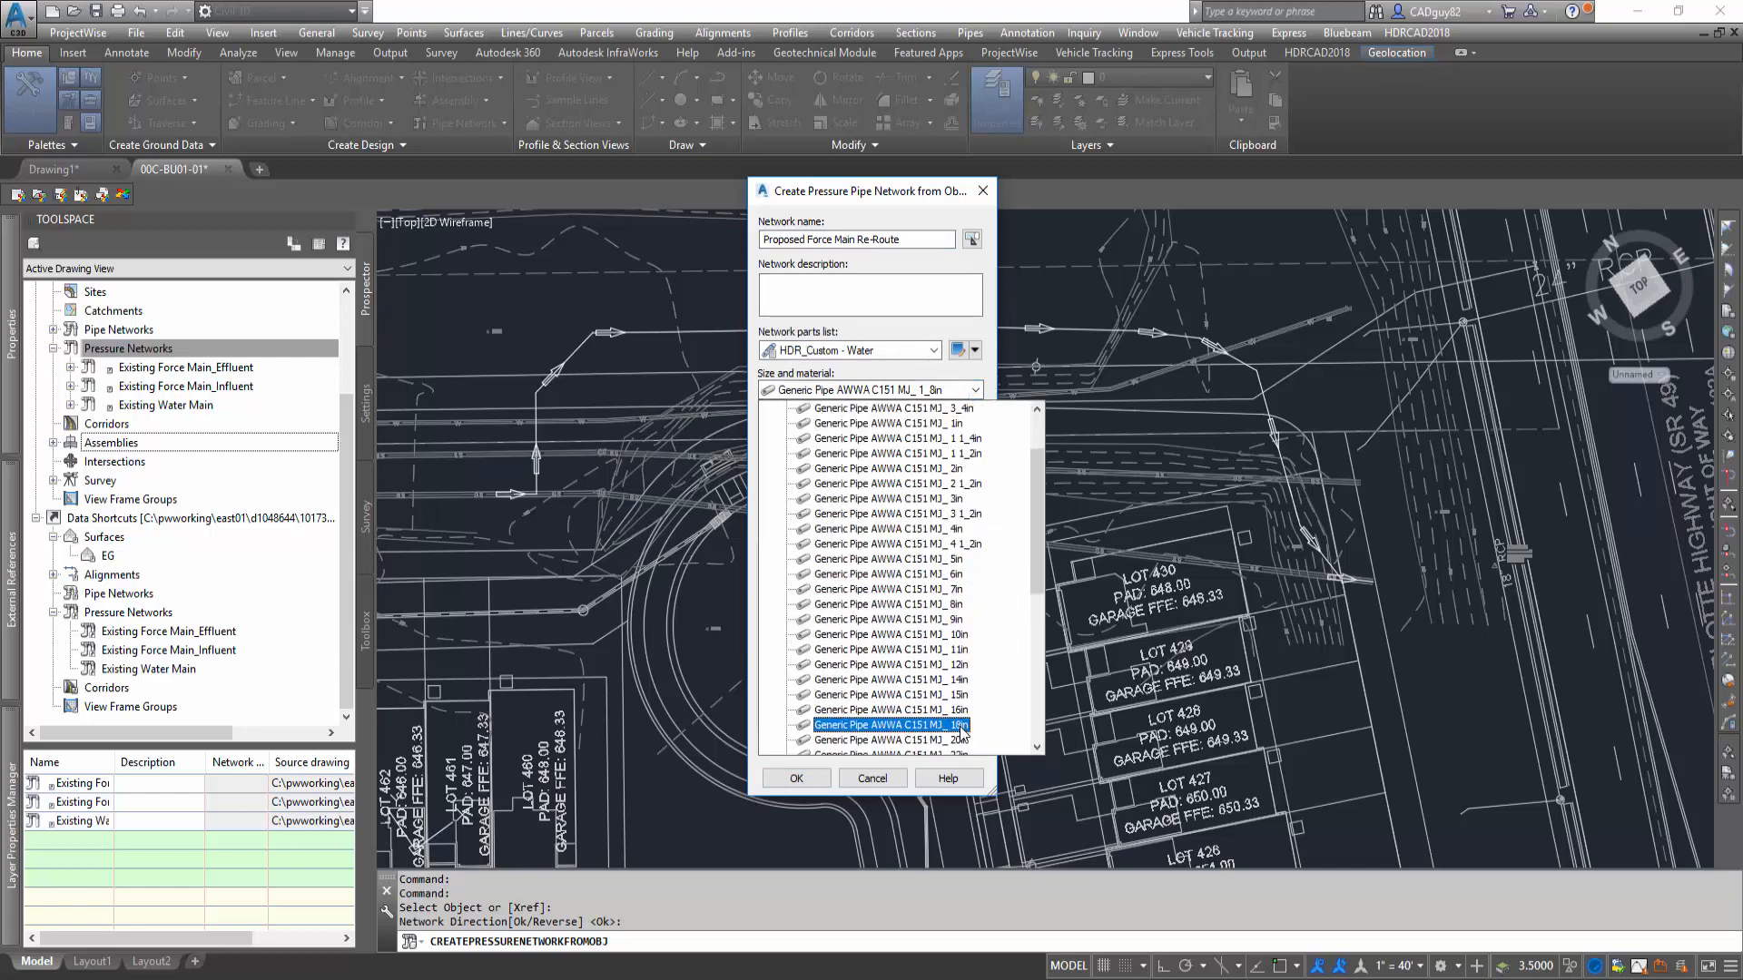
left_click(893, 725)
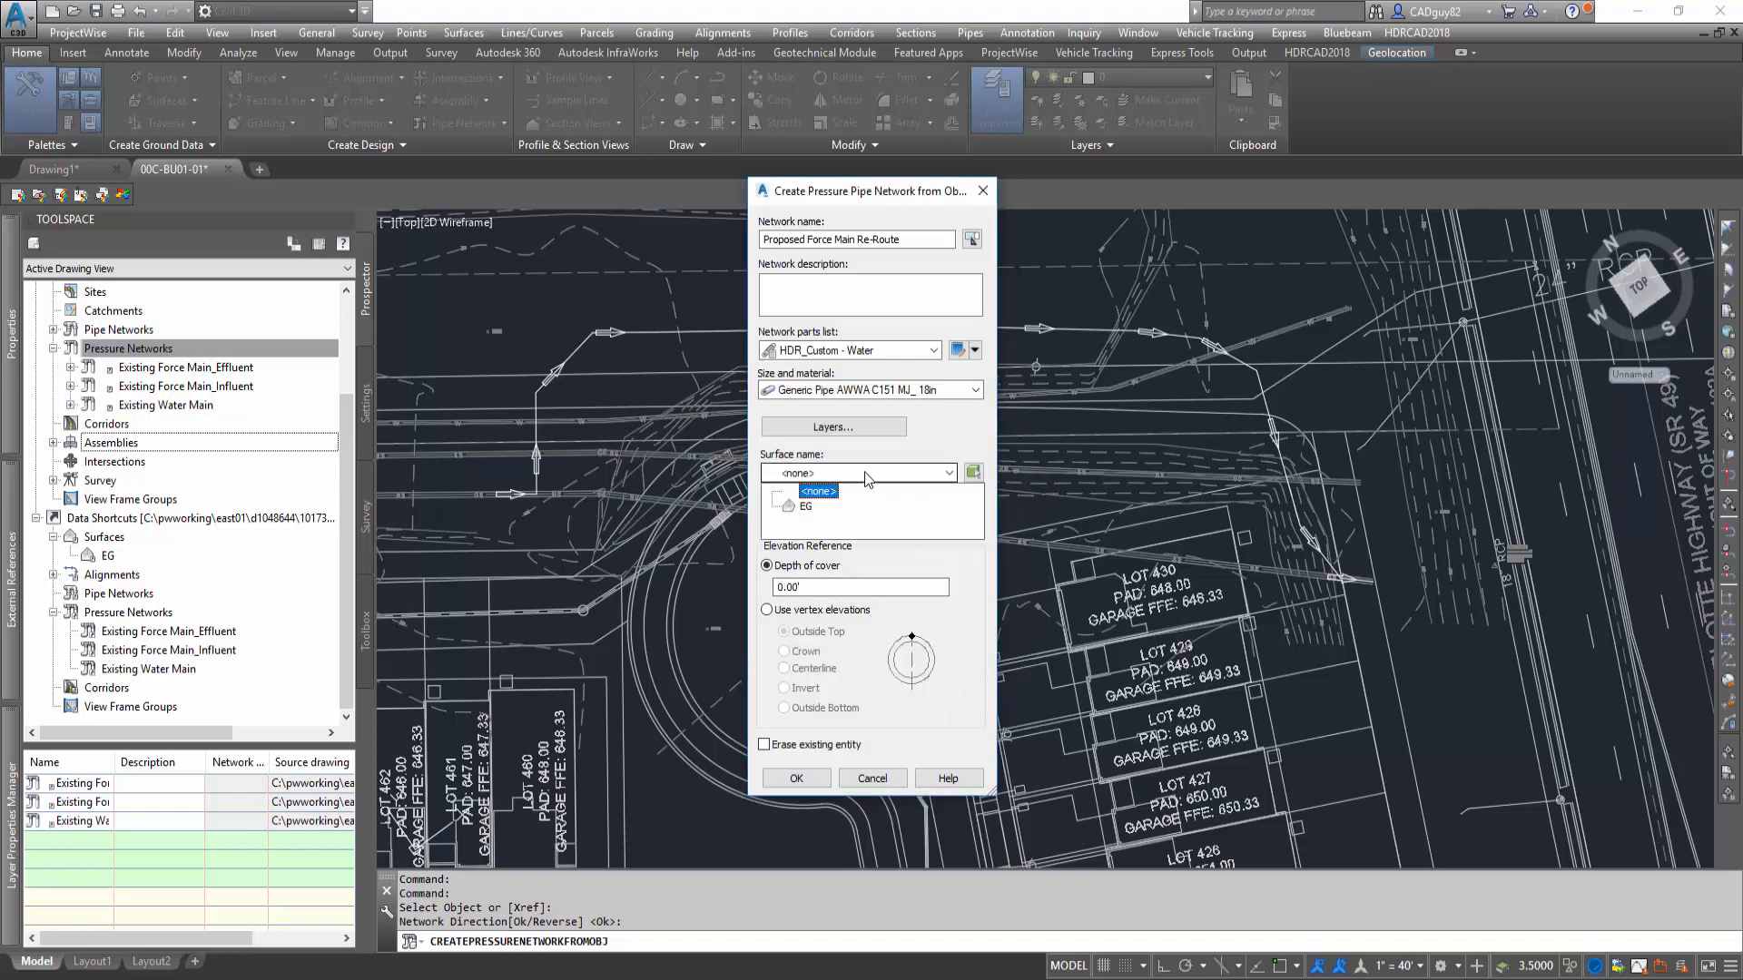
left_click(805, 506)
type("3")
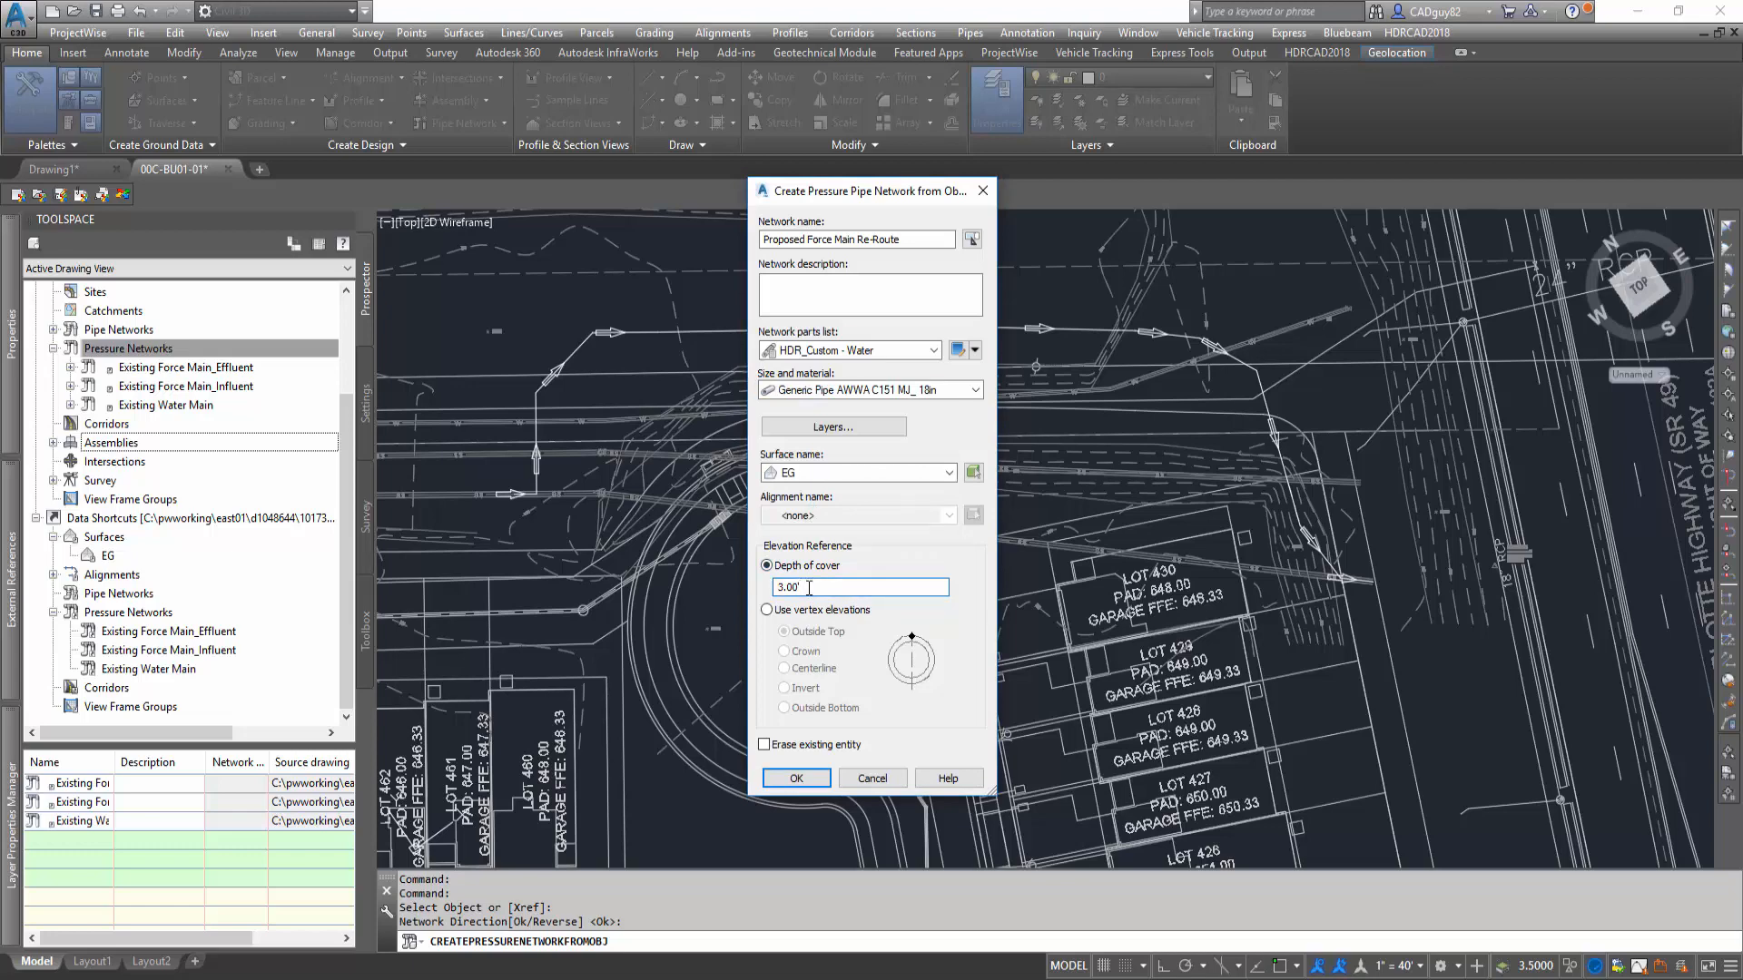
type("4'")
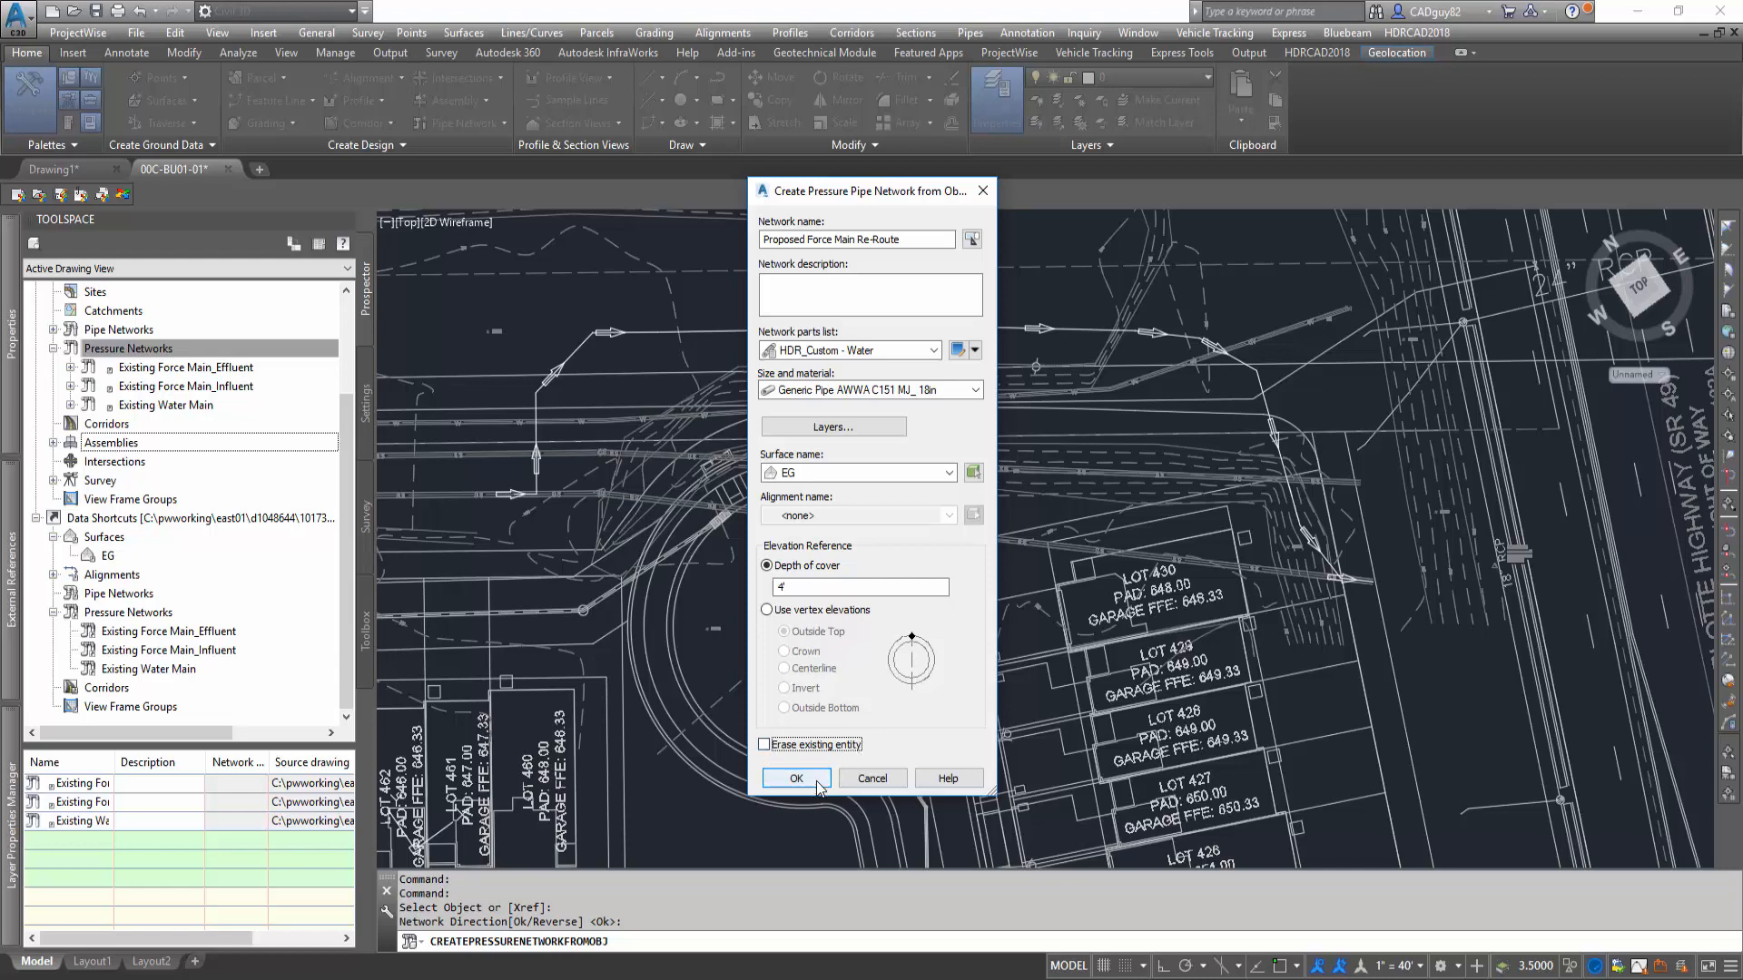
left_click(795, 778)
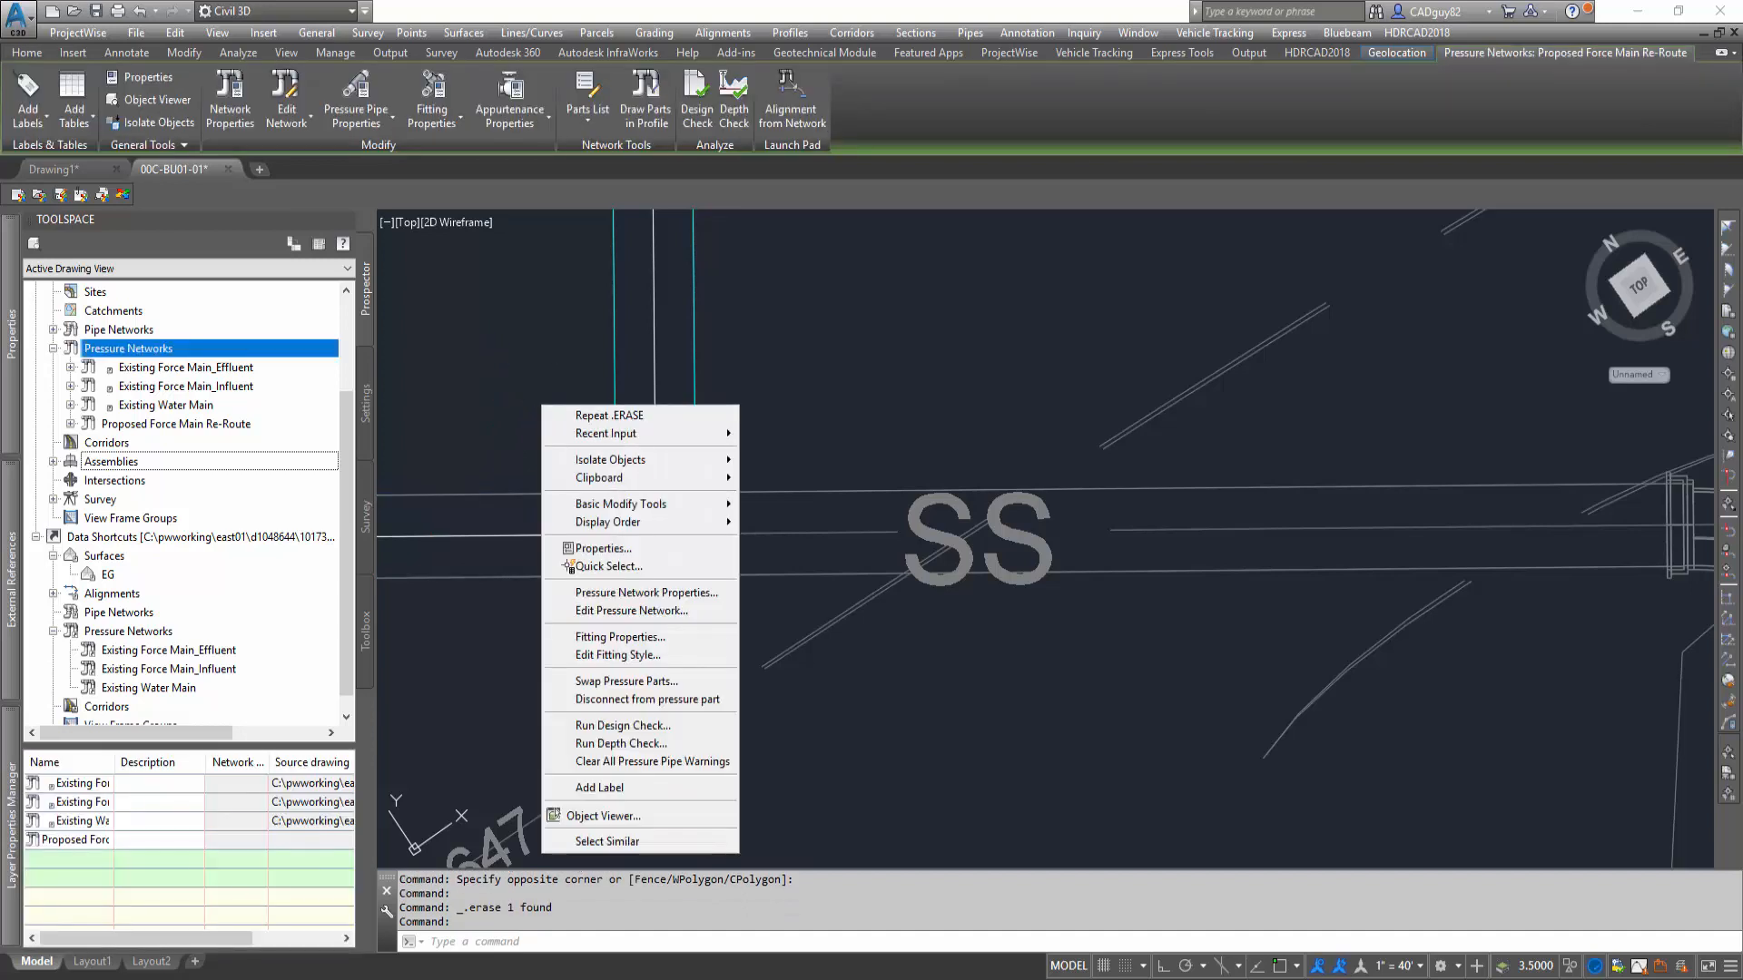
mouse_move(670, 686)
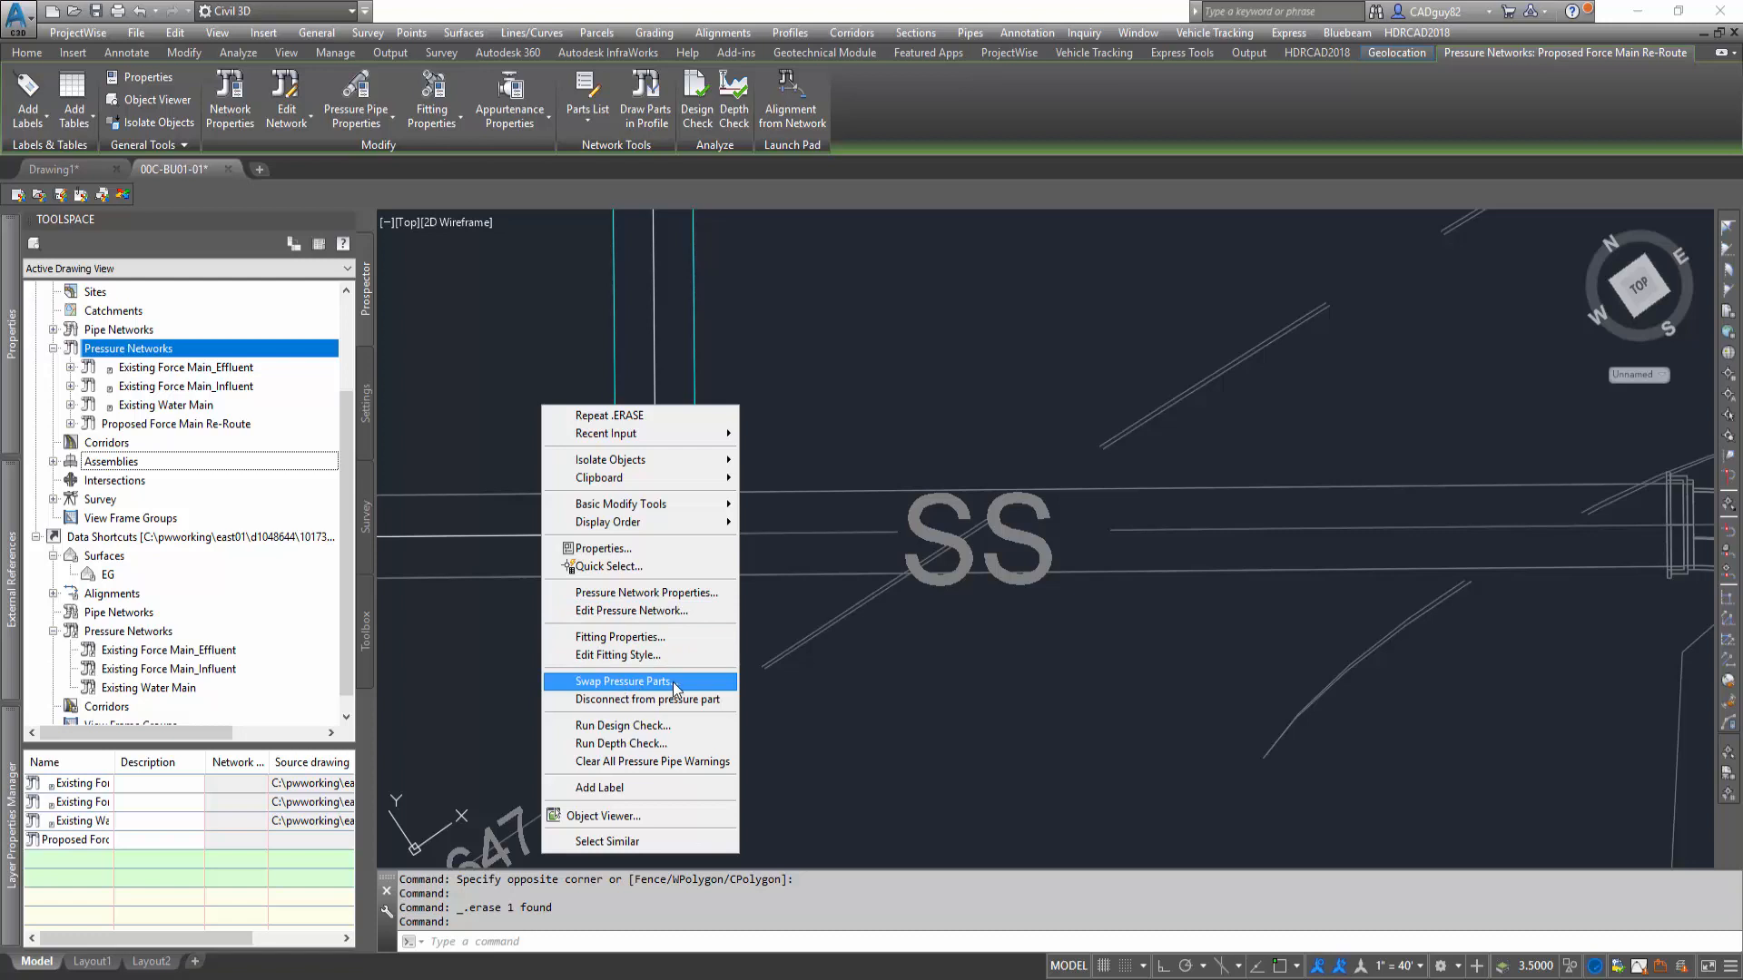
Step: Swap the elbow fitting for an 18-inch part from the TEE family
left_click(622, 682)
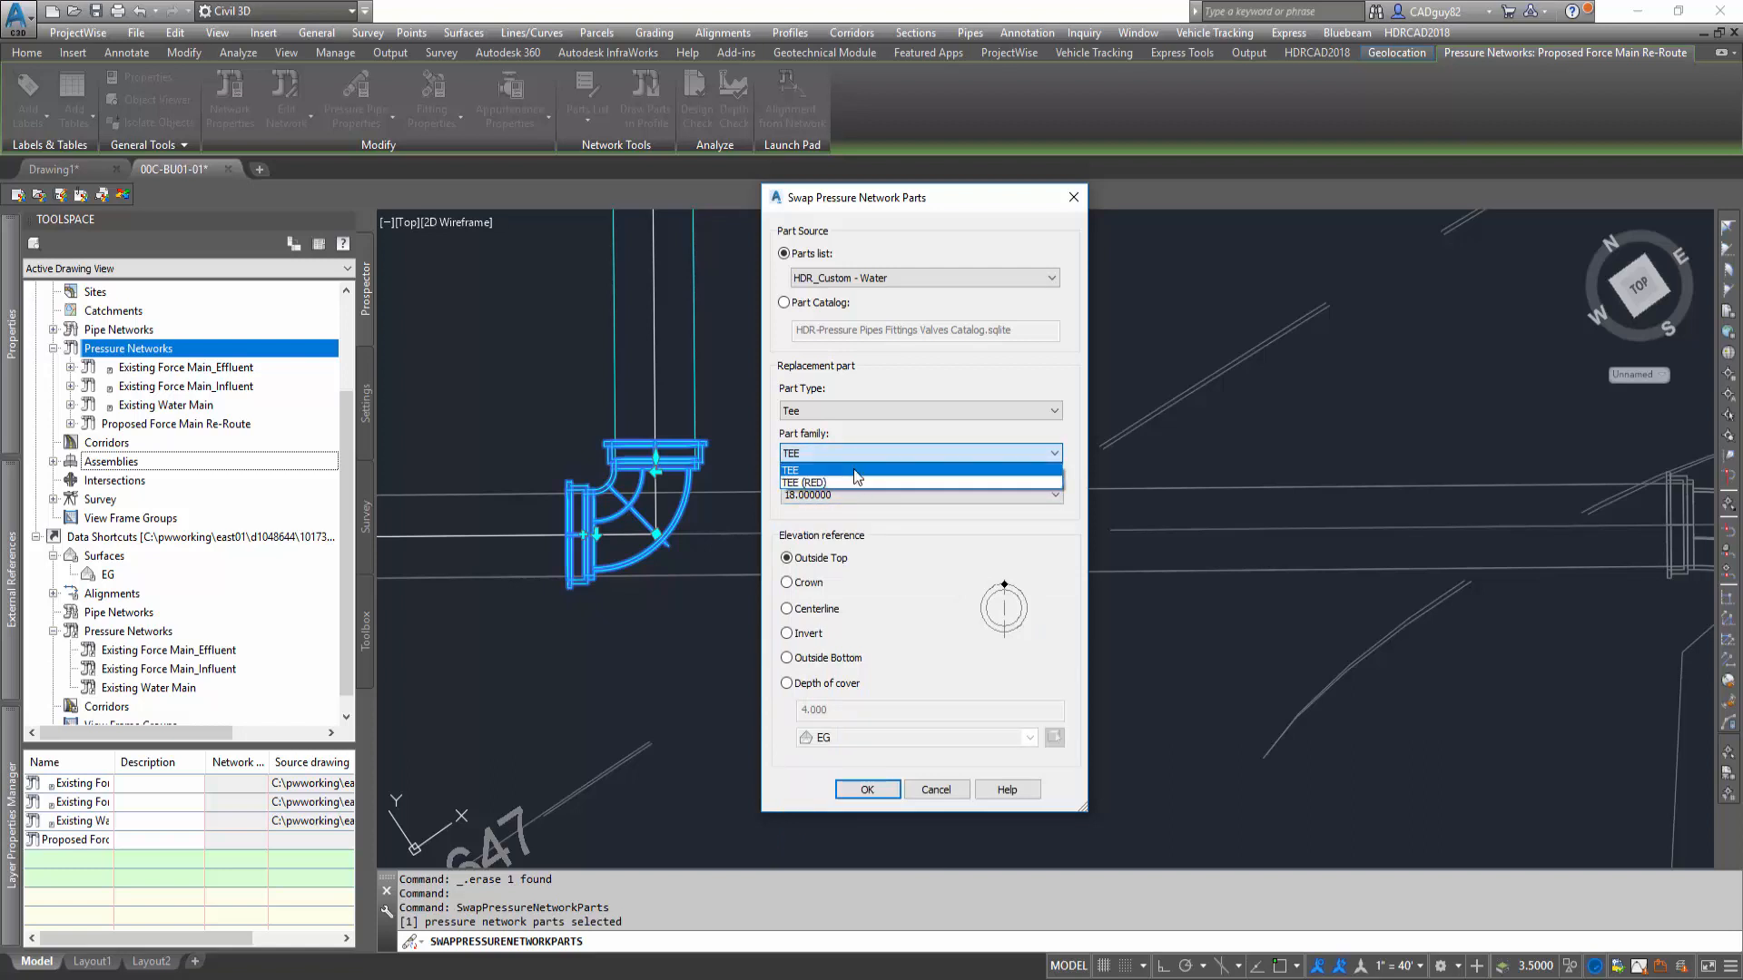
left_click(826, 469)
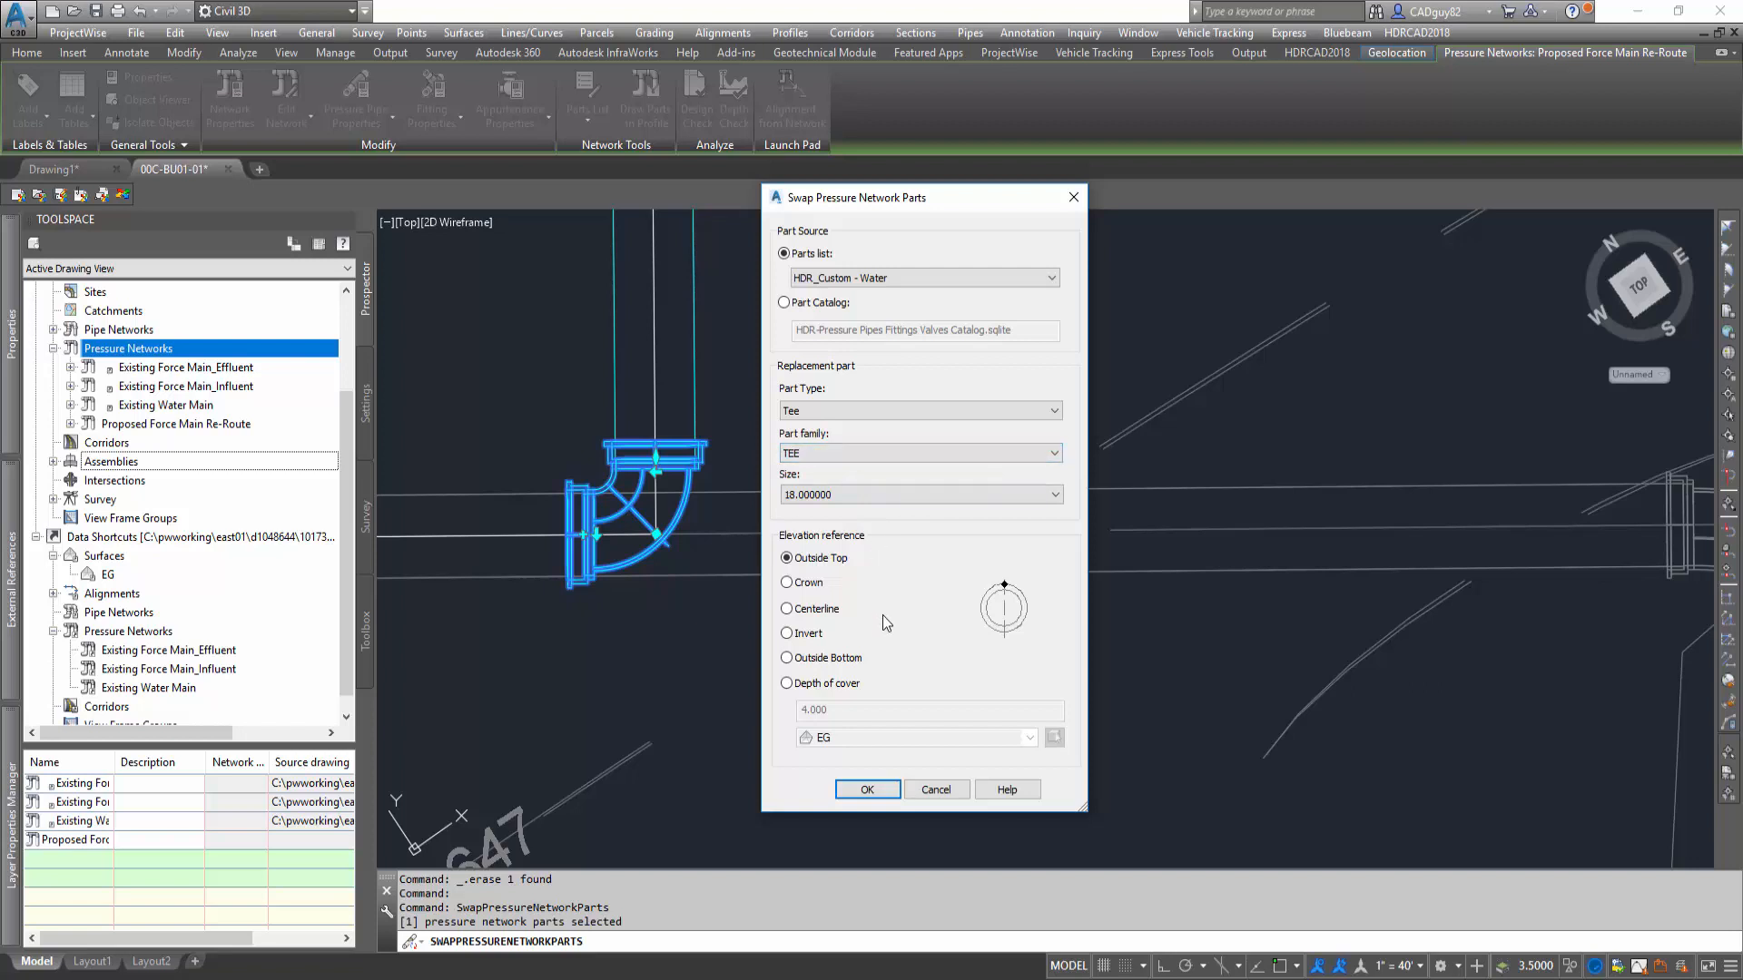
mouse_move(986, 605)
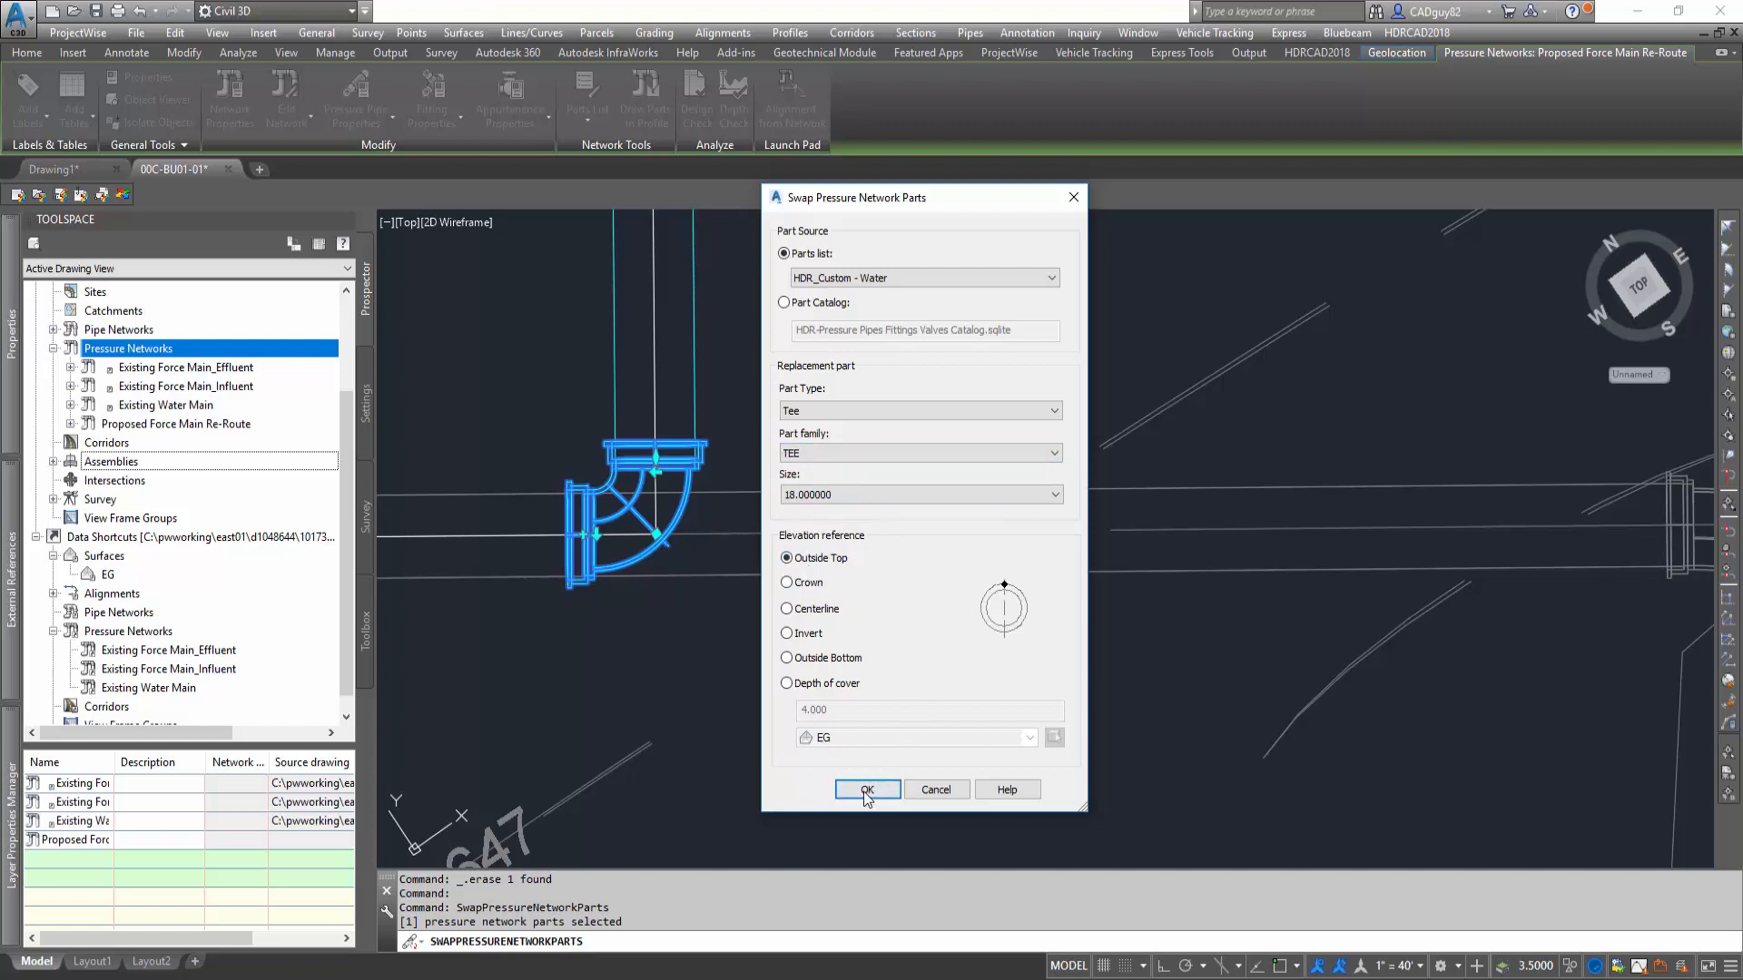
left_click(867, 789)
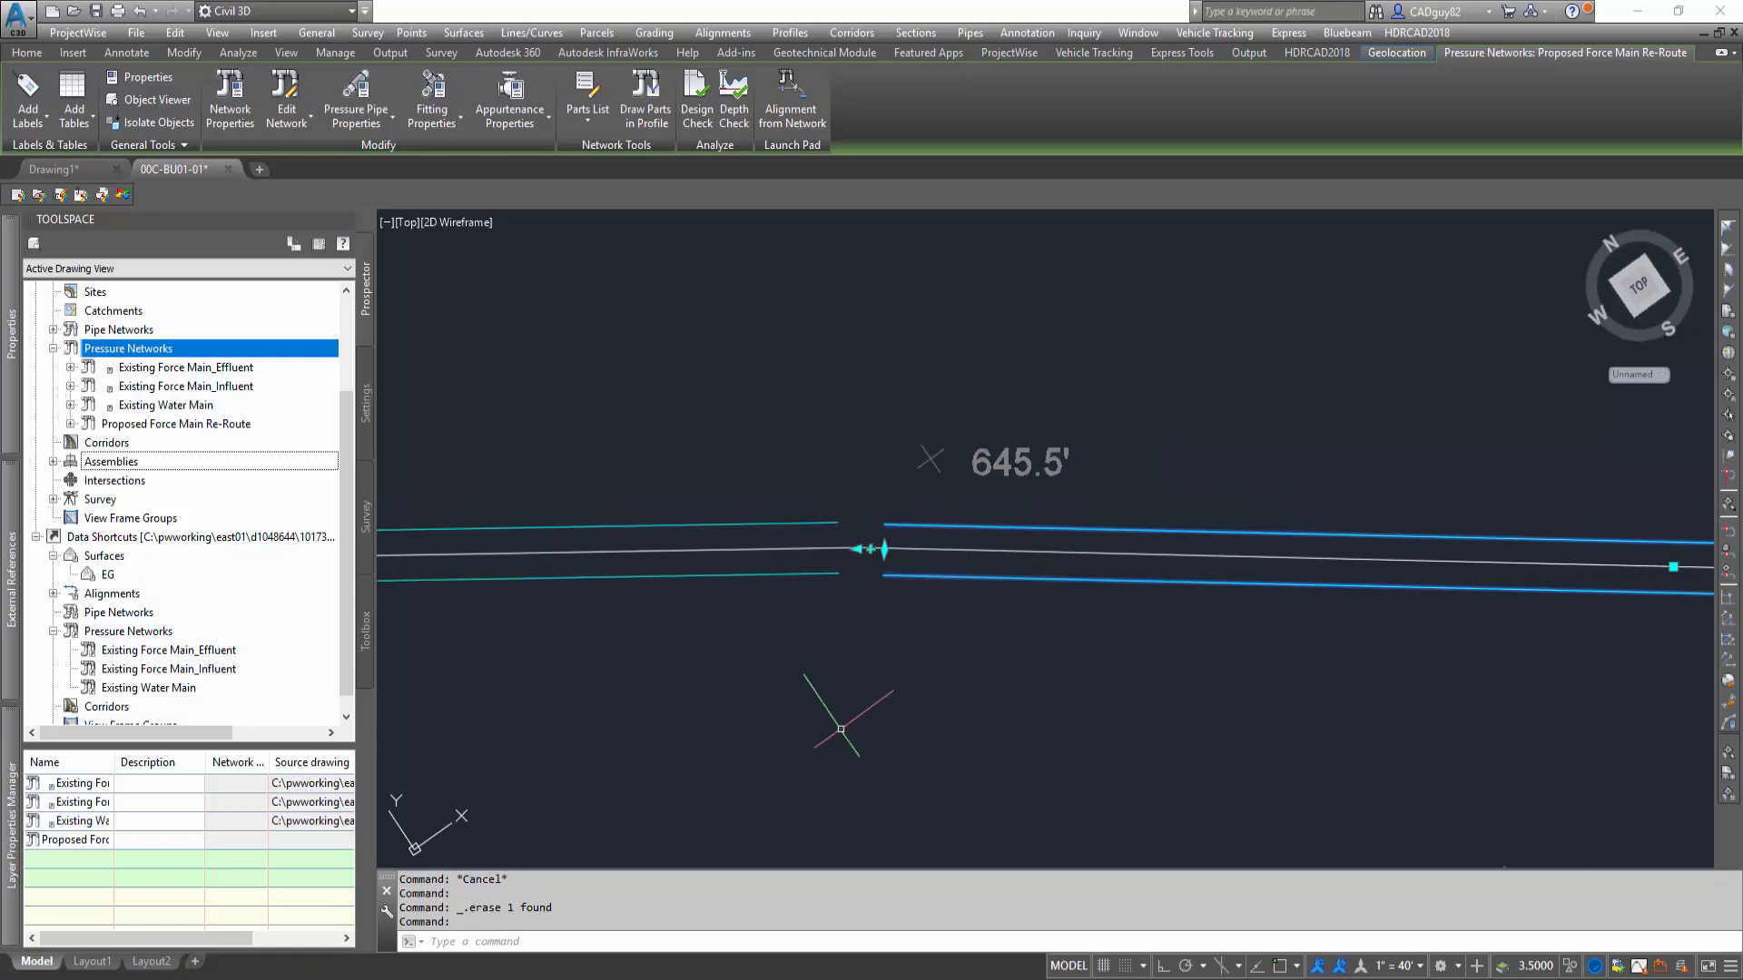
Step: Select and erase the unwanted object, keeping the re-route polyline
left_click(859, 549)
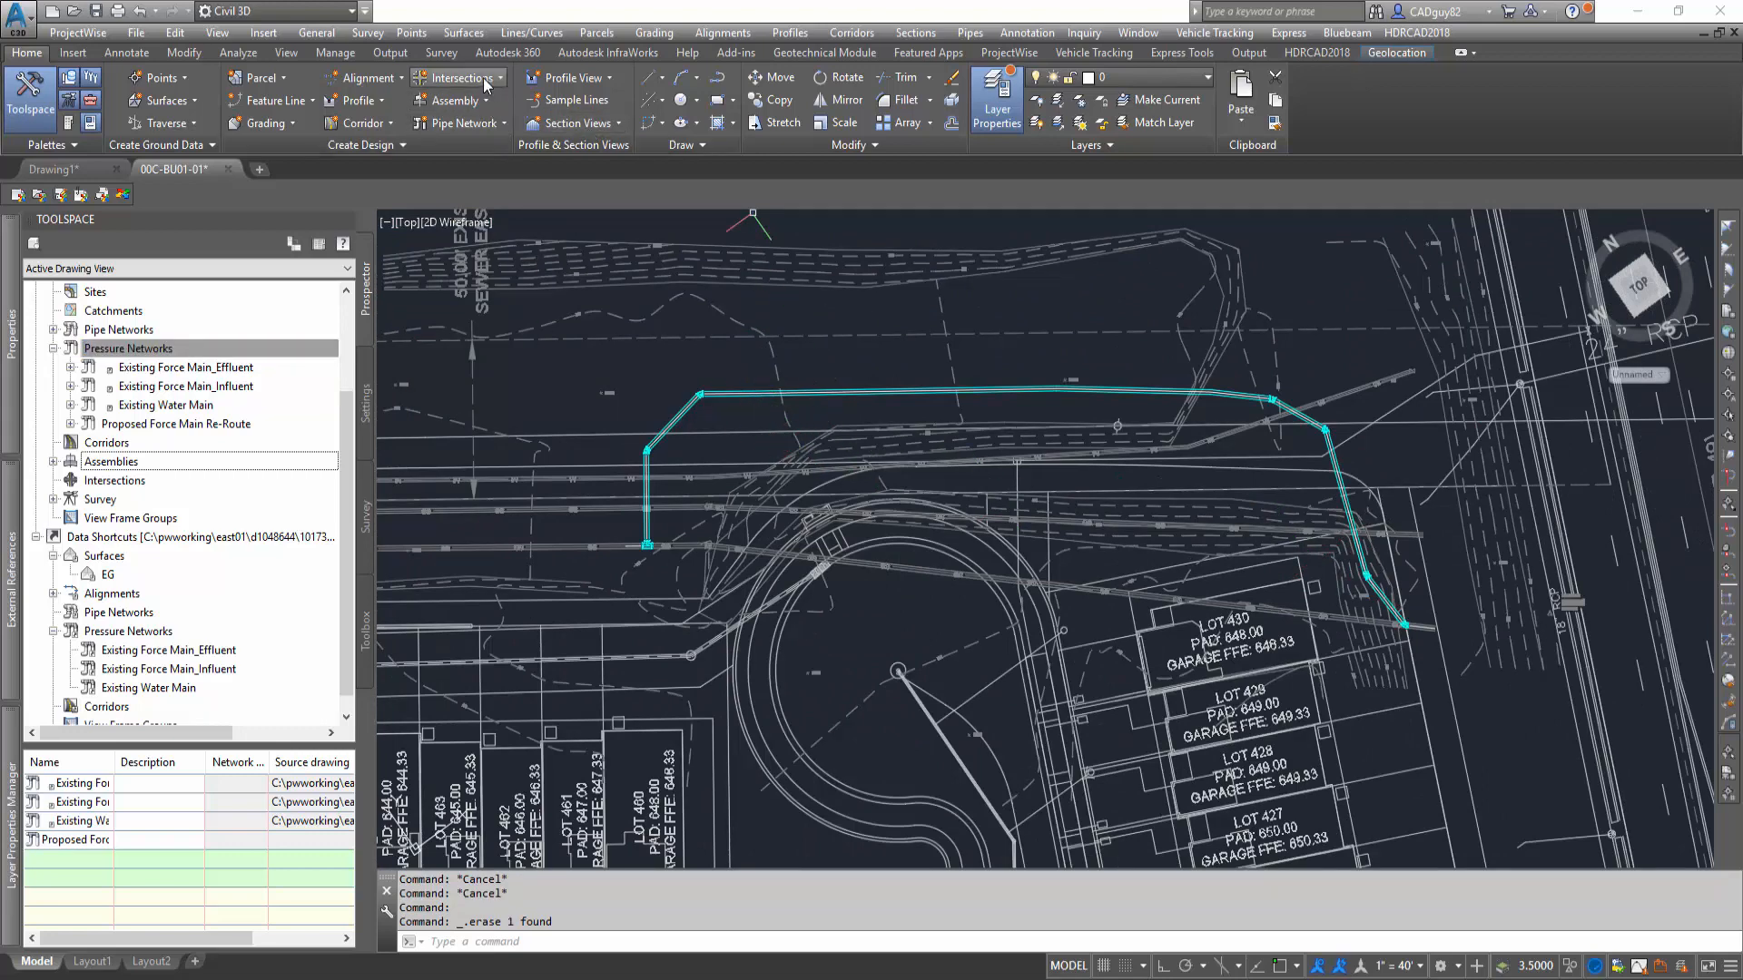
Step: Create an alignment from the re-route polyline, named Proposed Force Main Re-Route
left_click(364, 77)
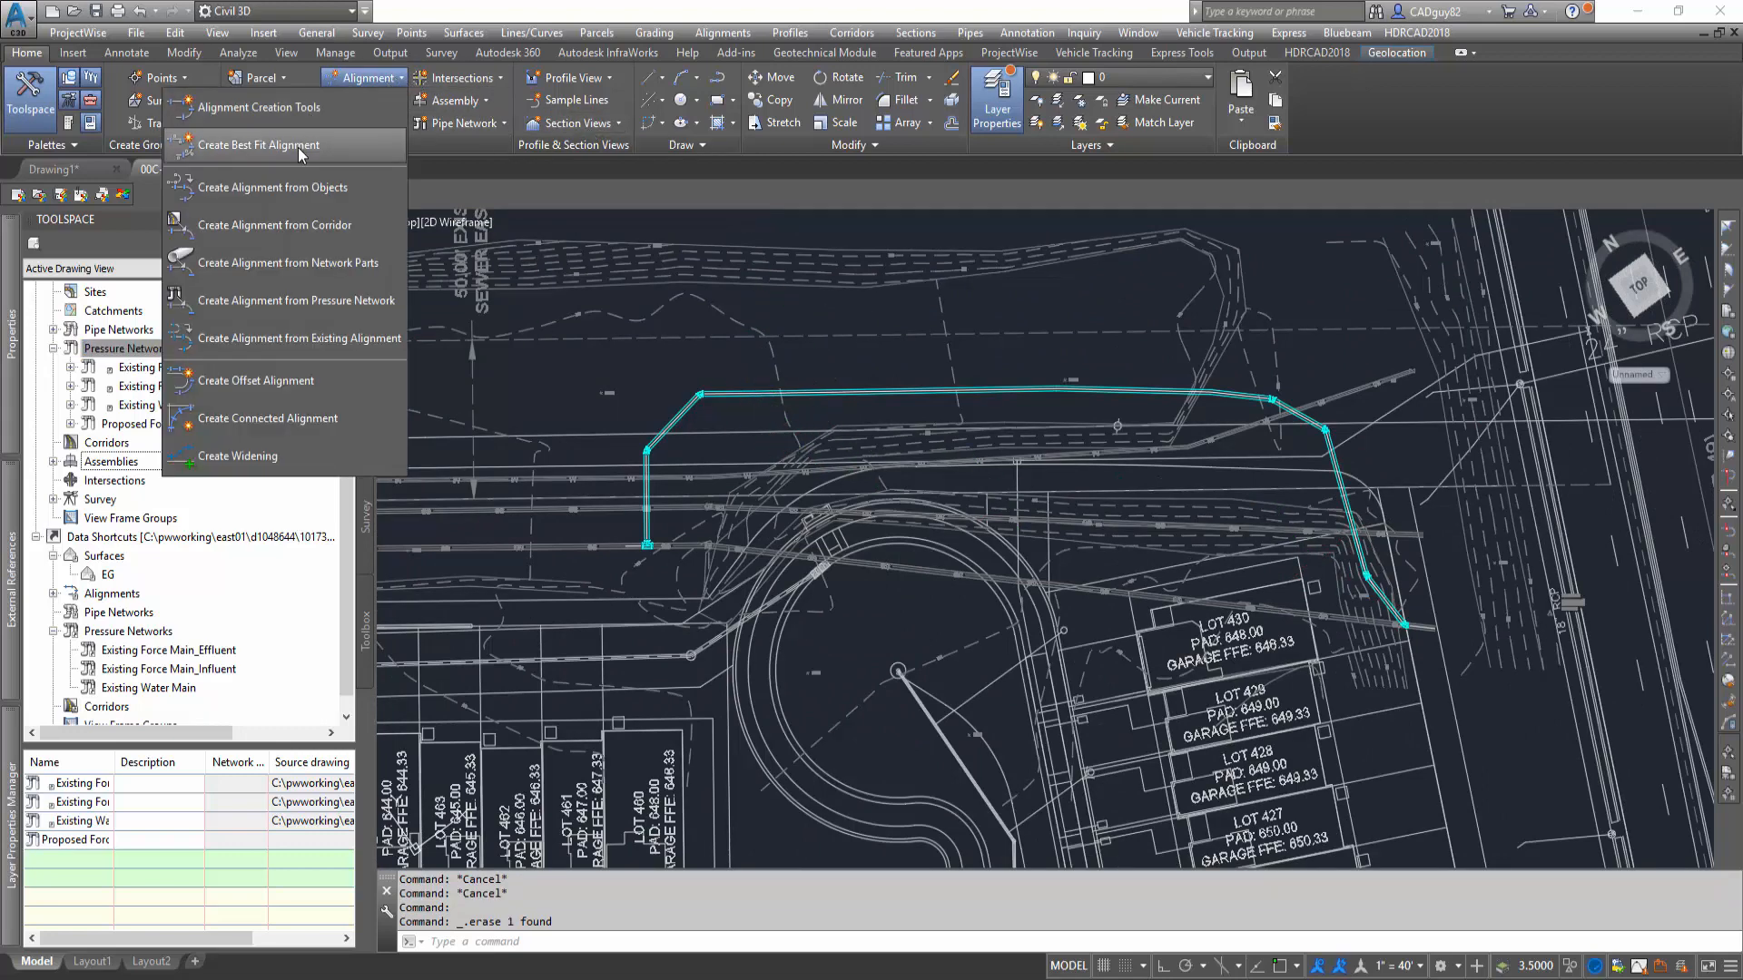
mouse_move(301, 156)
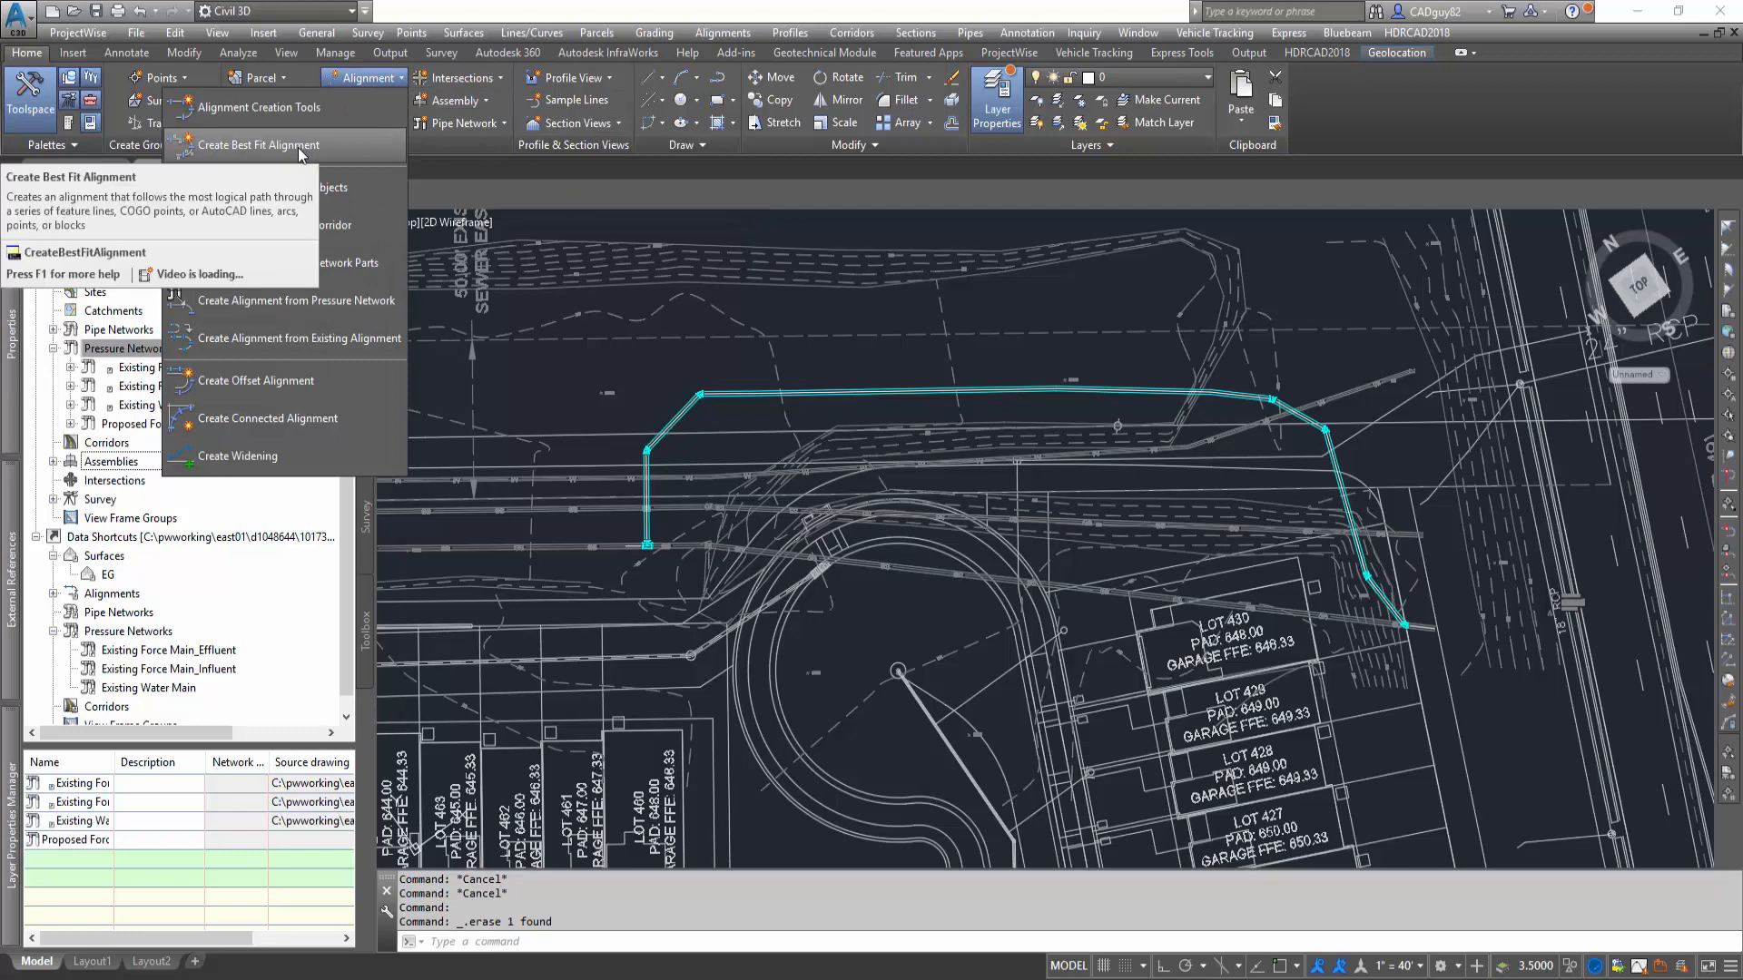
mouse_move(265, 187)
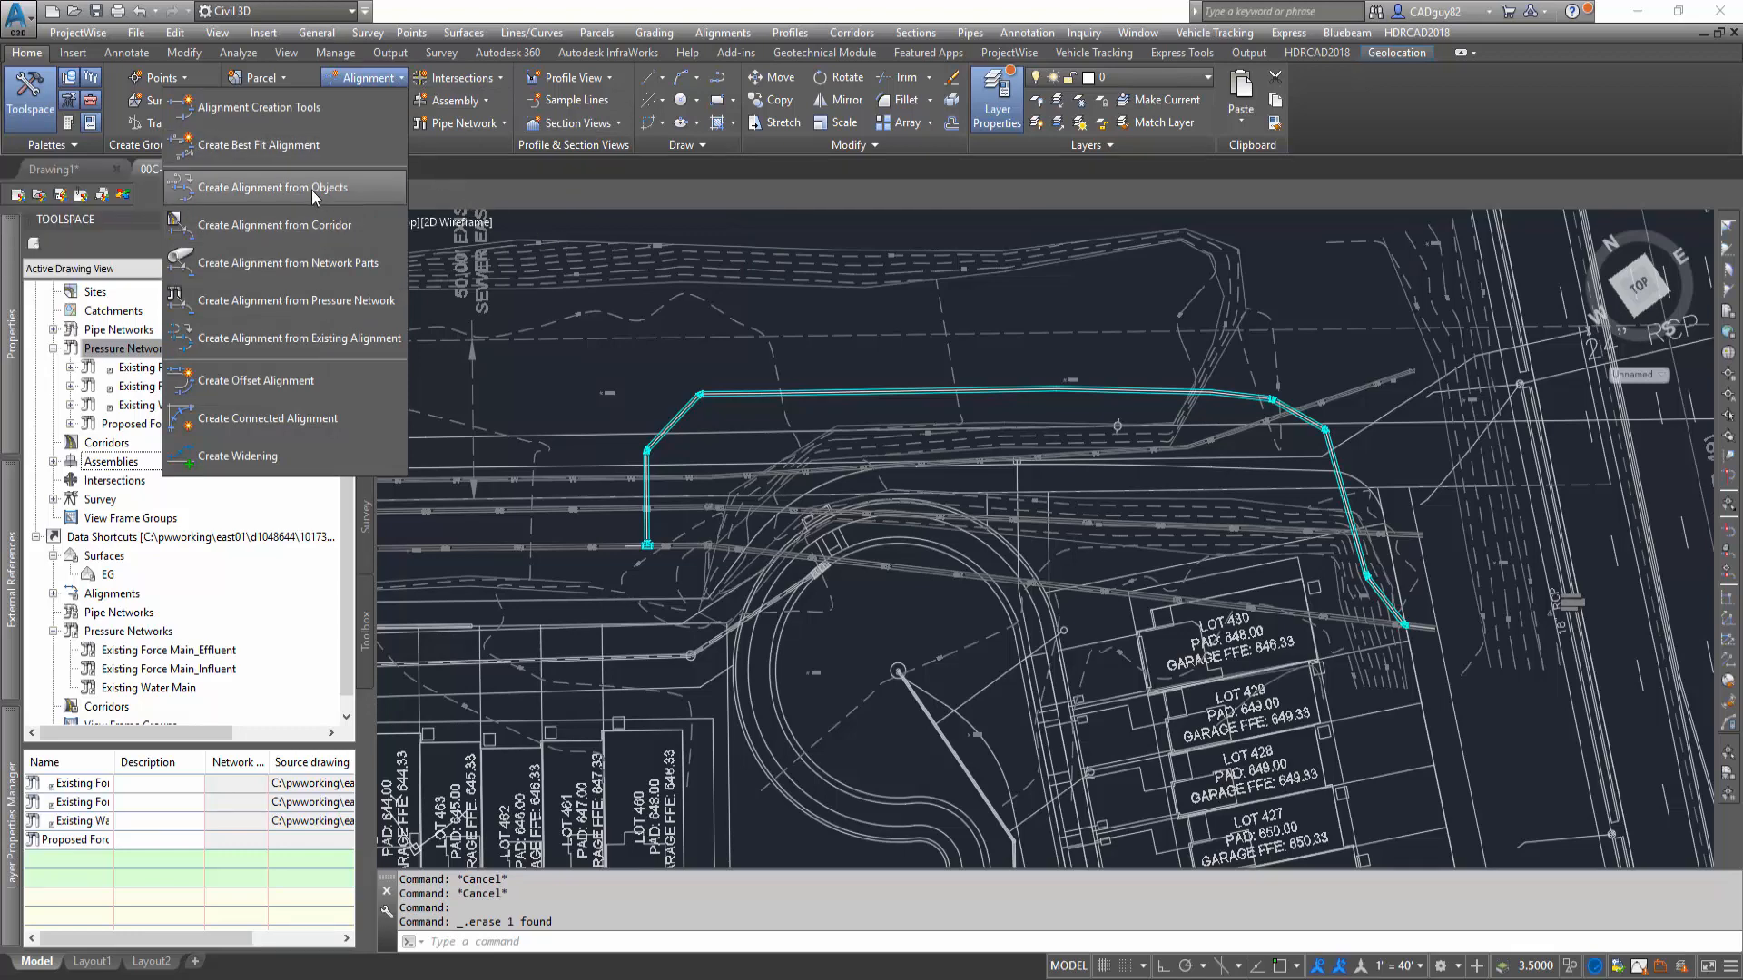
left_click(277, 187)
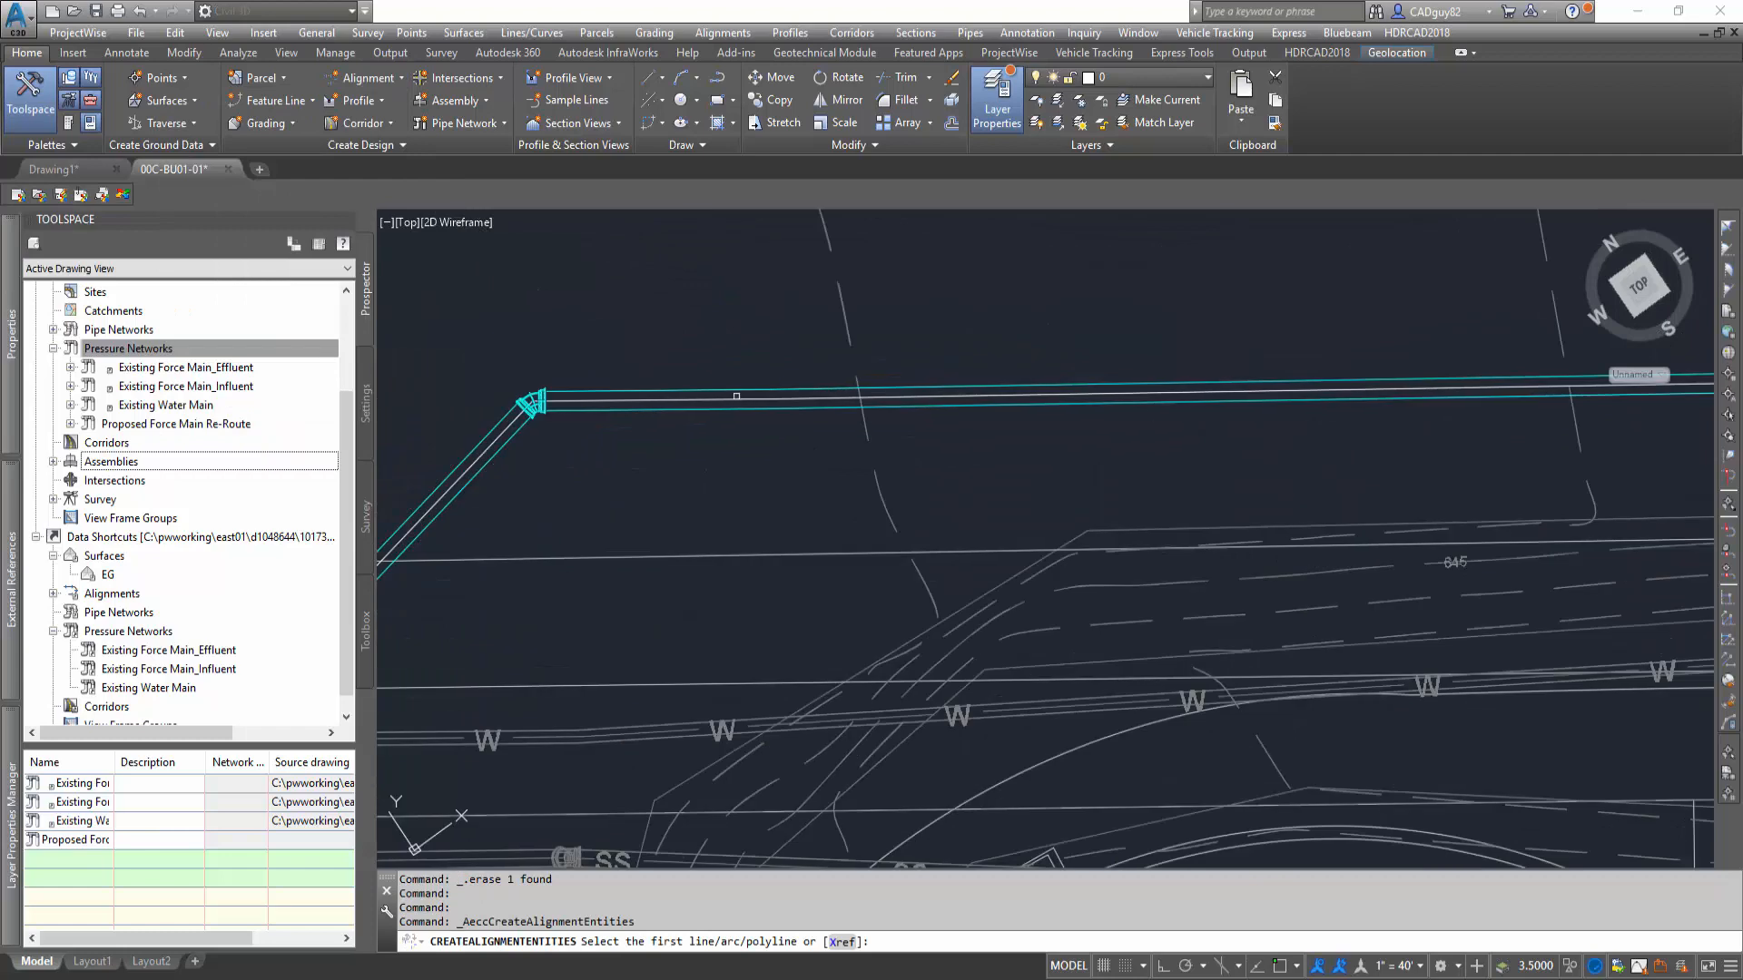
left_click(732, 416)
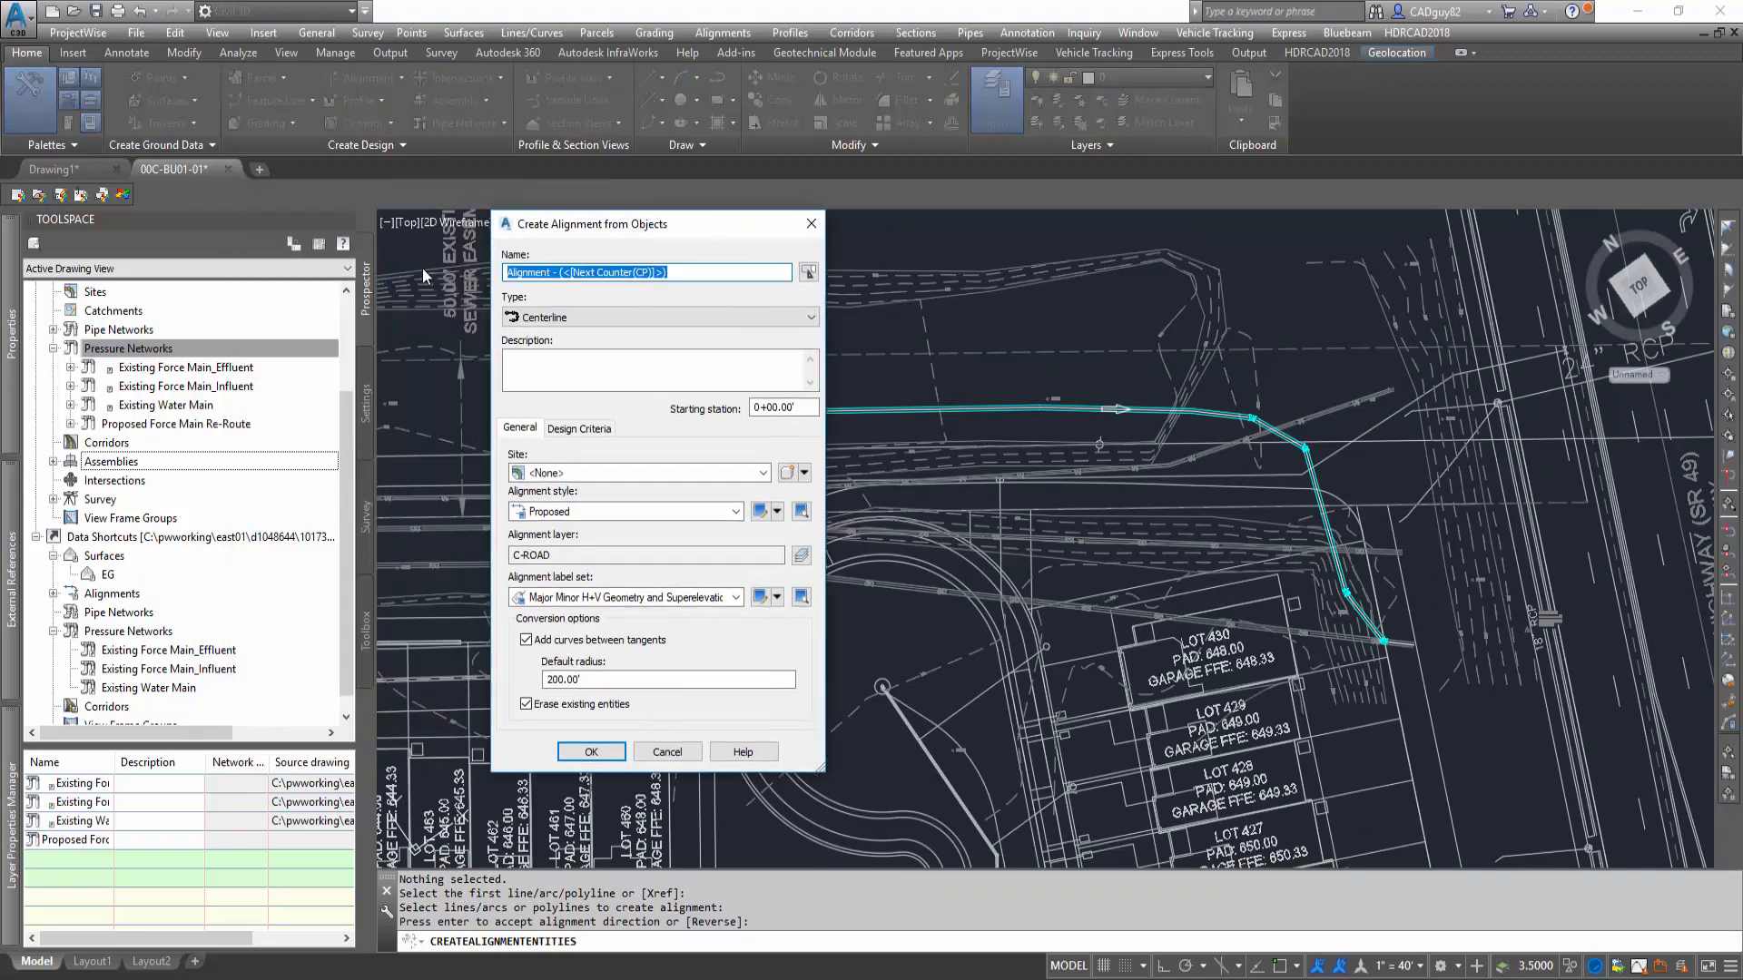
type("Proposed")
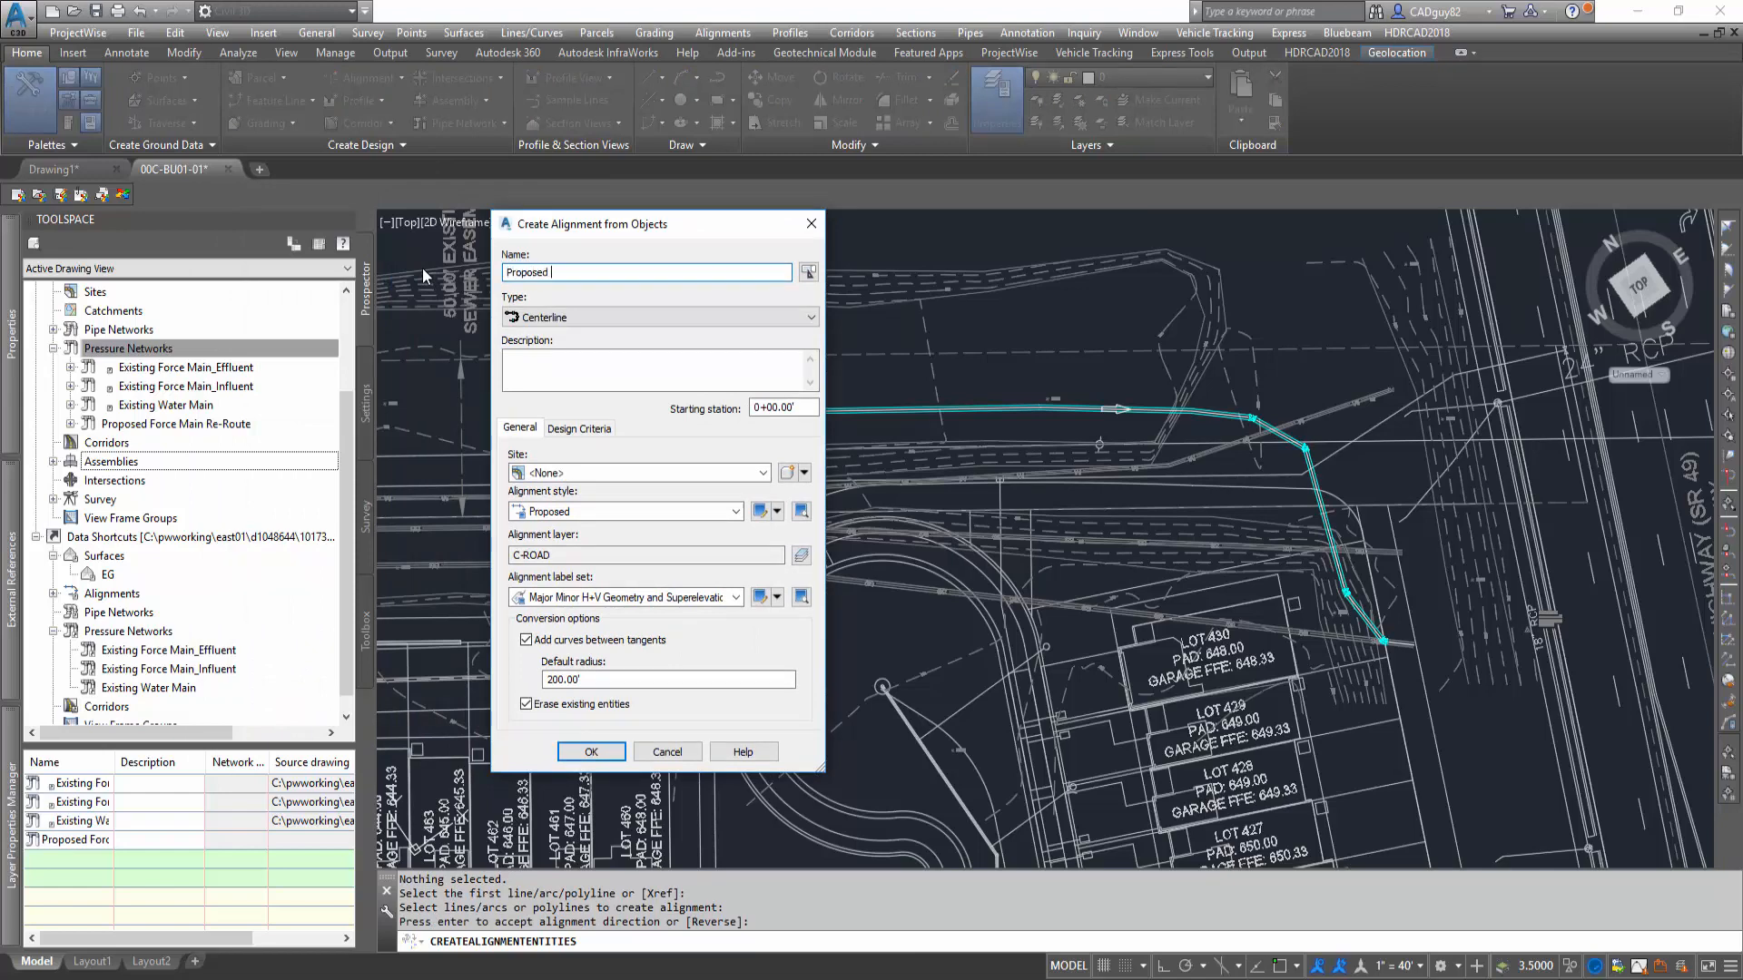
type("Forece Main")
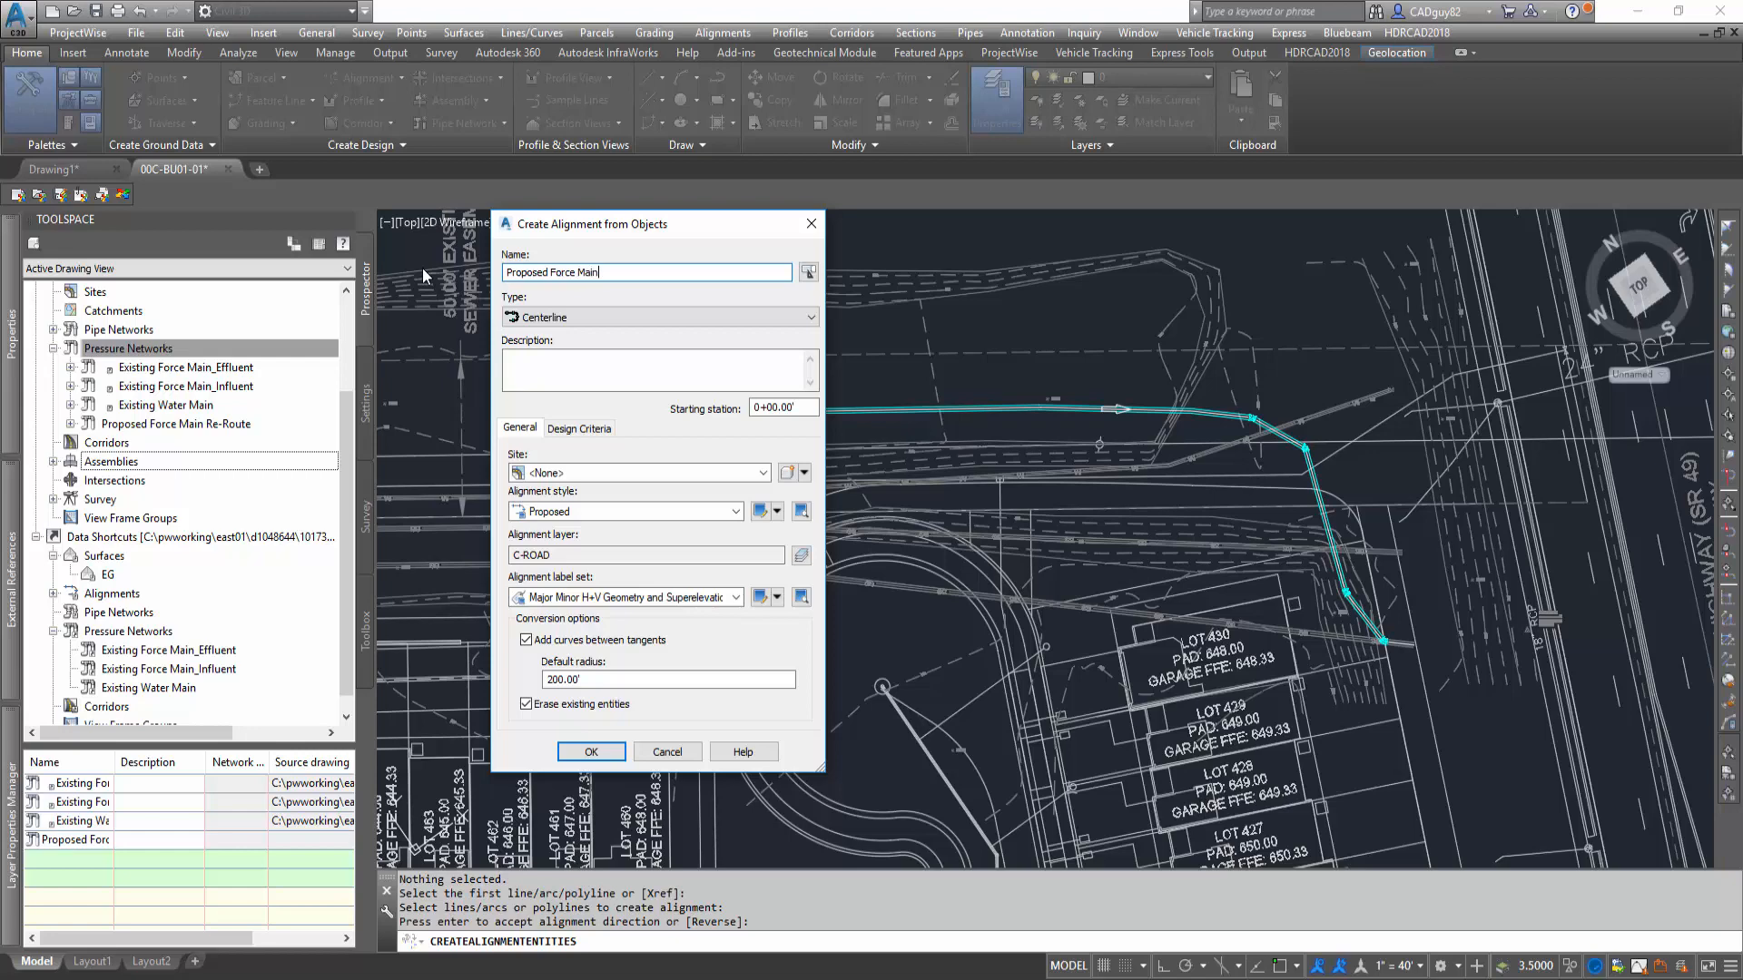
type("Re-Route")
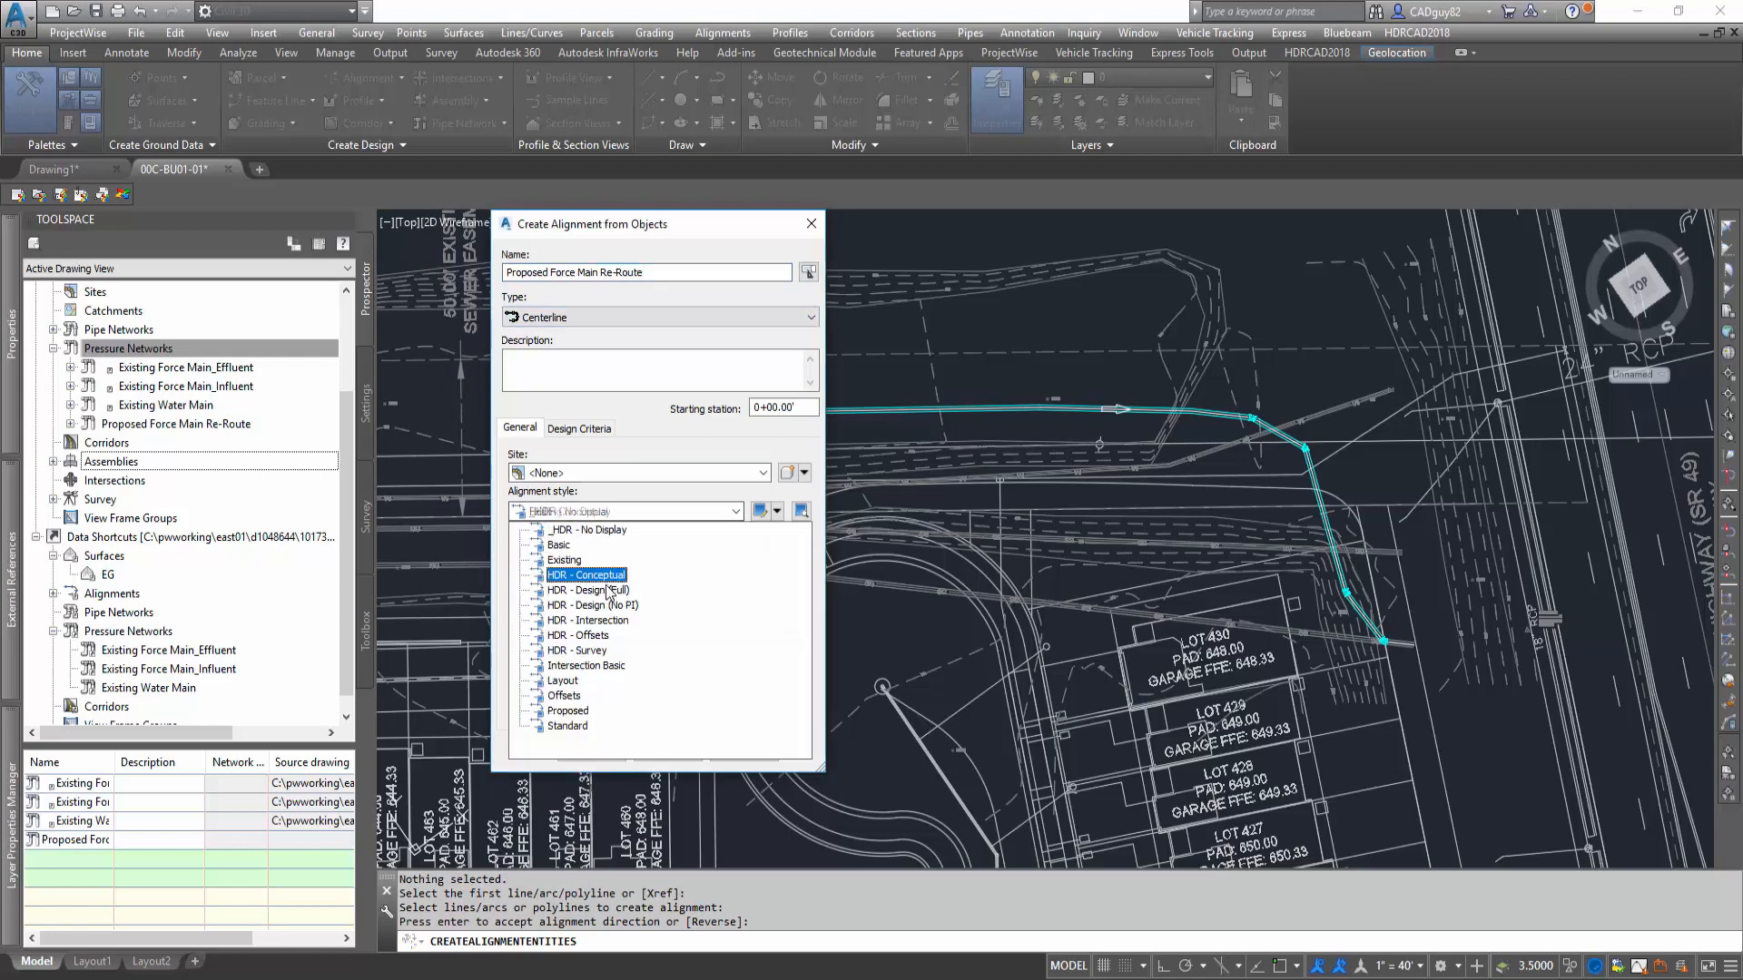
Step: Use HDR - Design (Full) style and parallel geometry-point labels, without adding curves
left_click(587, 590)
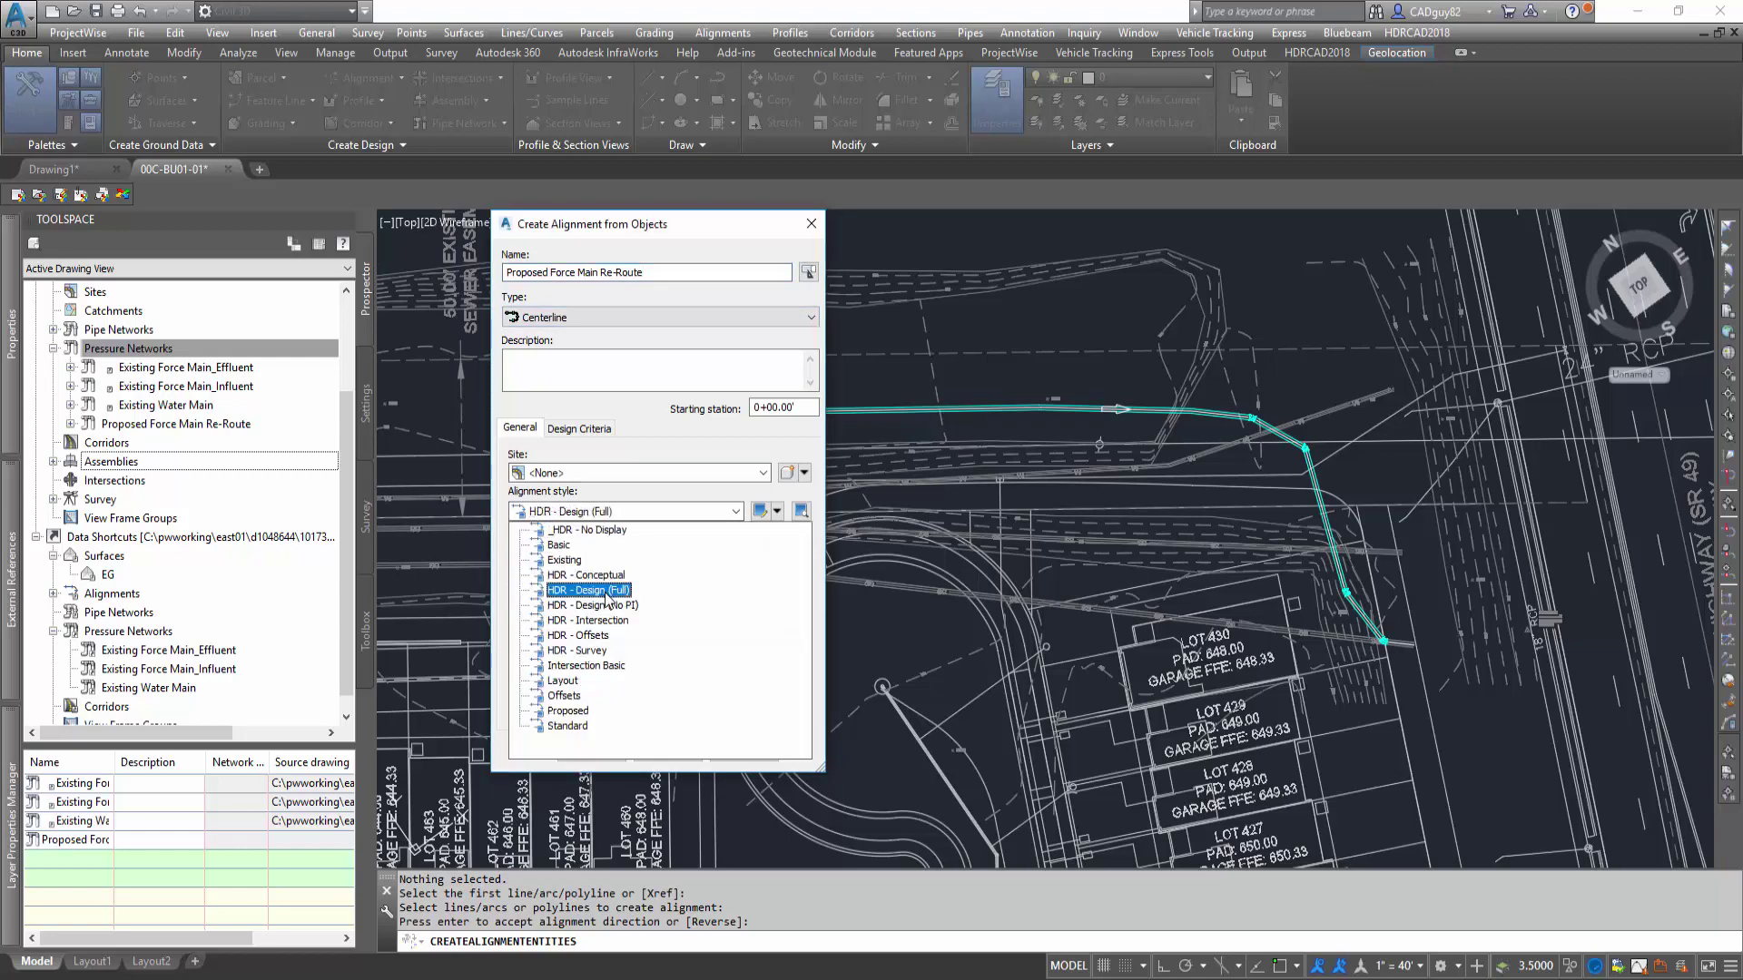
left_click(592, 605)
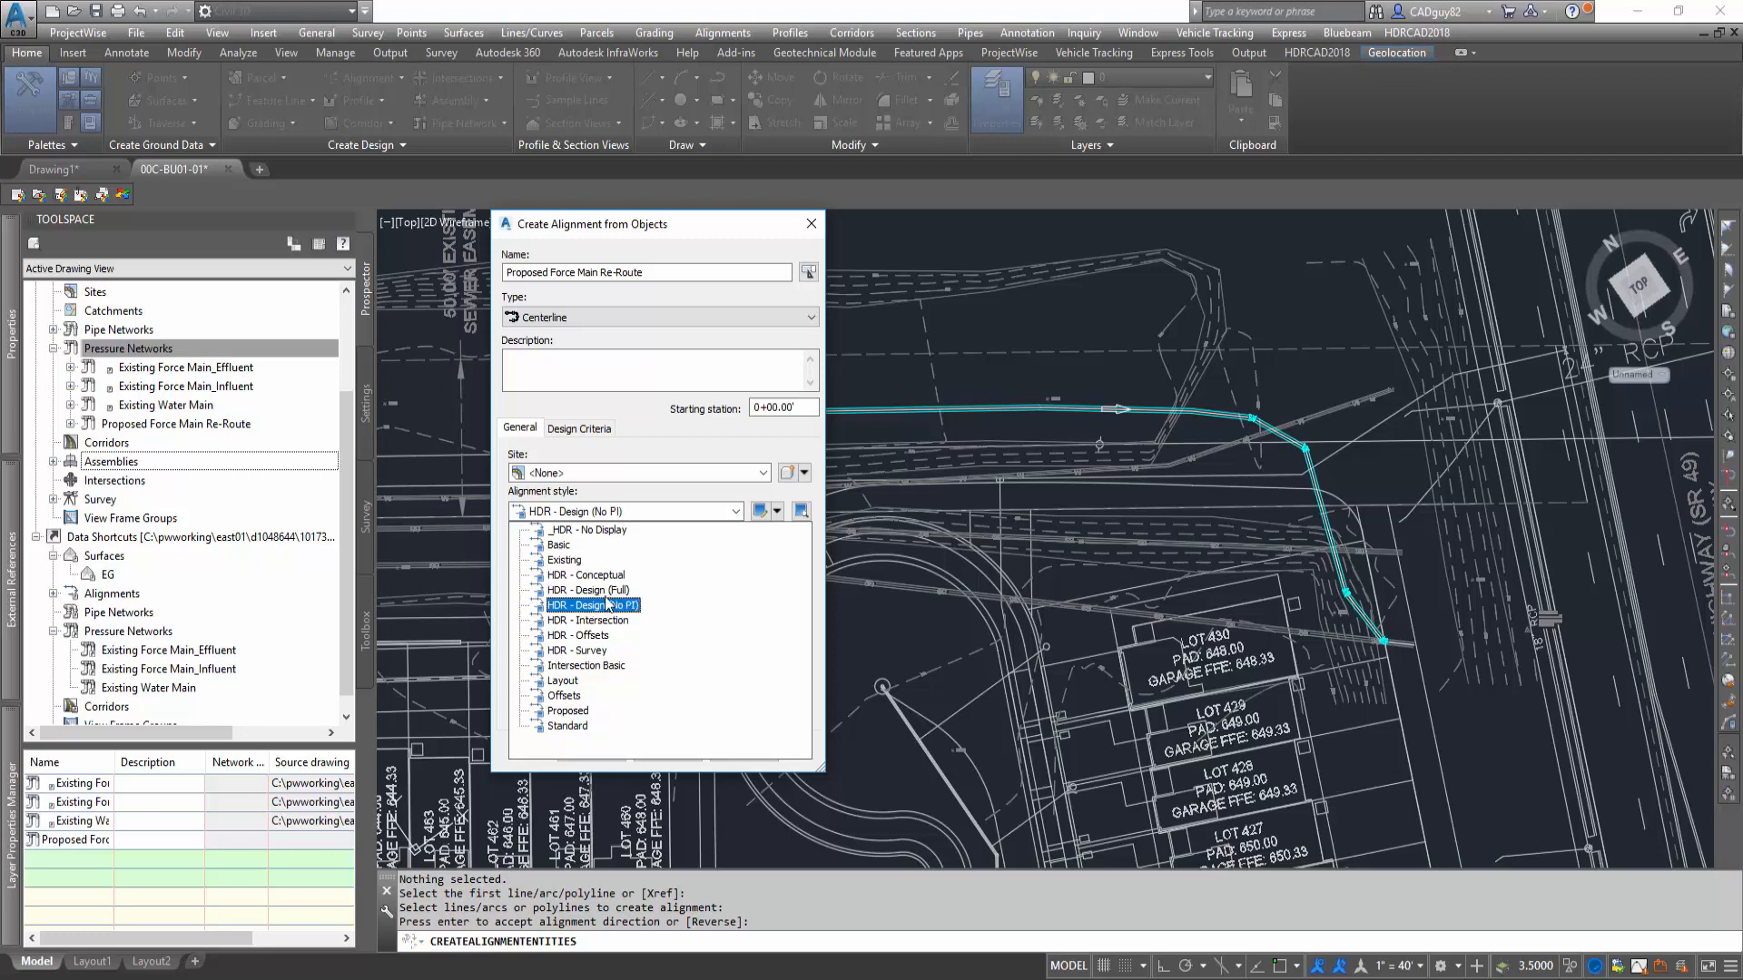
left_click(585, 575)
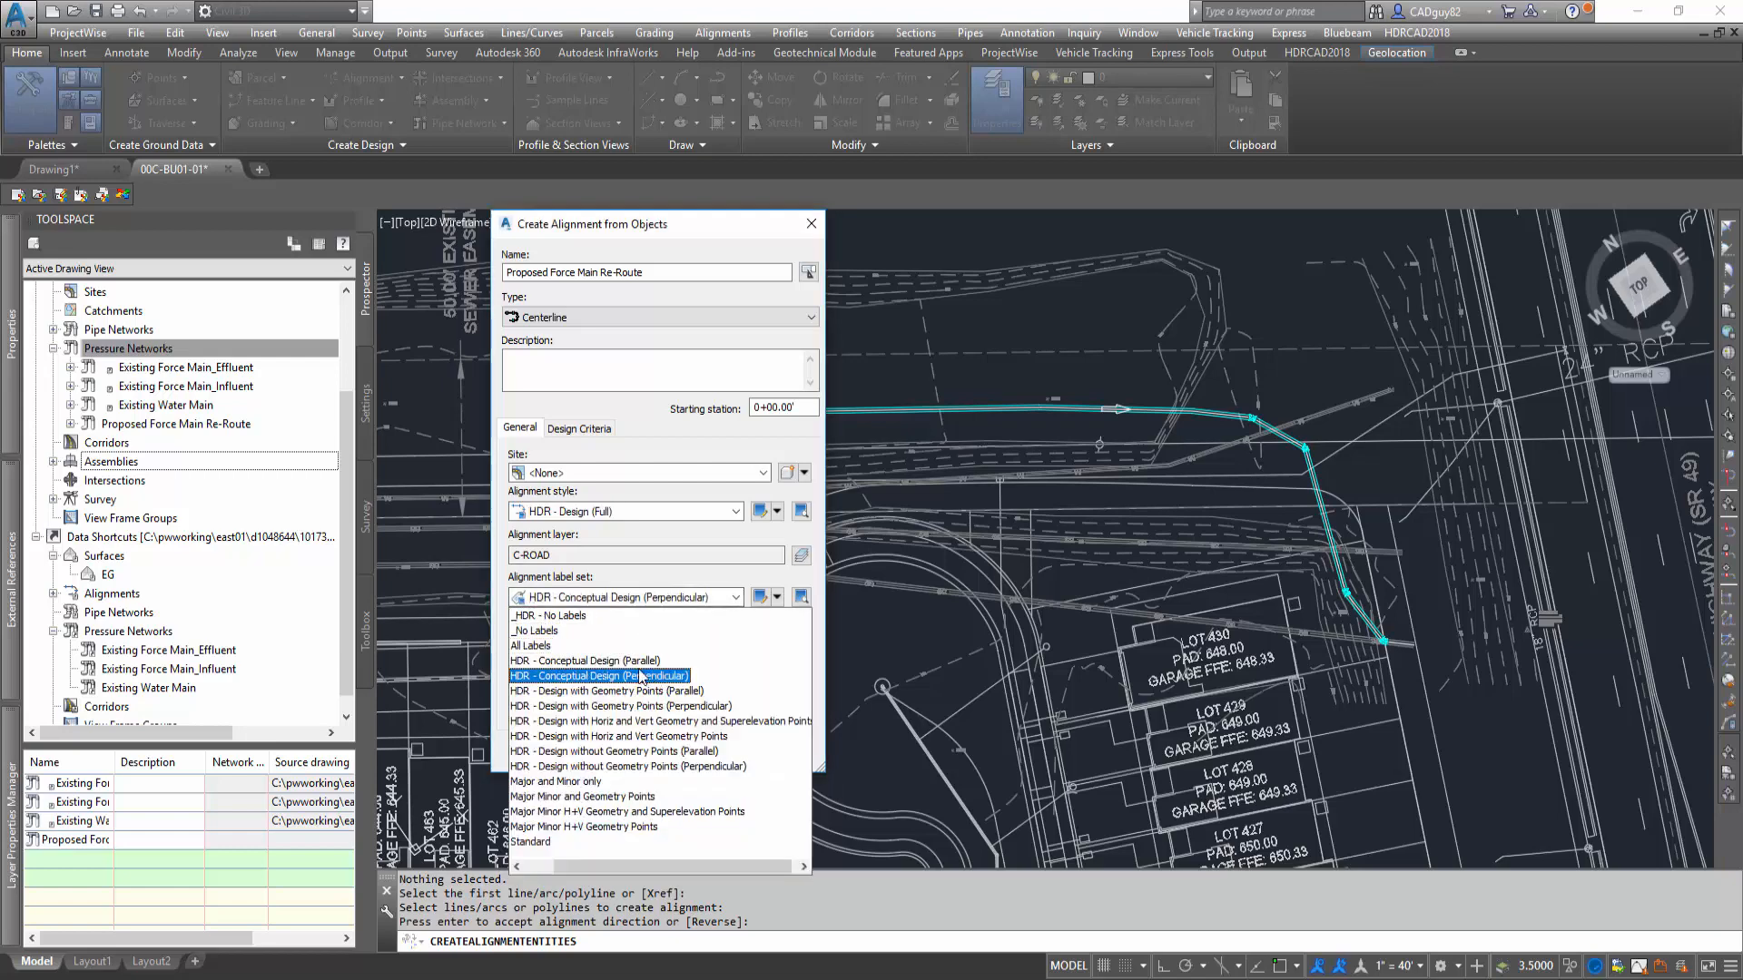
left_click(597, 691)
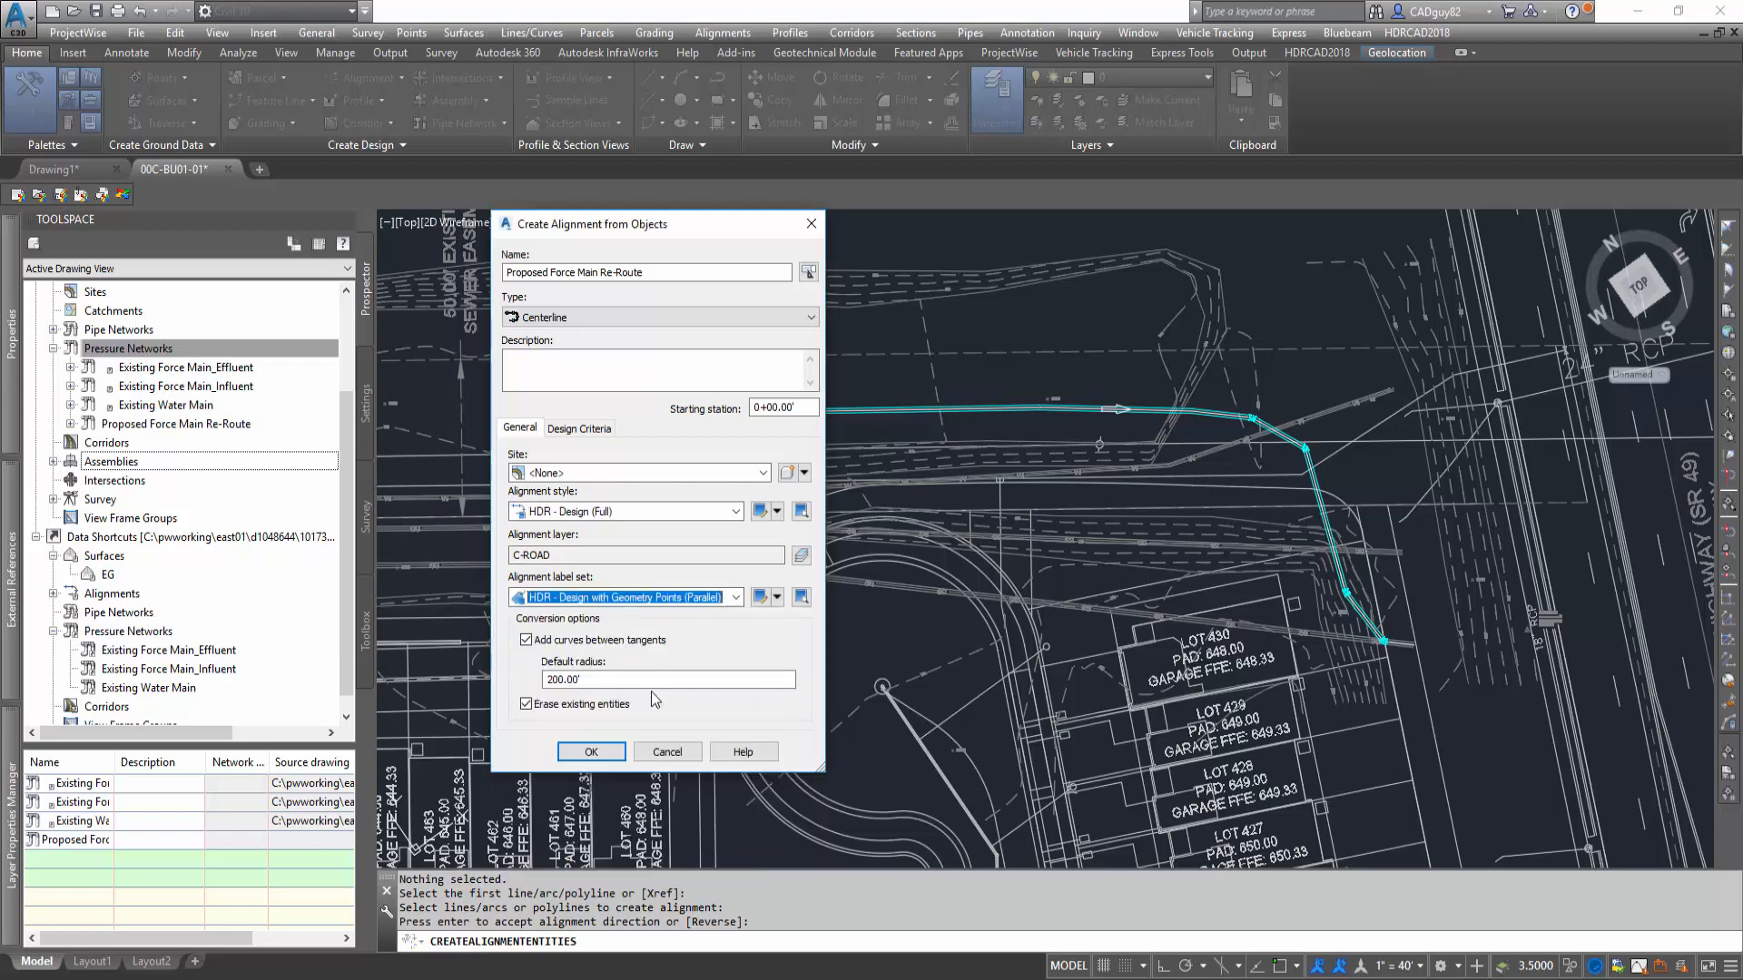
left_click(526, 640)
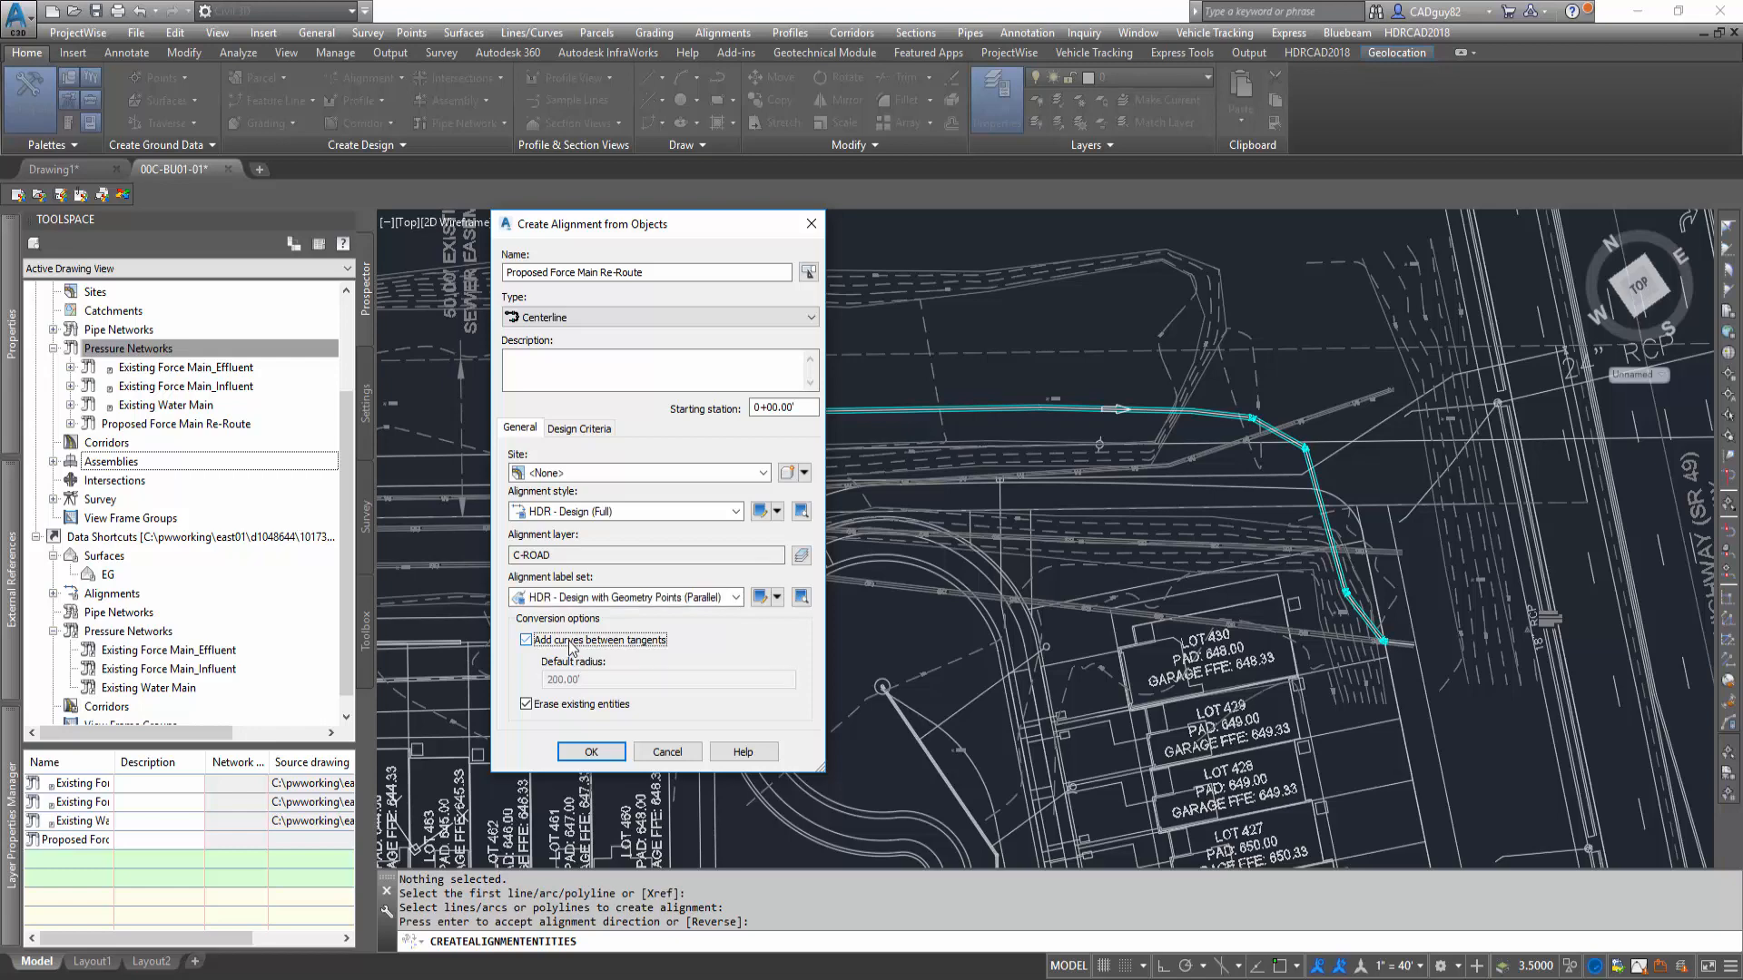
left_click(525, 640)
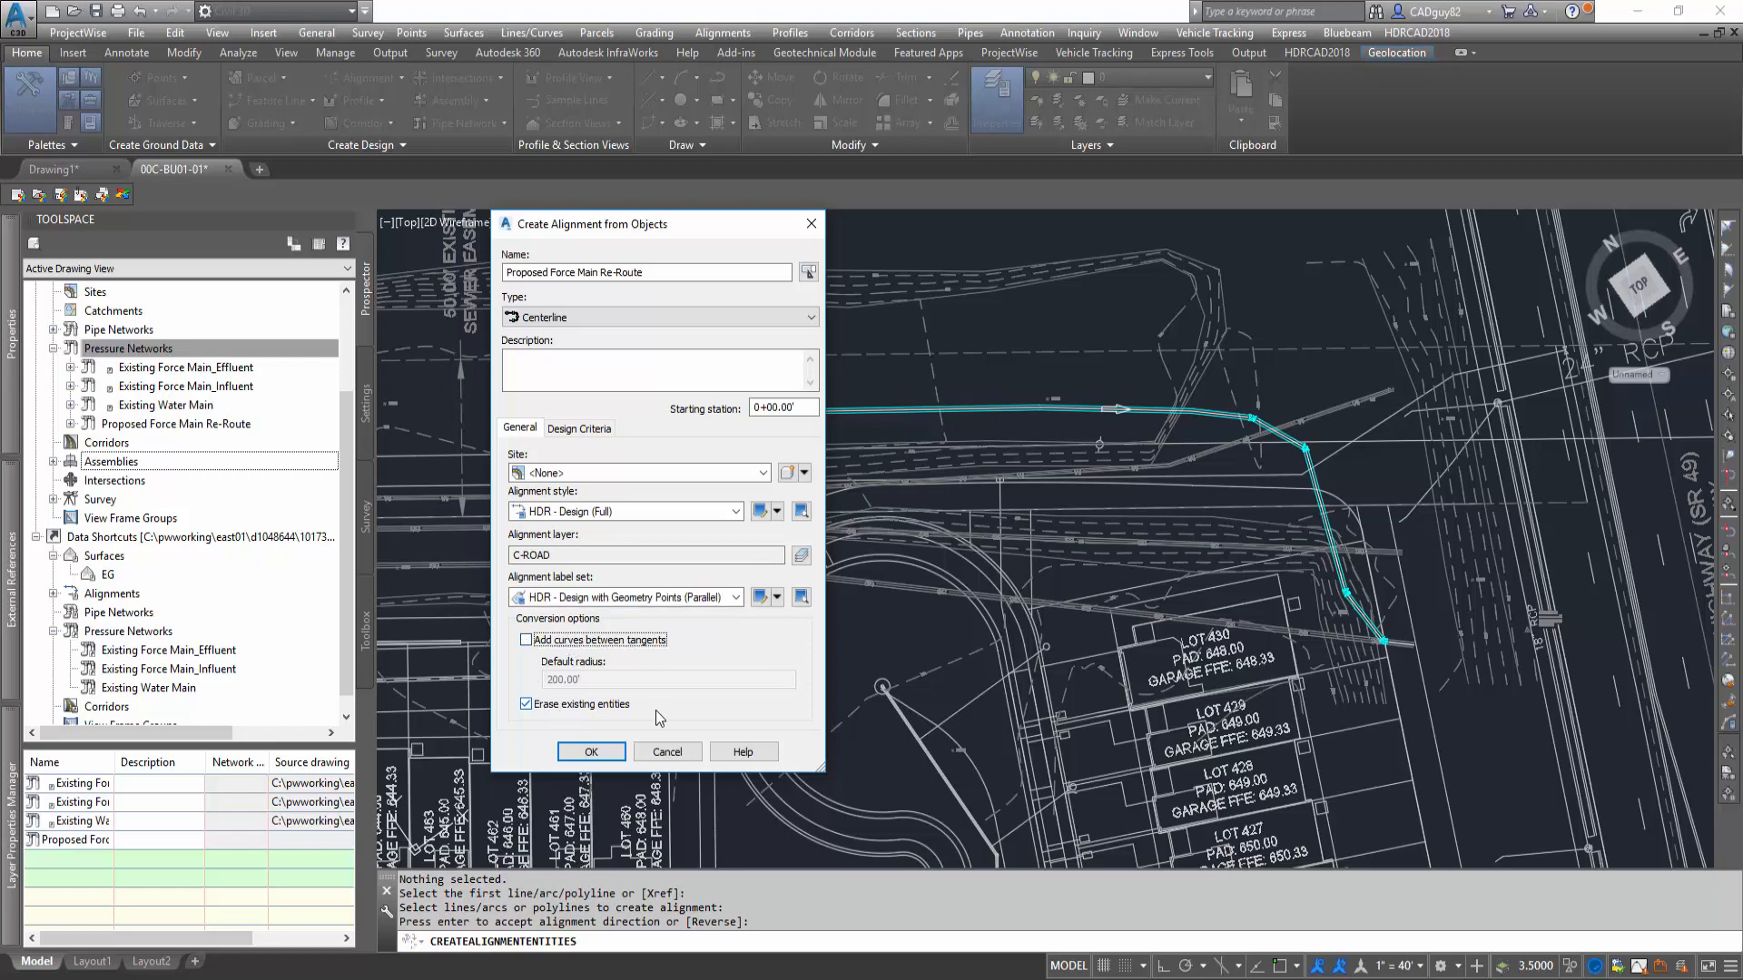
left_click(590, 752)
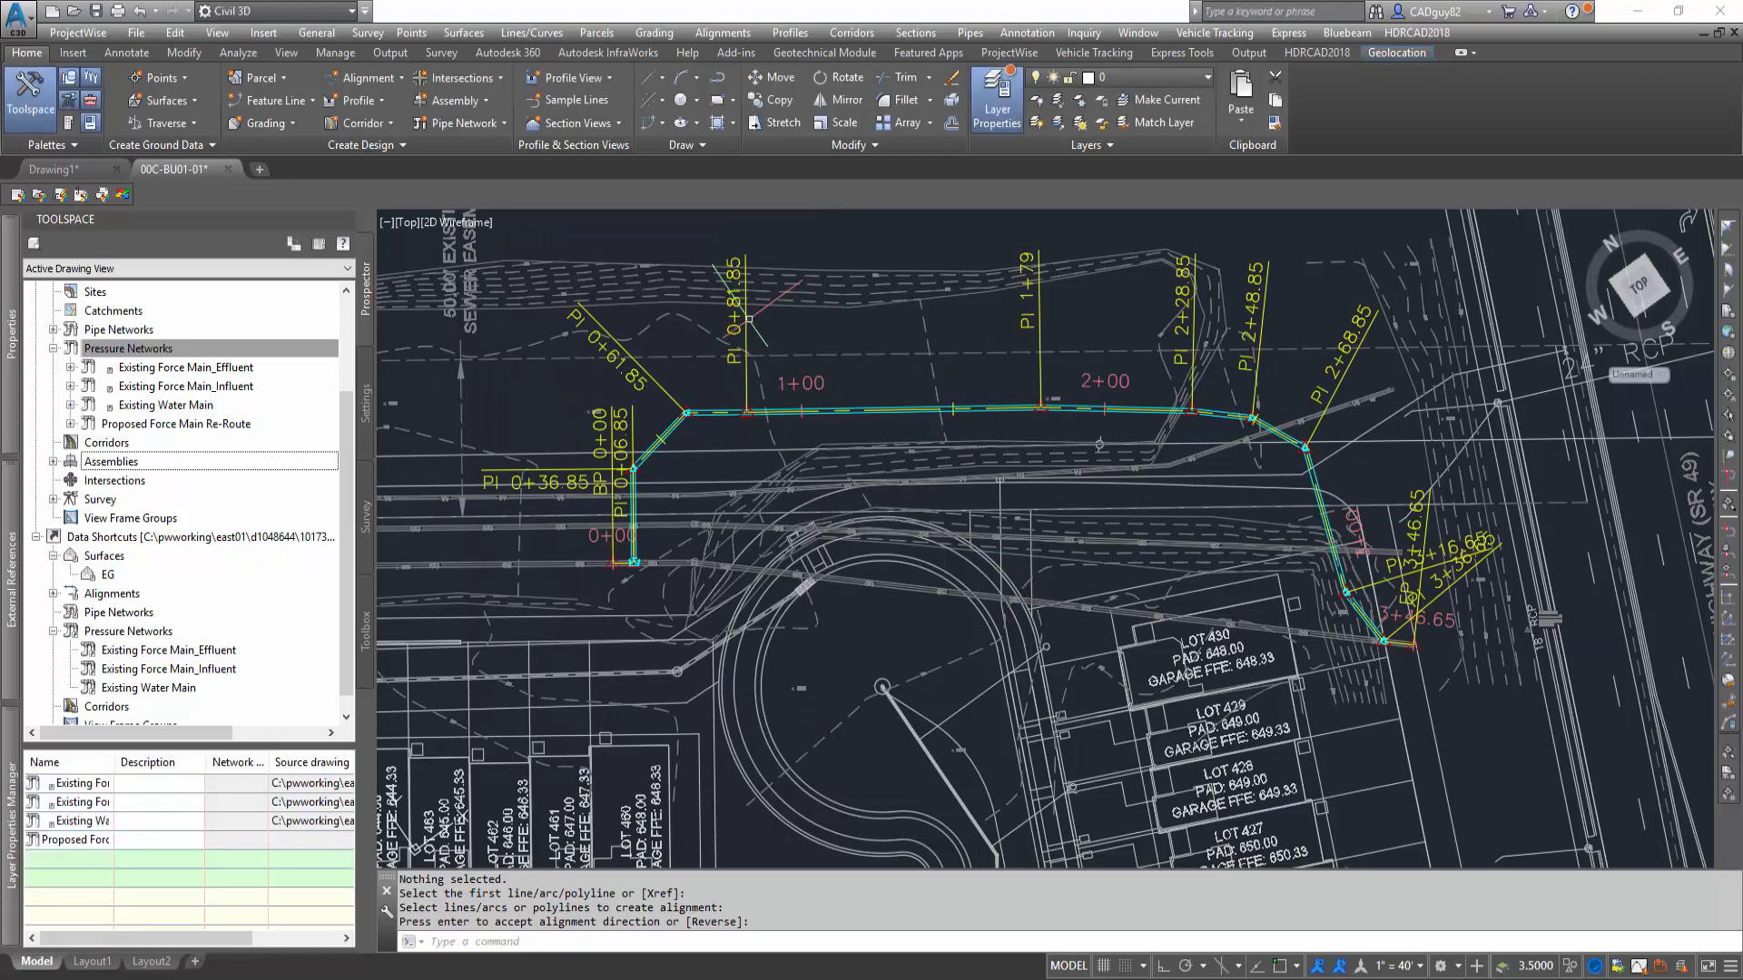
Step: Set the Through points marker to <none> in the alignment's style Markers settings
left_click(751, 307)
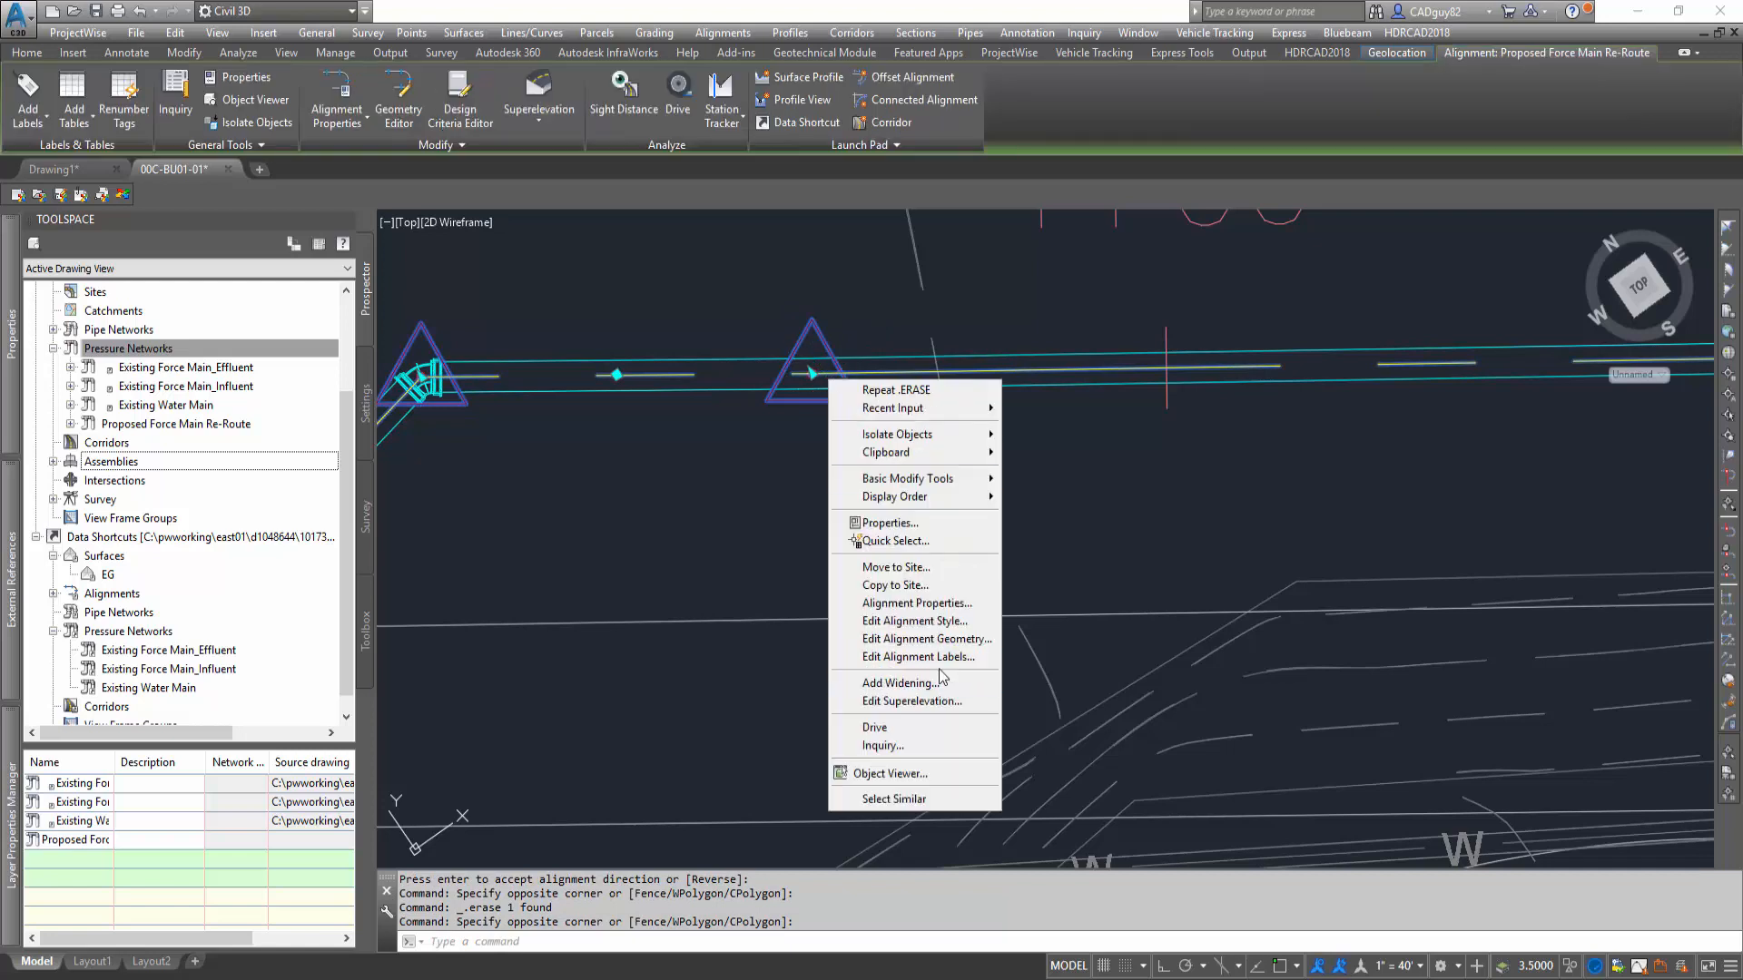
left_click(914, 621)
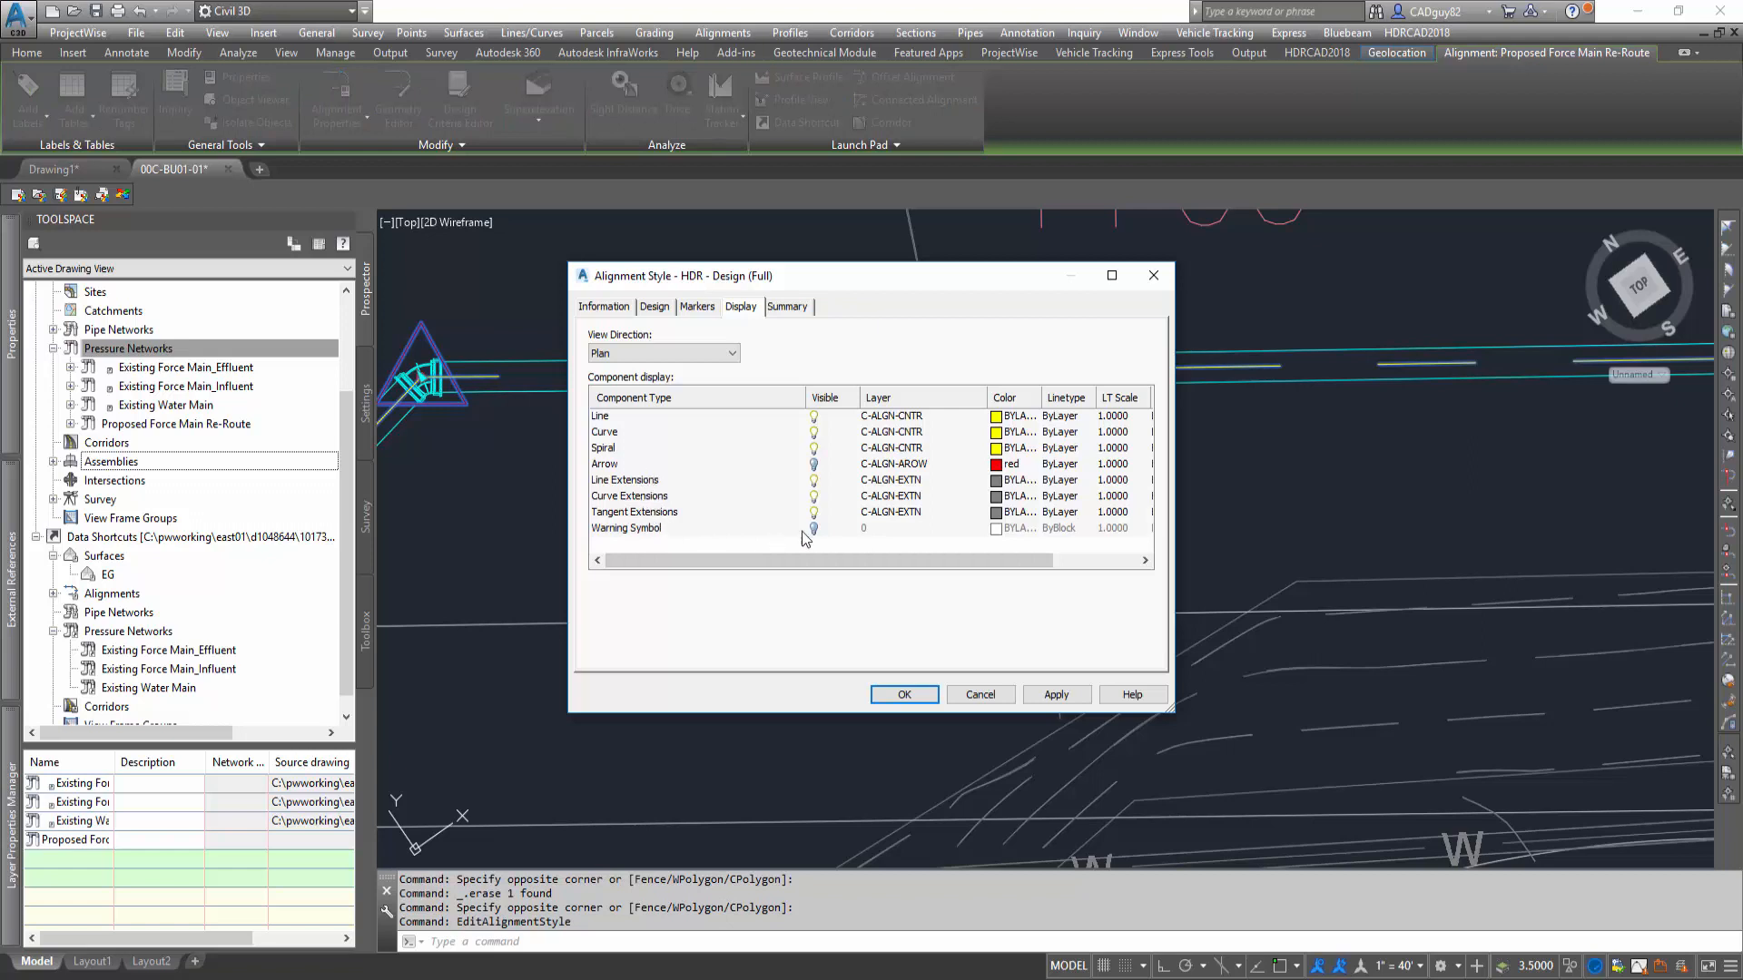
left_click(697, 306)
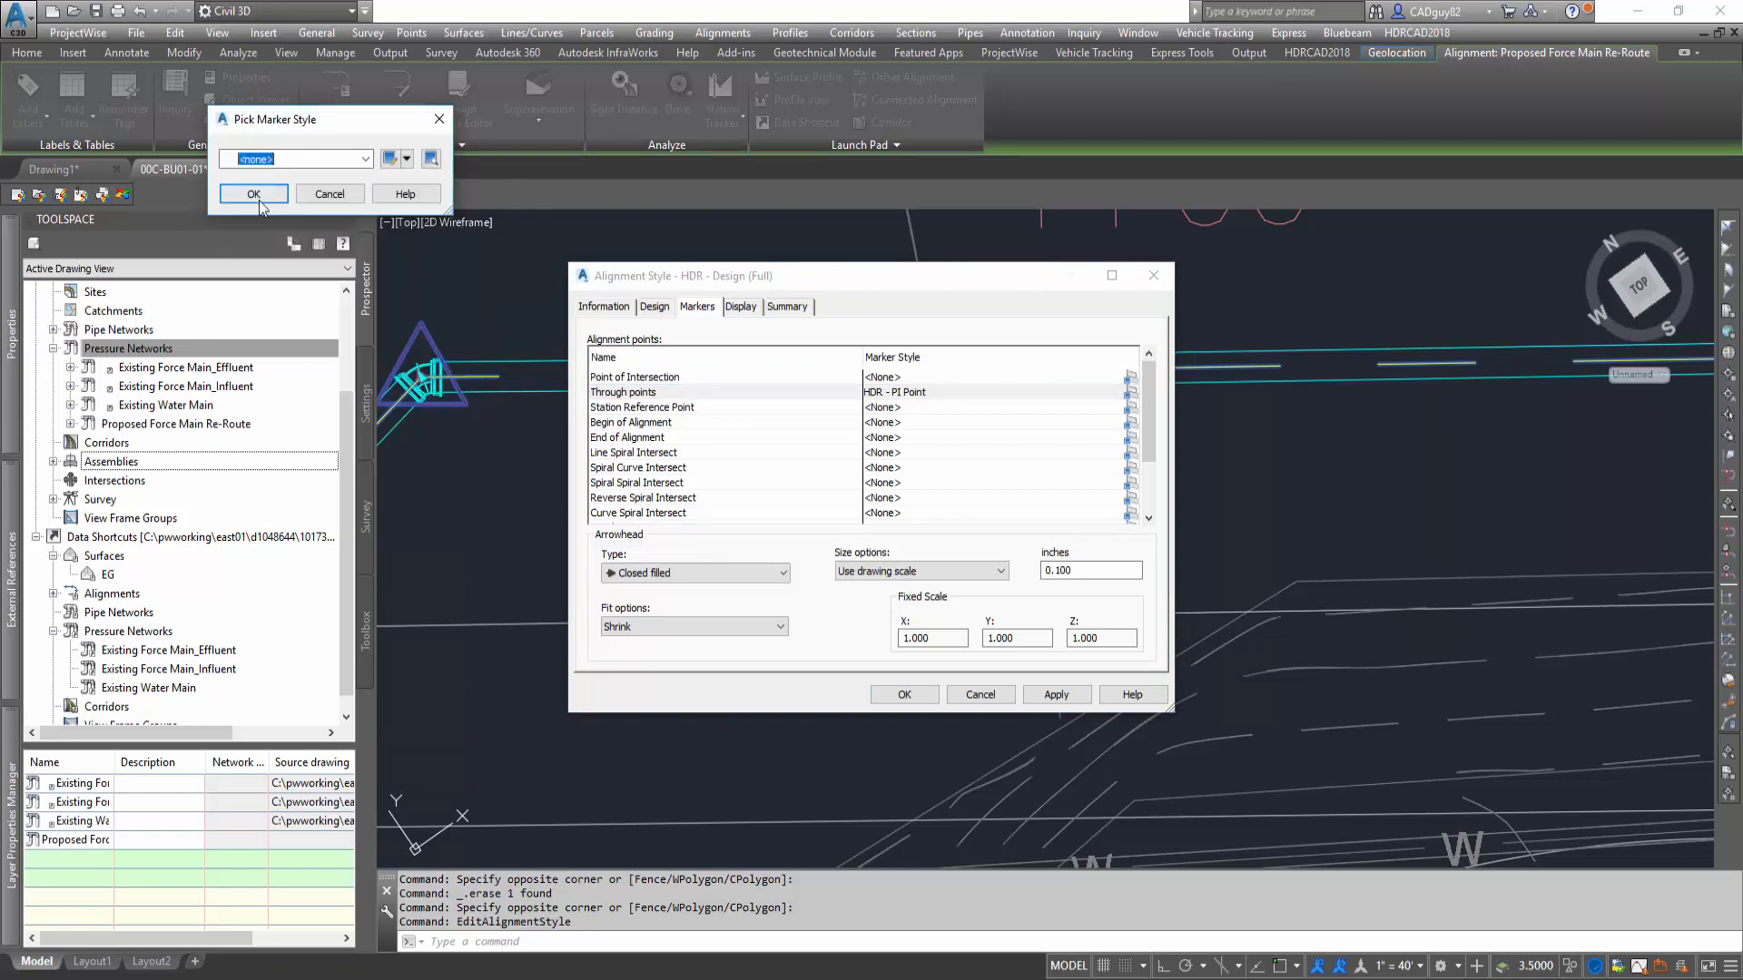
left_click(253, 193)
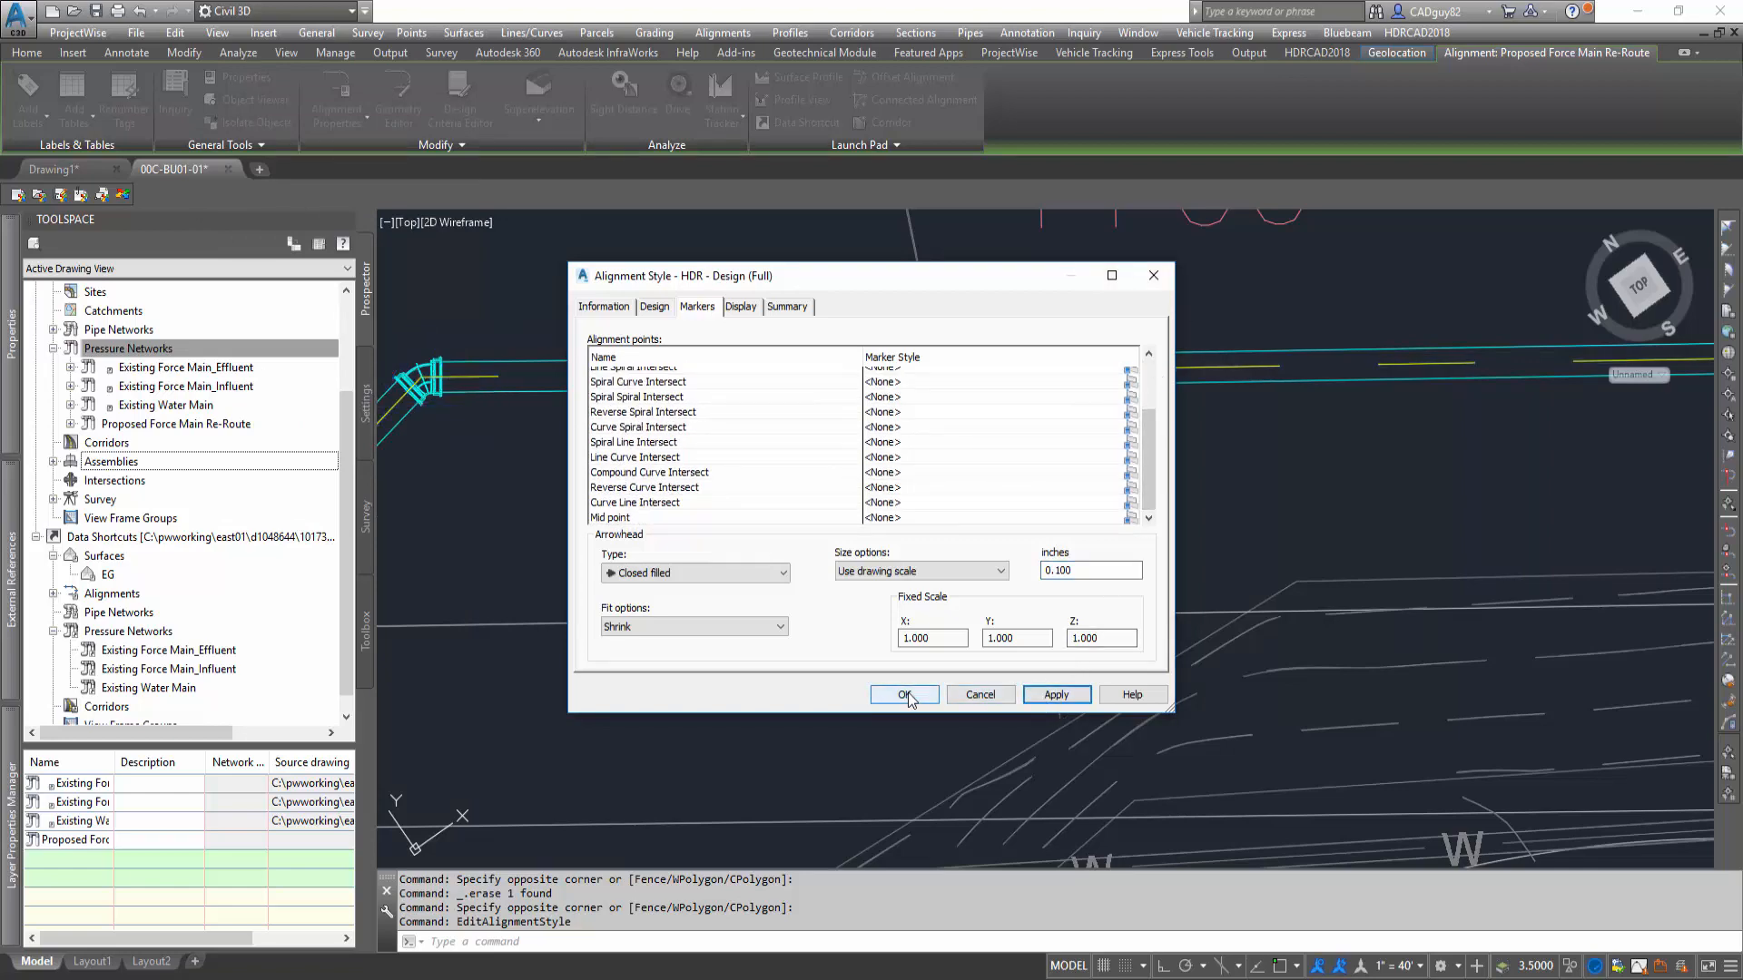
left_click(904, 694)
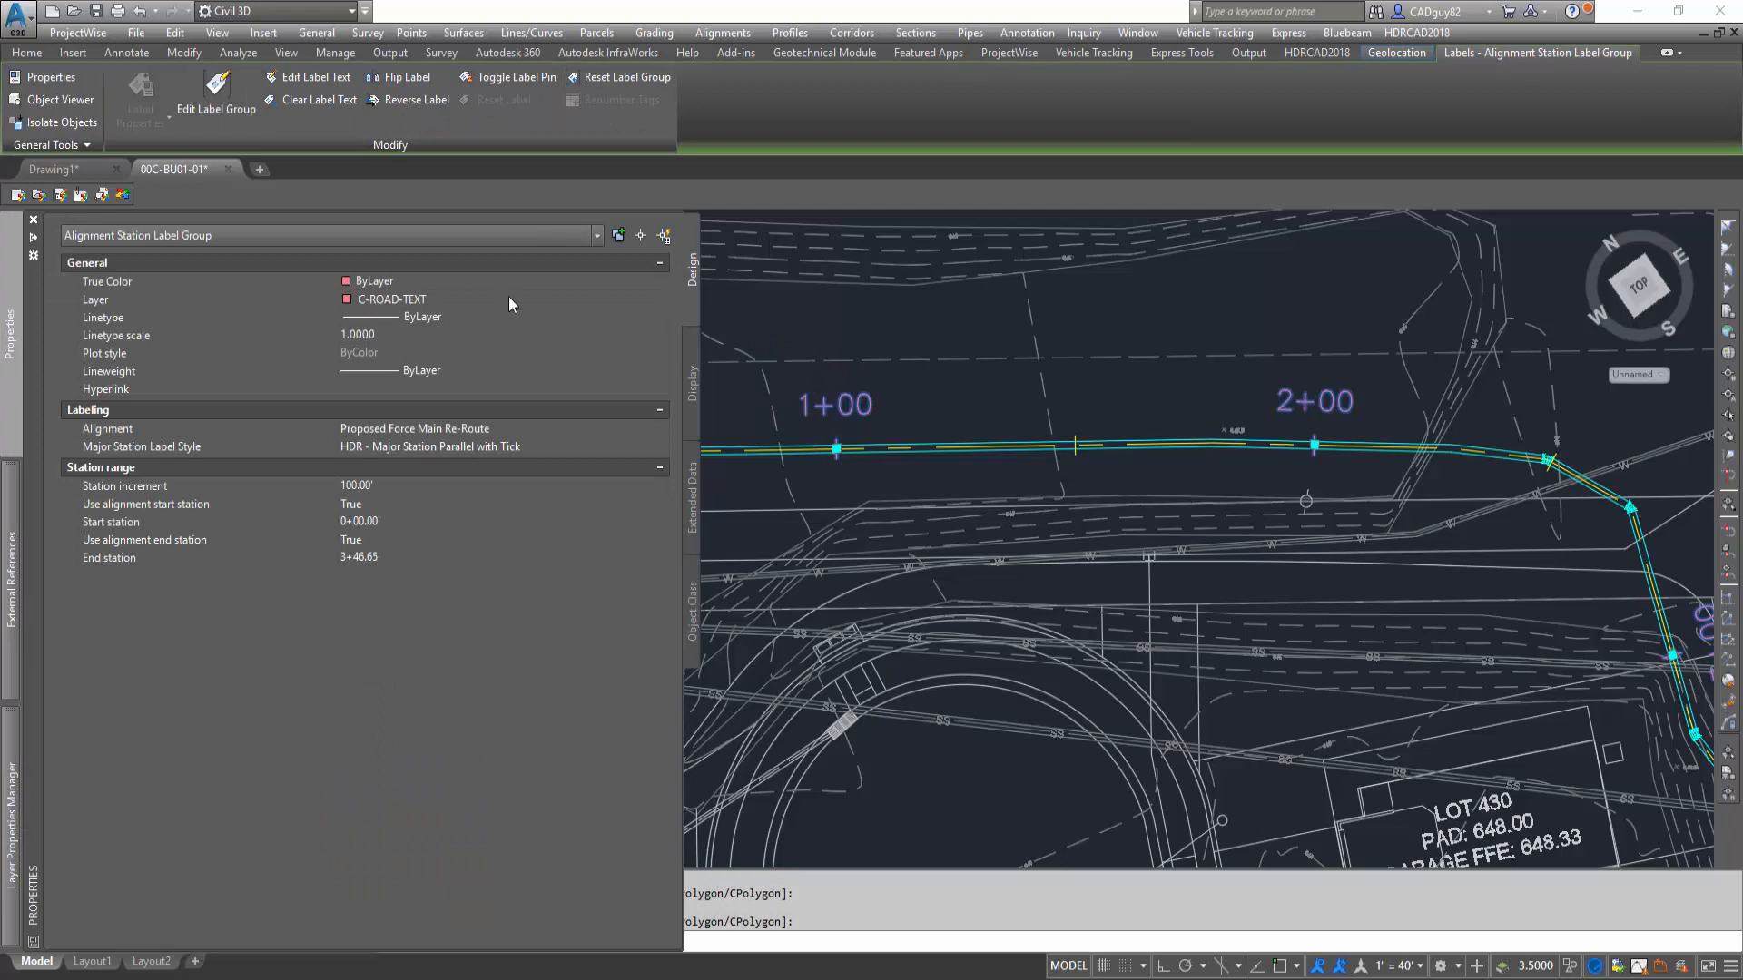
mouse_move(377, 458)
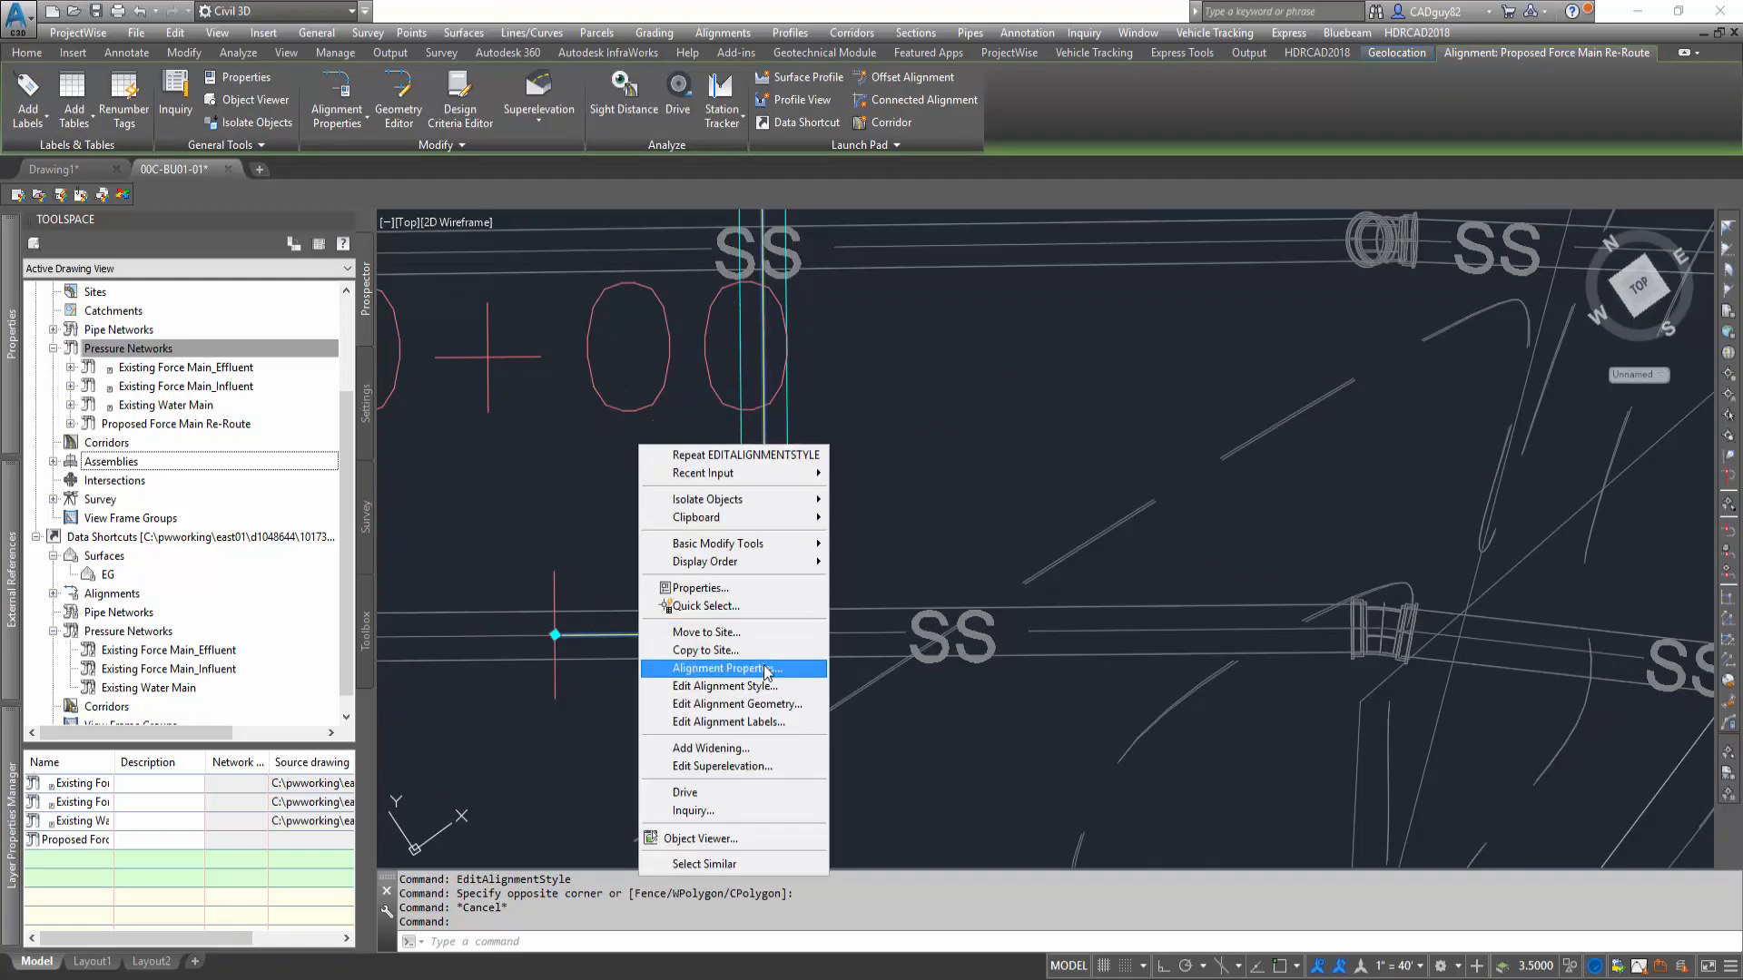
mouse_move(770, 712)
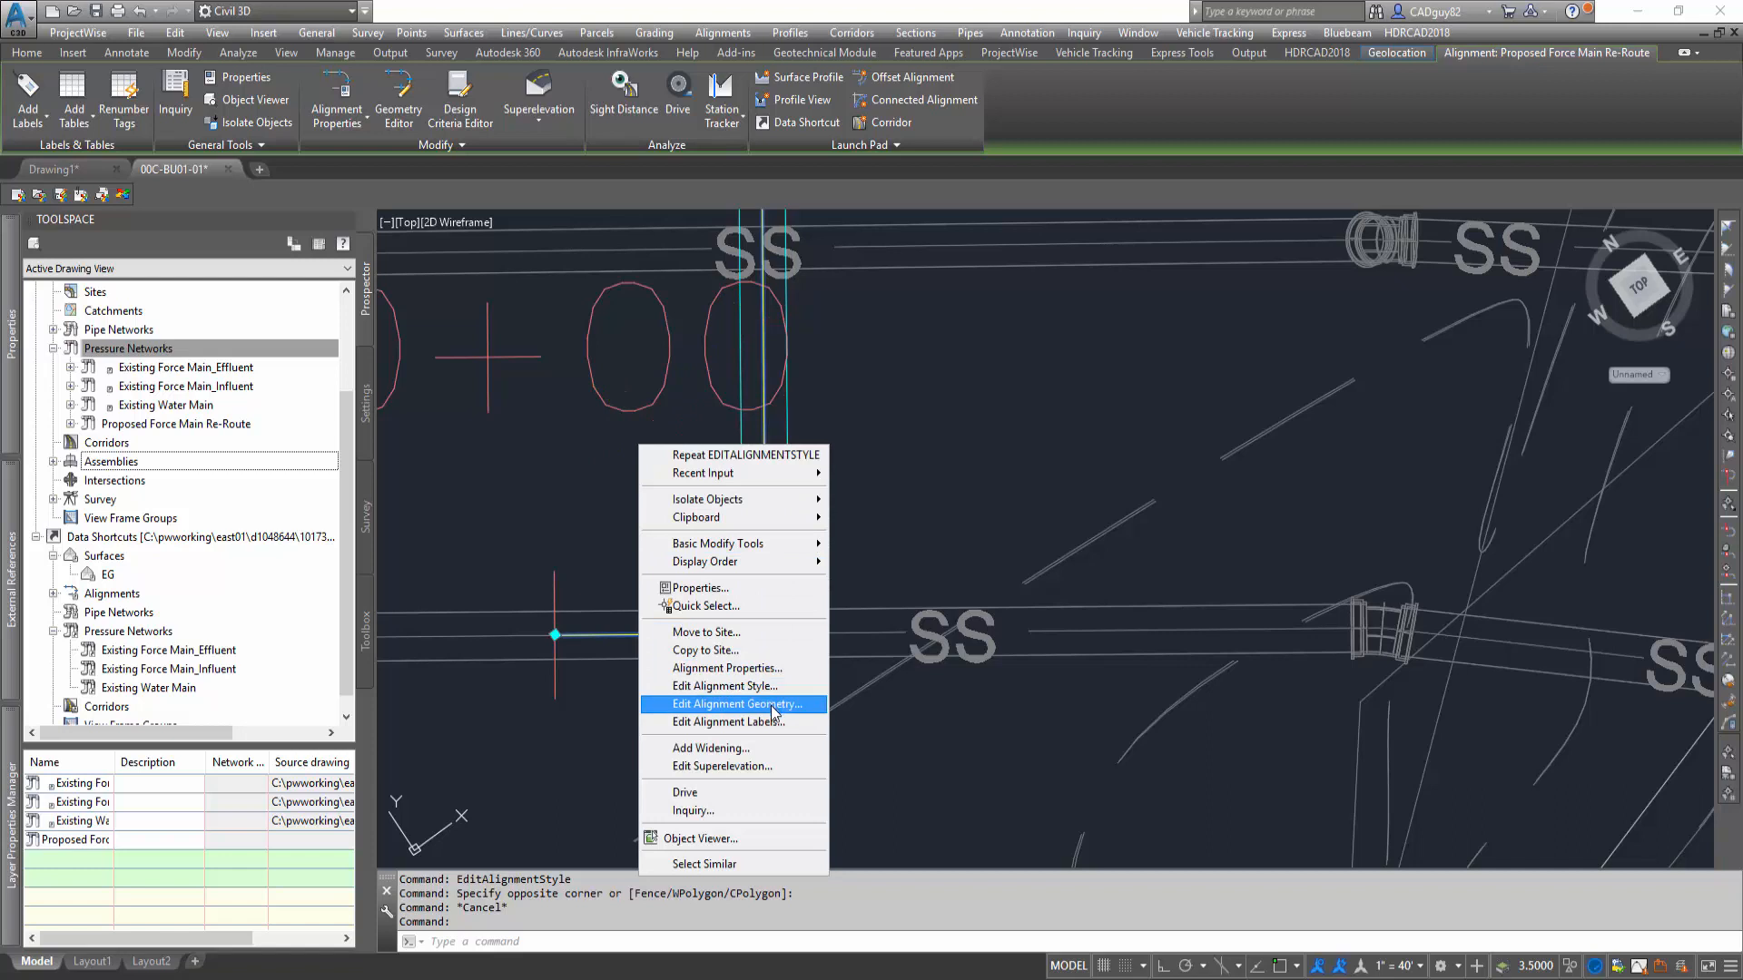
Step: Open Edit Alignment Geometry and start deleting an unwanted alignment sub-entity
left_click(734, 705)
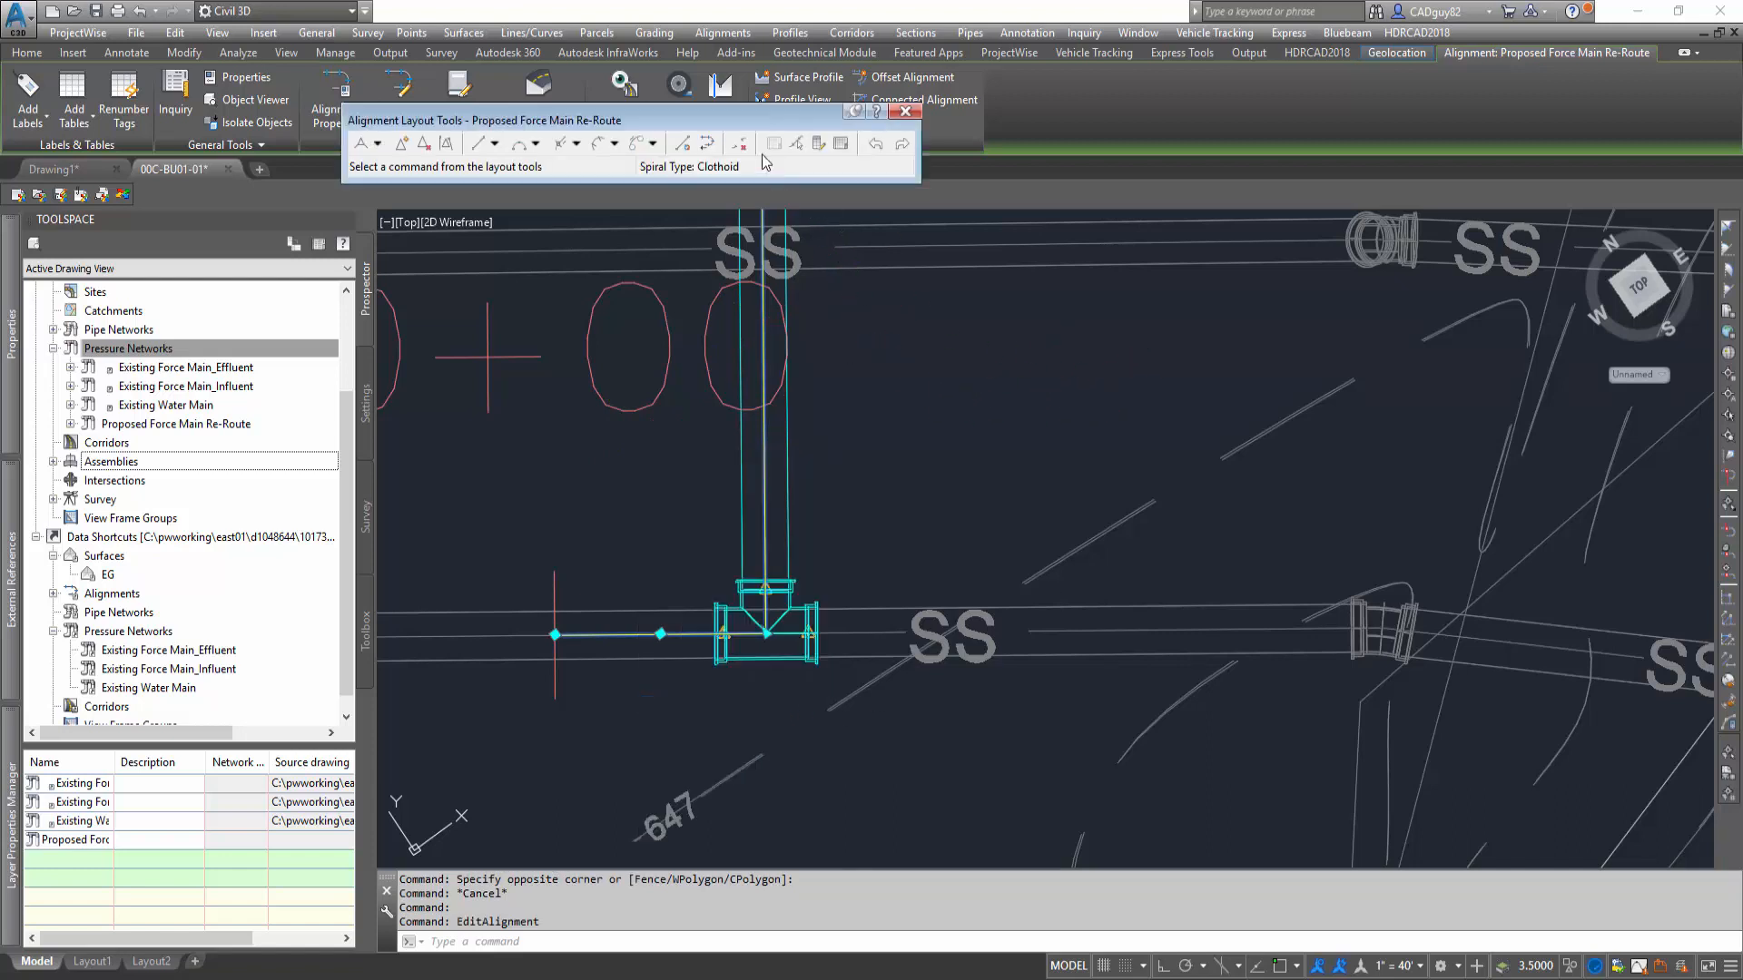
mouse_move(546, 159)
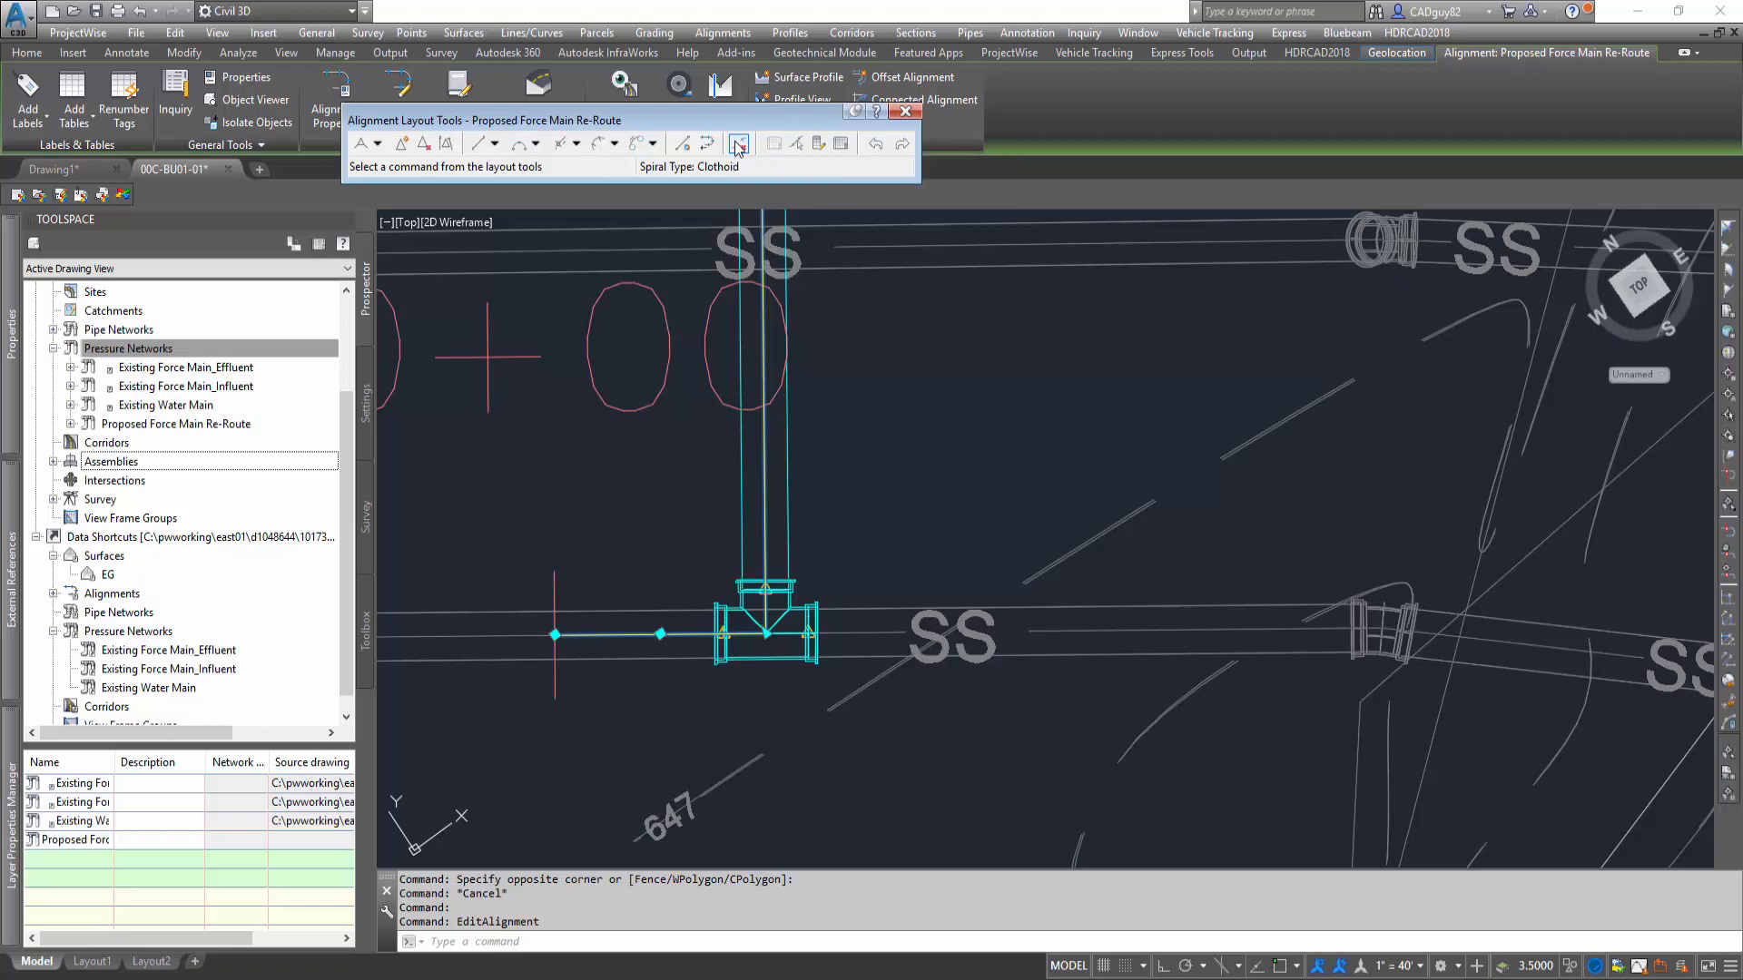
left_click(738, 144)
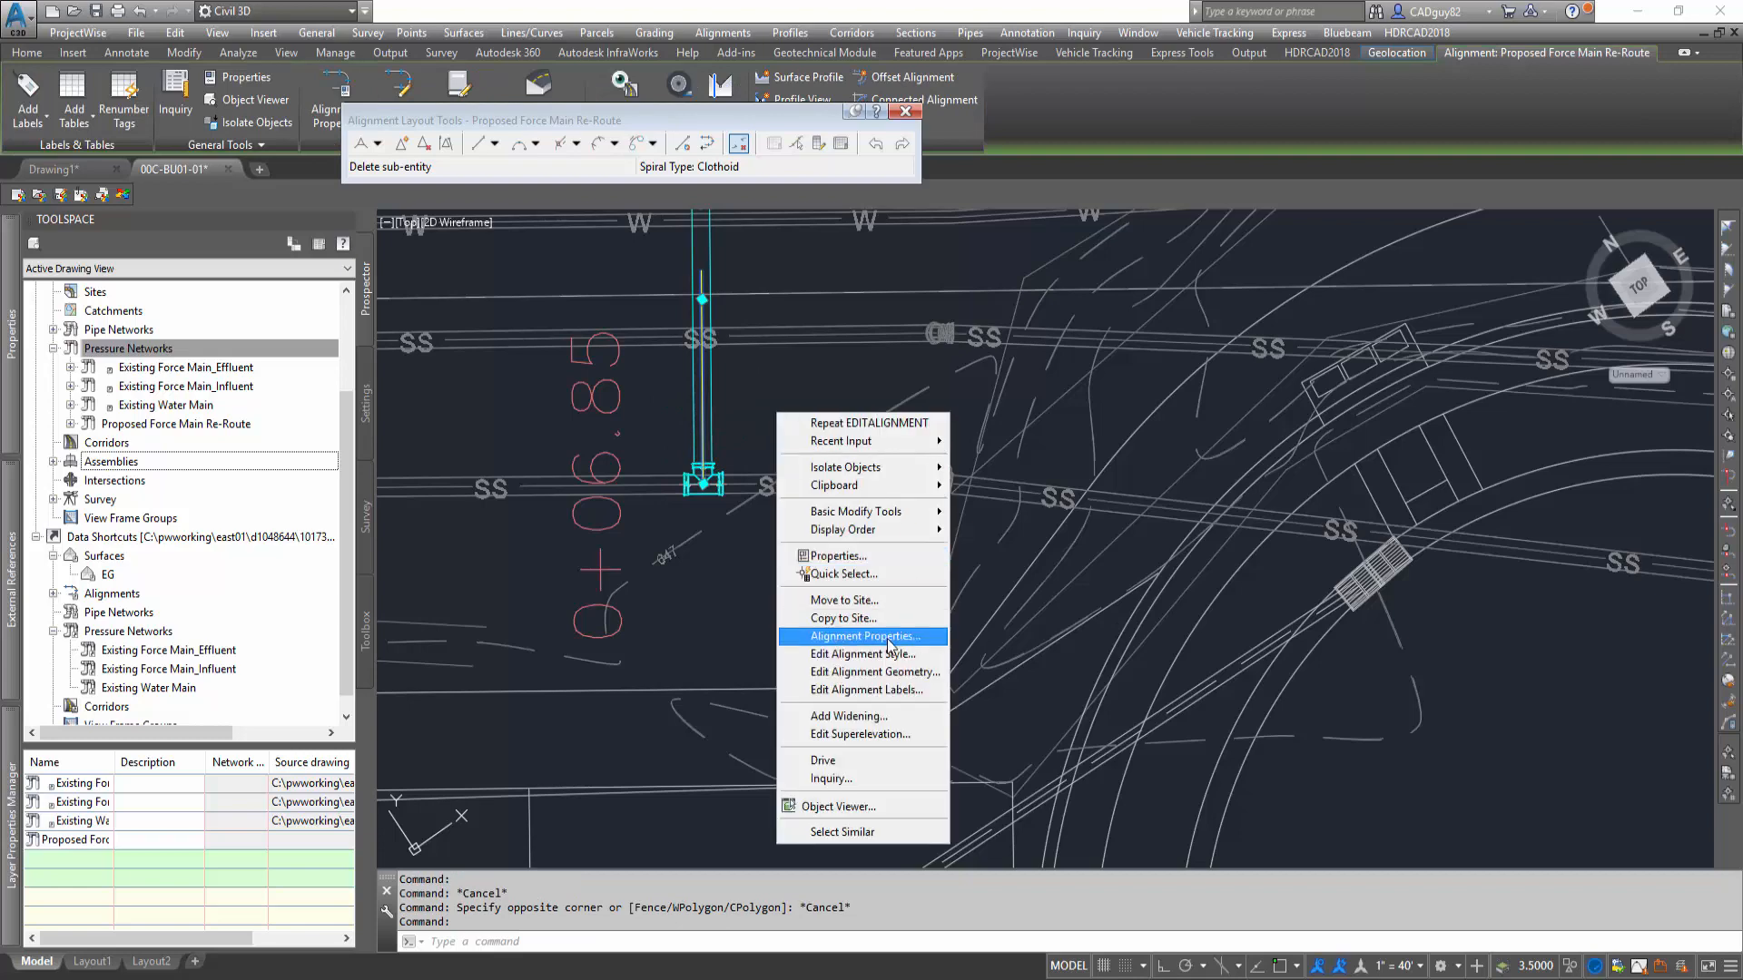
Step: Set the alignment's reference station to 0 in Station Control, accepting the warning
left_click(864, 636)
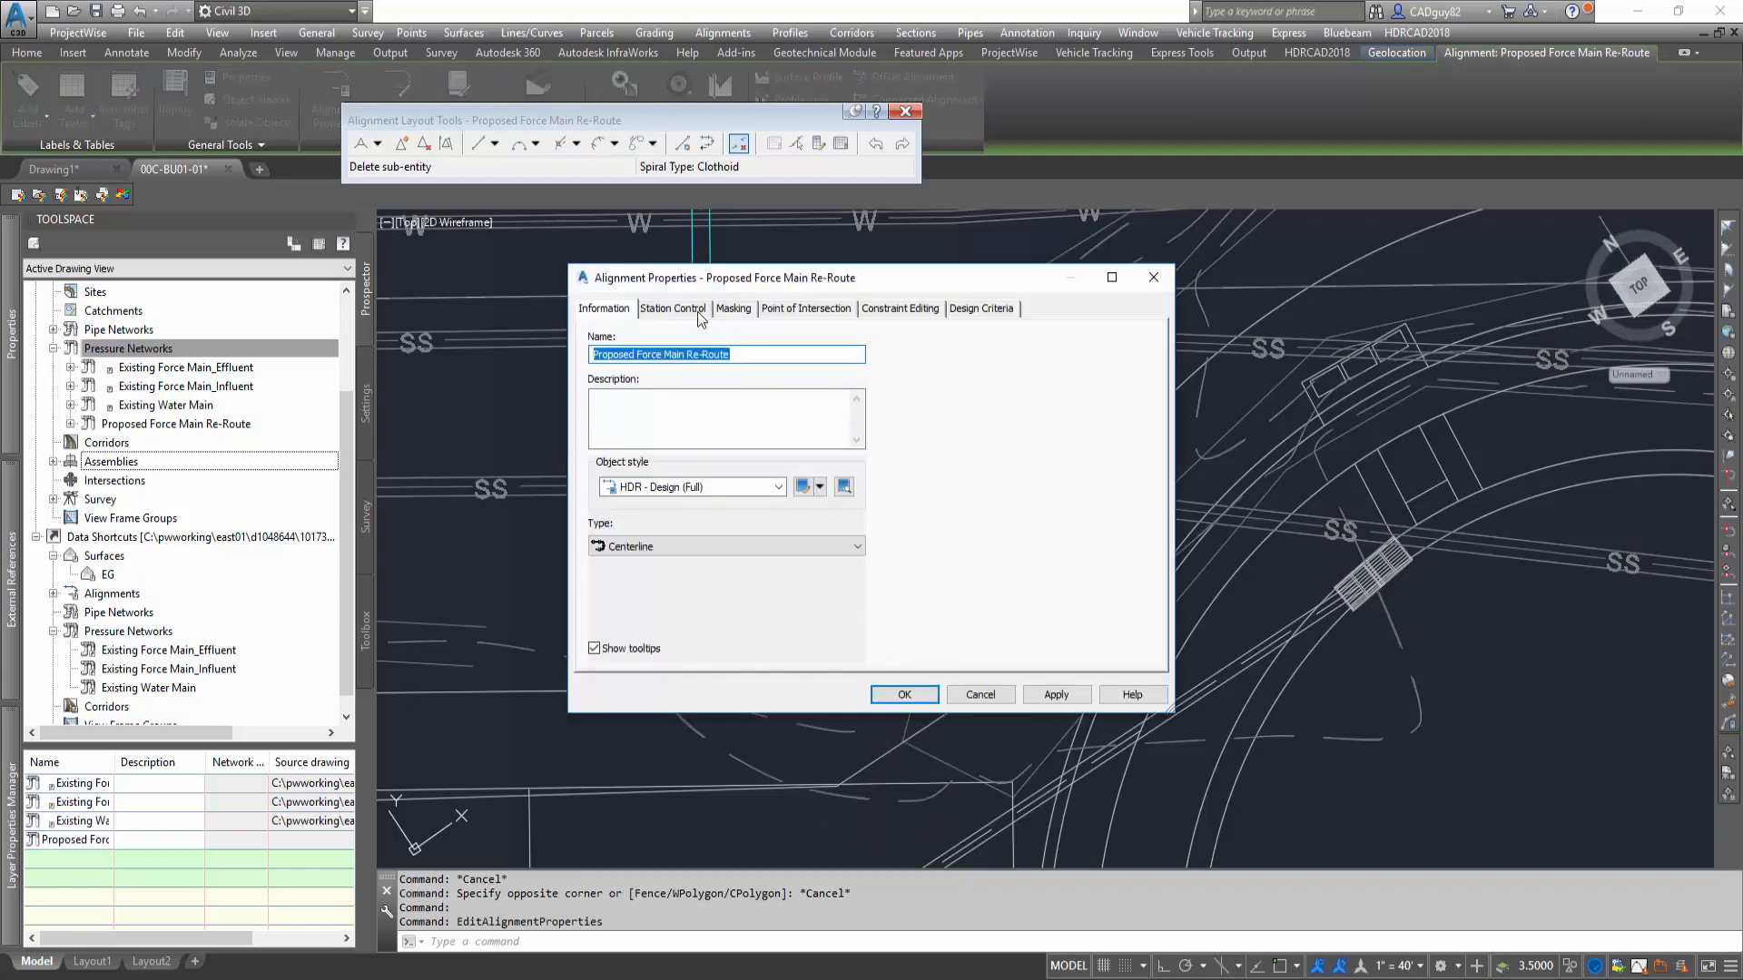
left_click(673, 309)
type("0")
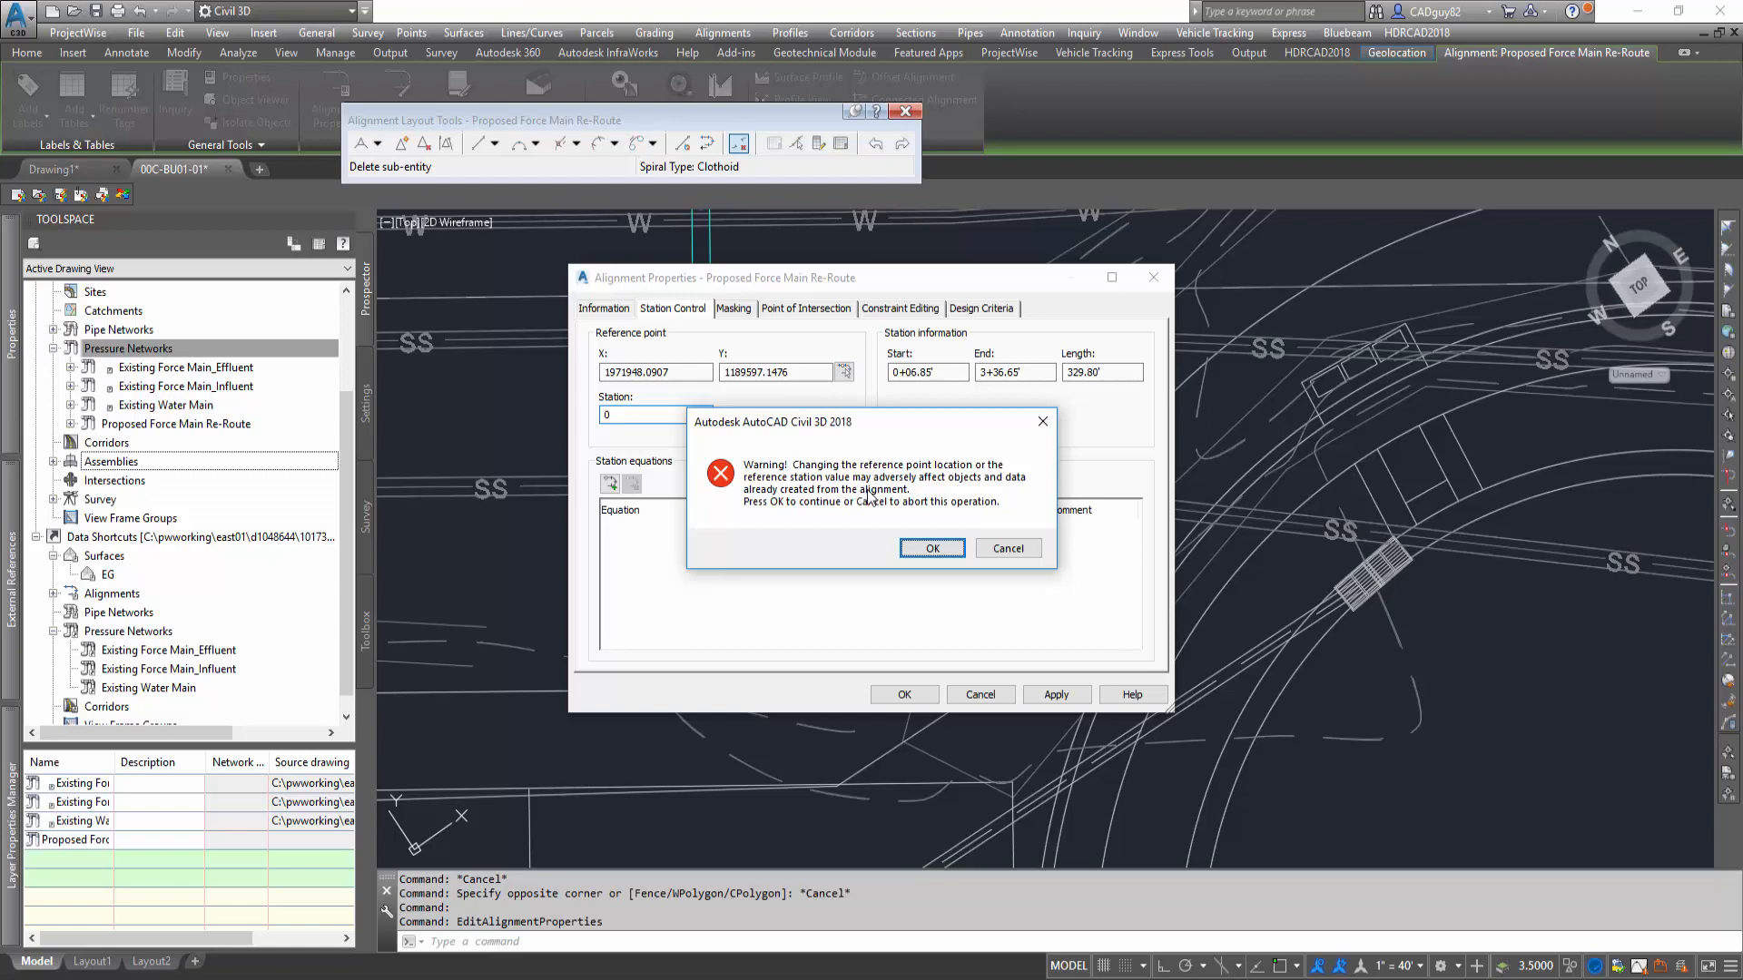
mouse_move(875, 518)
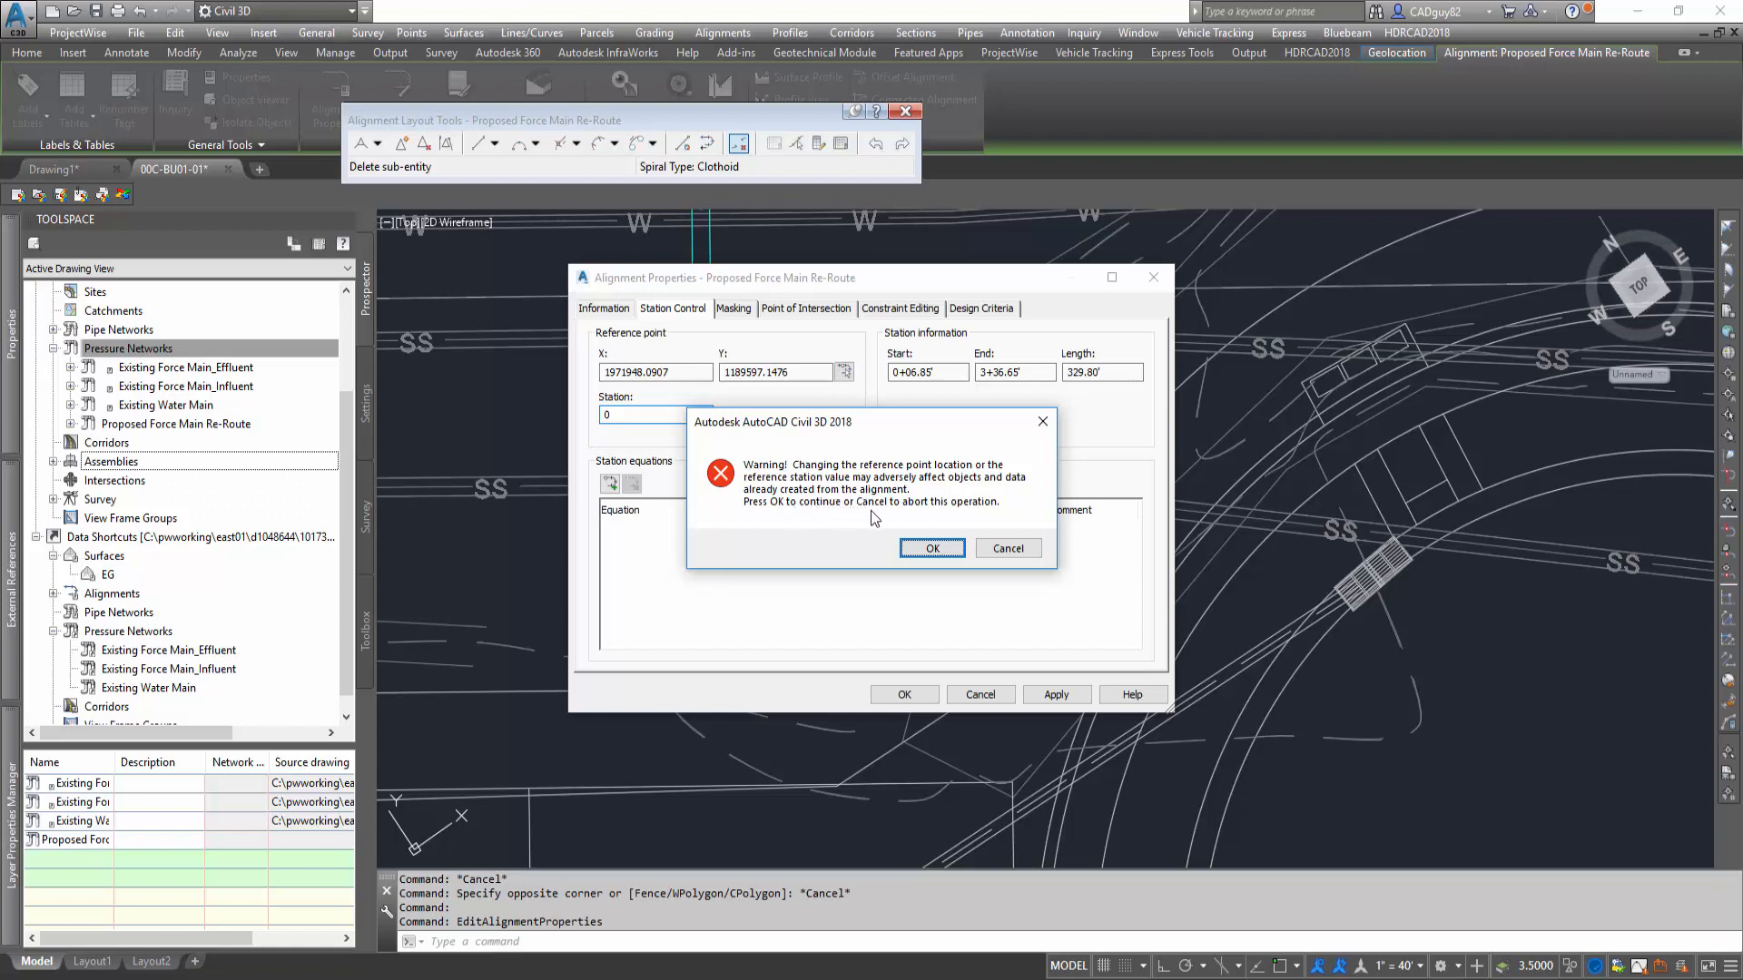
left_click(932, 549)
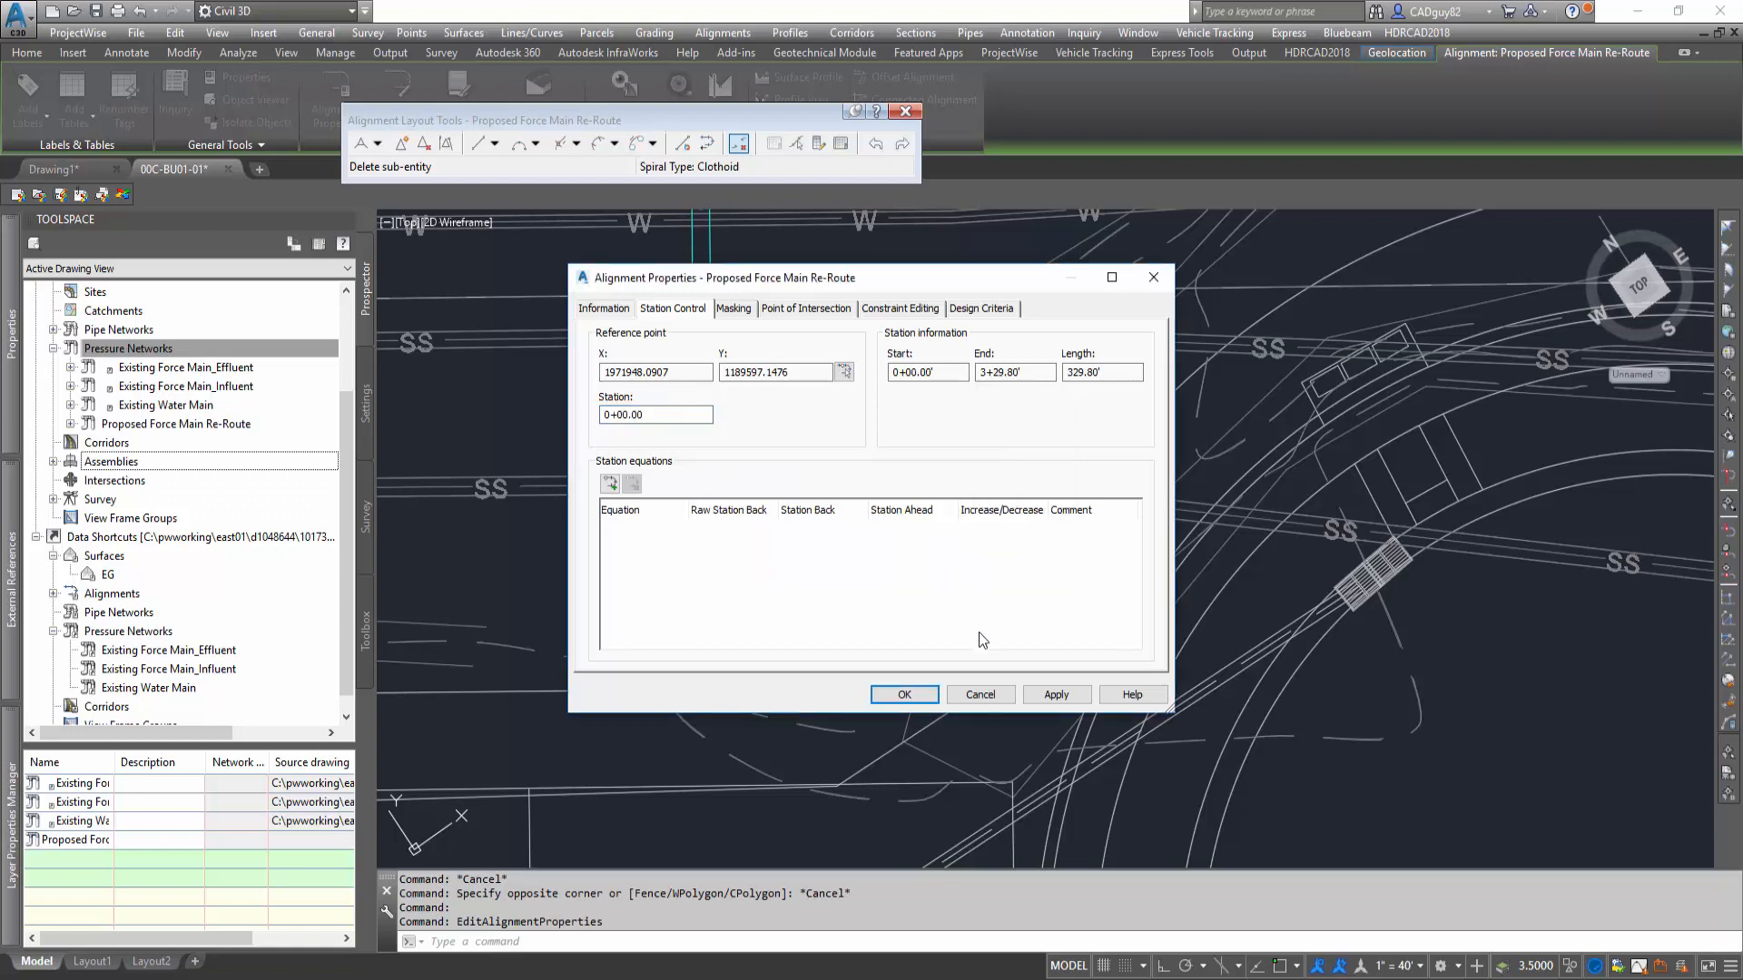
left_click(904, 694)
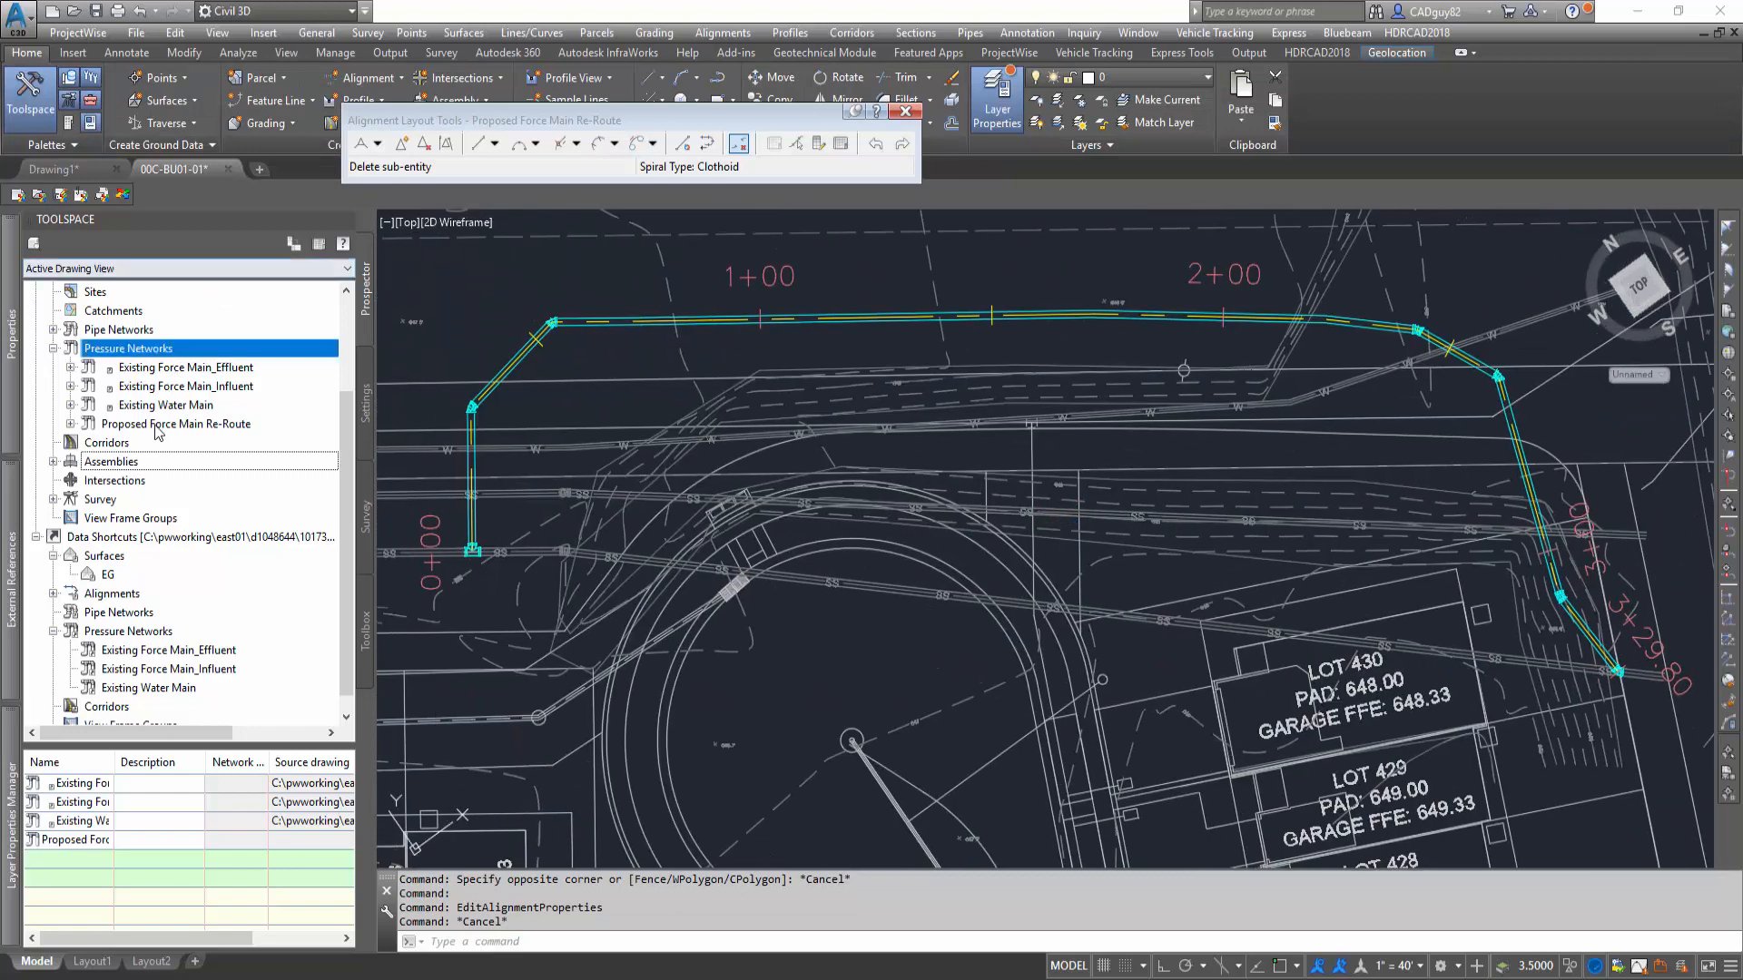
Step: Set Proposed Force Main Re-Route as the network's default layout alignment
right_click(175, 424)
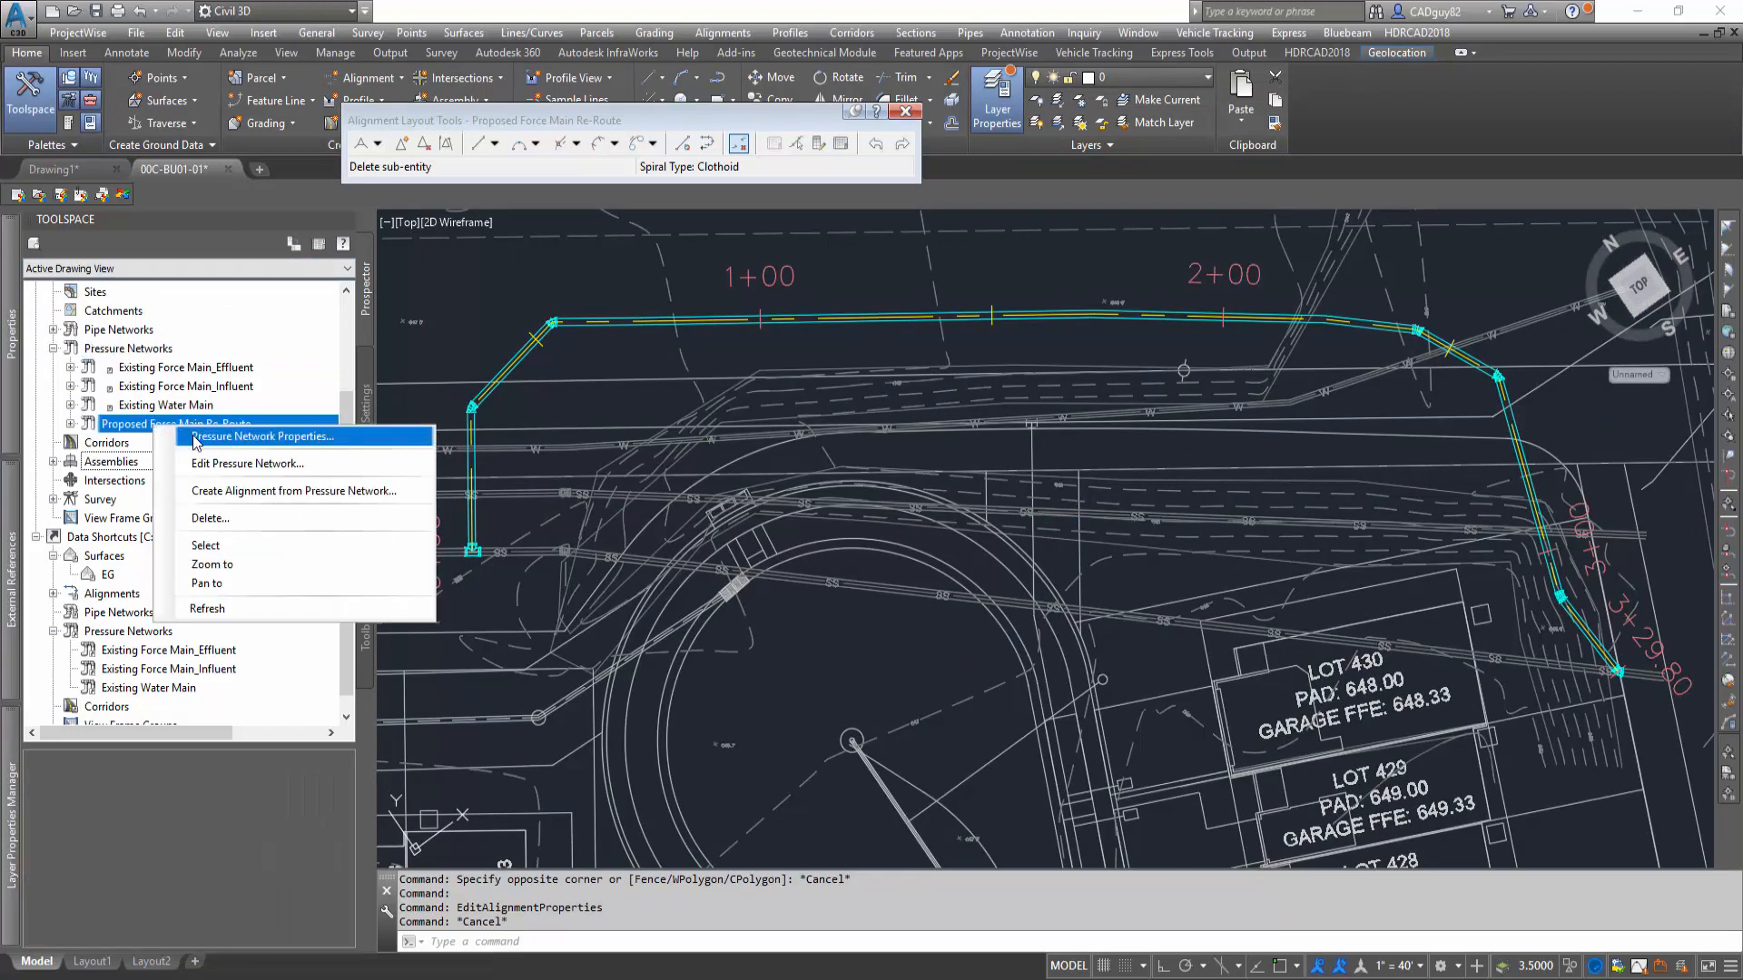
left_click(262, 437)
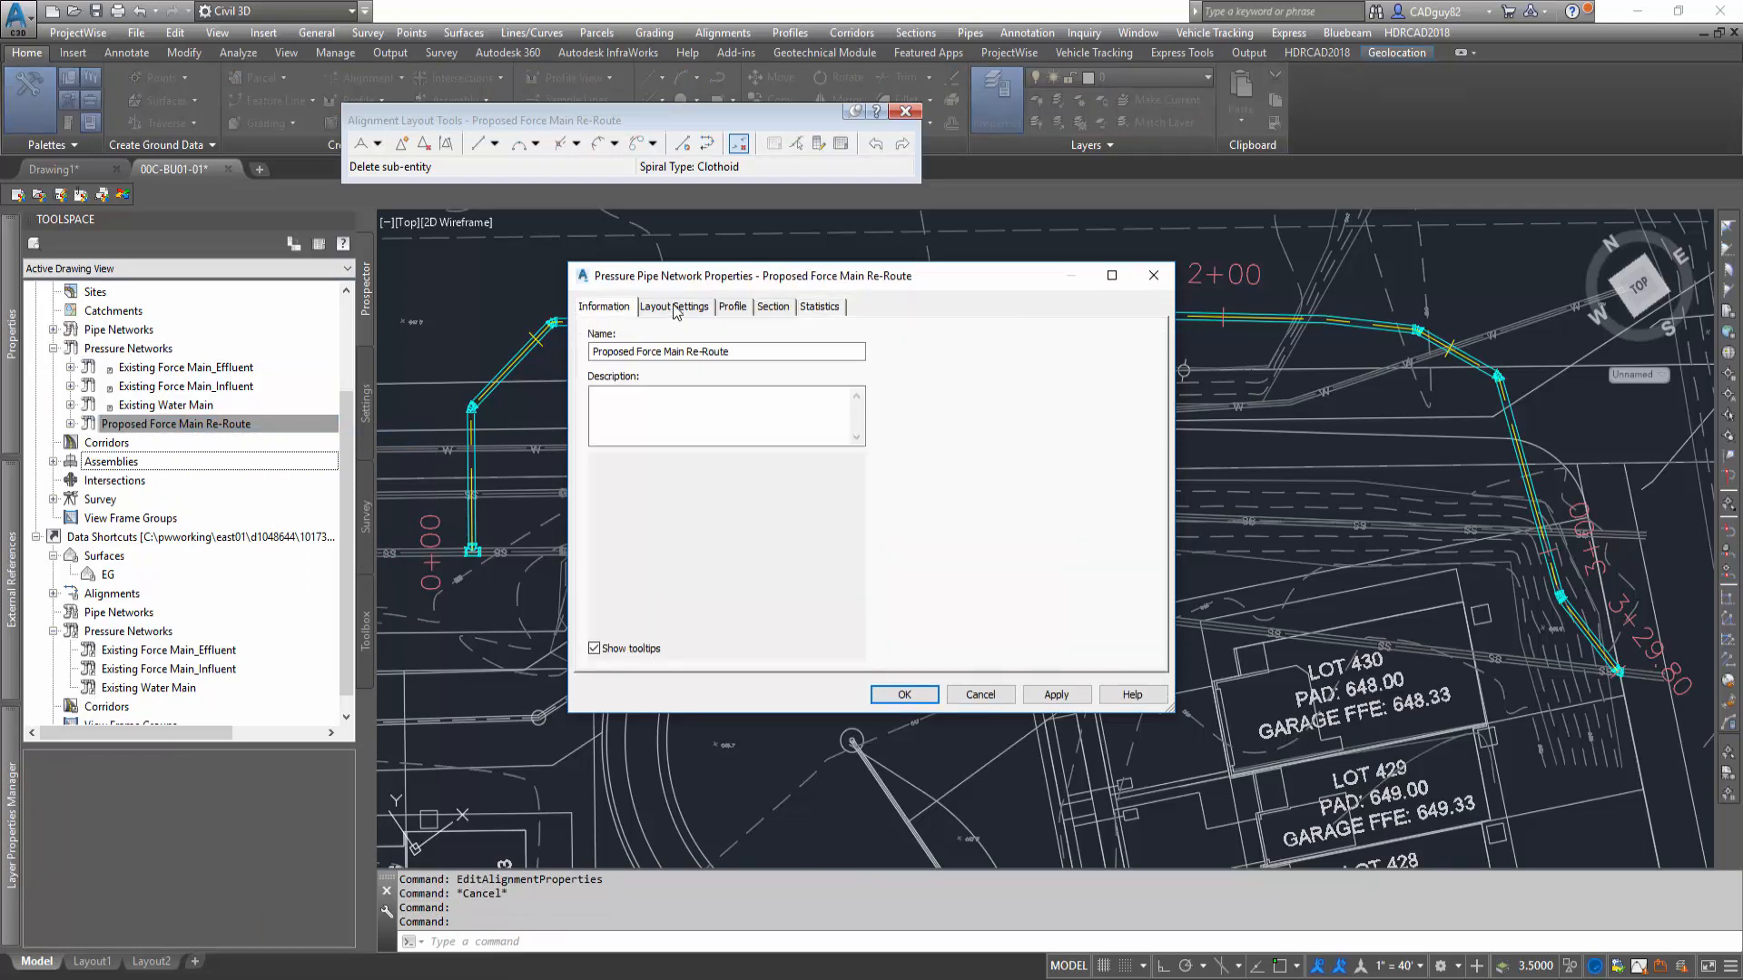
left_click(674, 306)
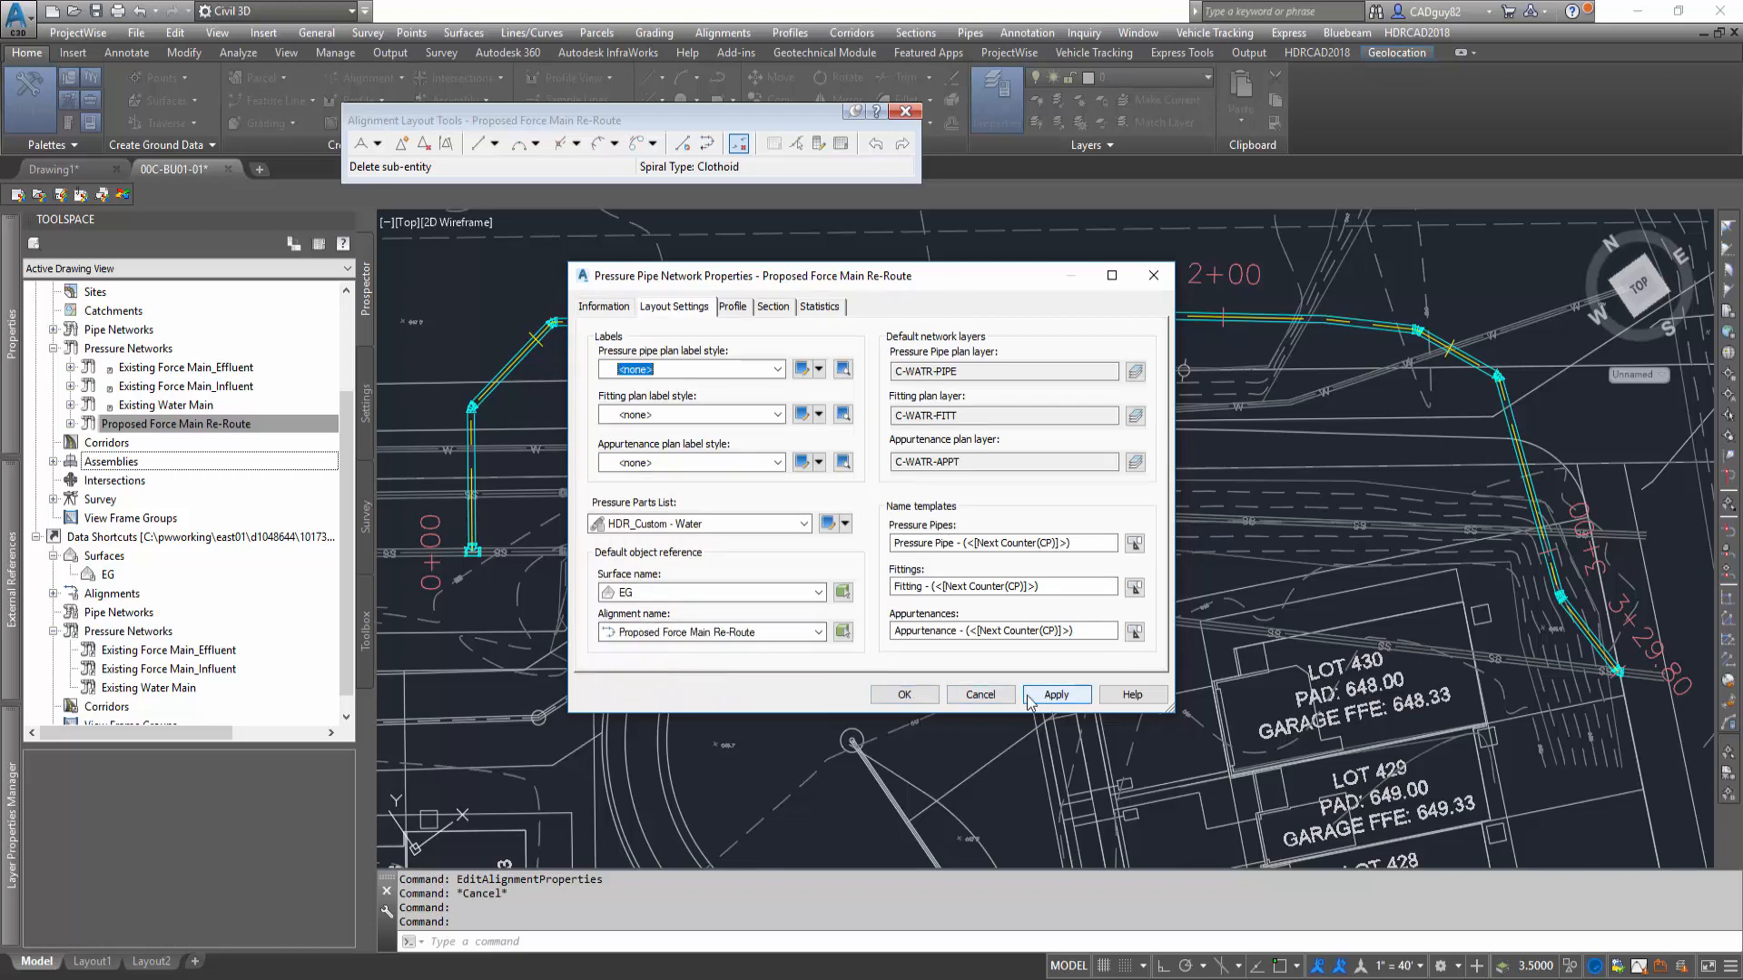
left_click(1056, 694)
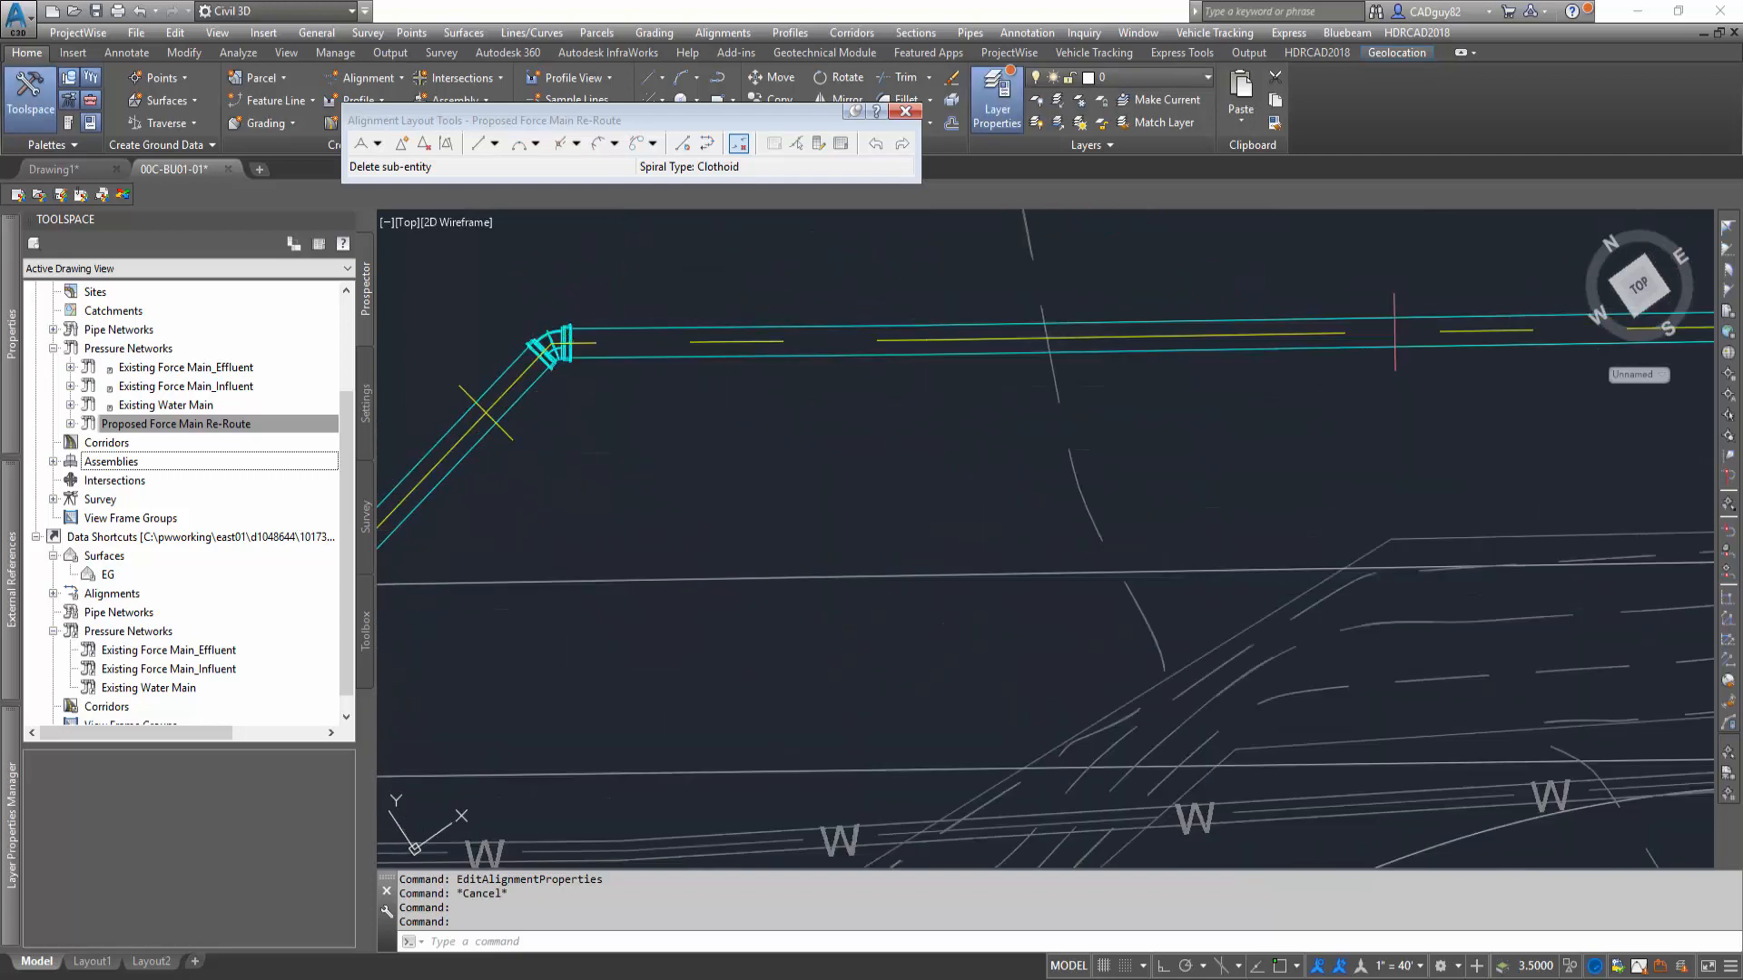
right_click(548, 343)
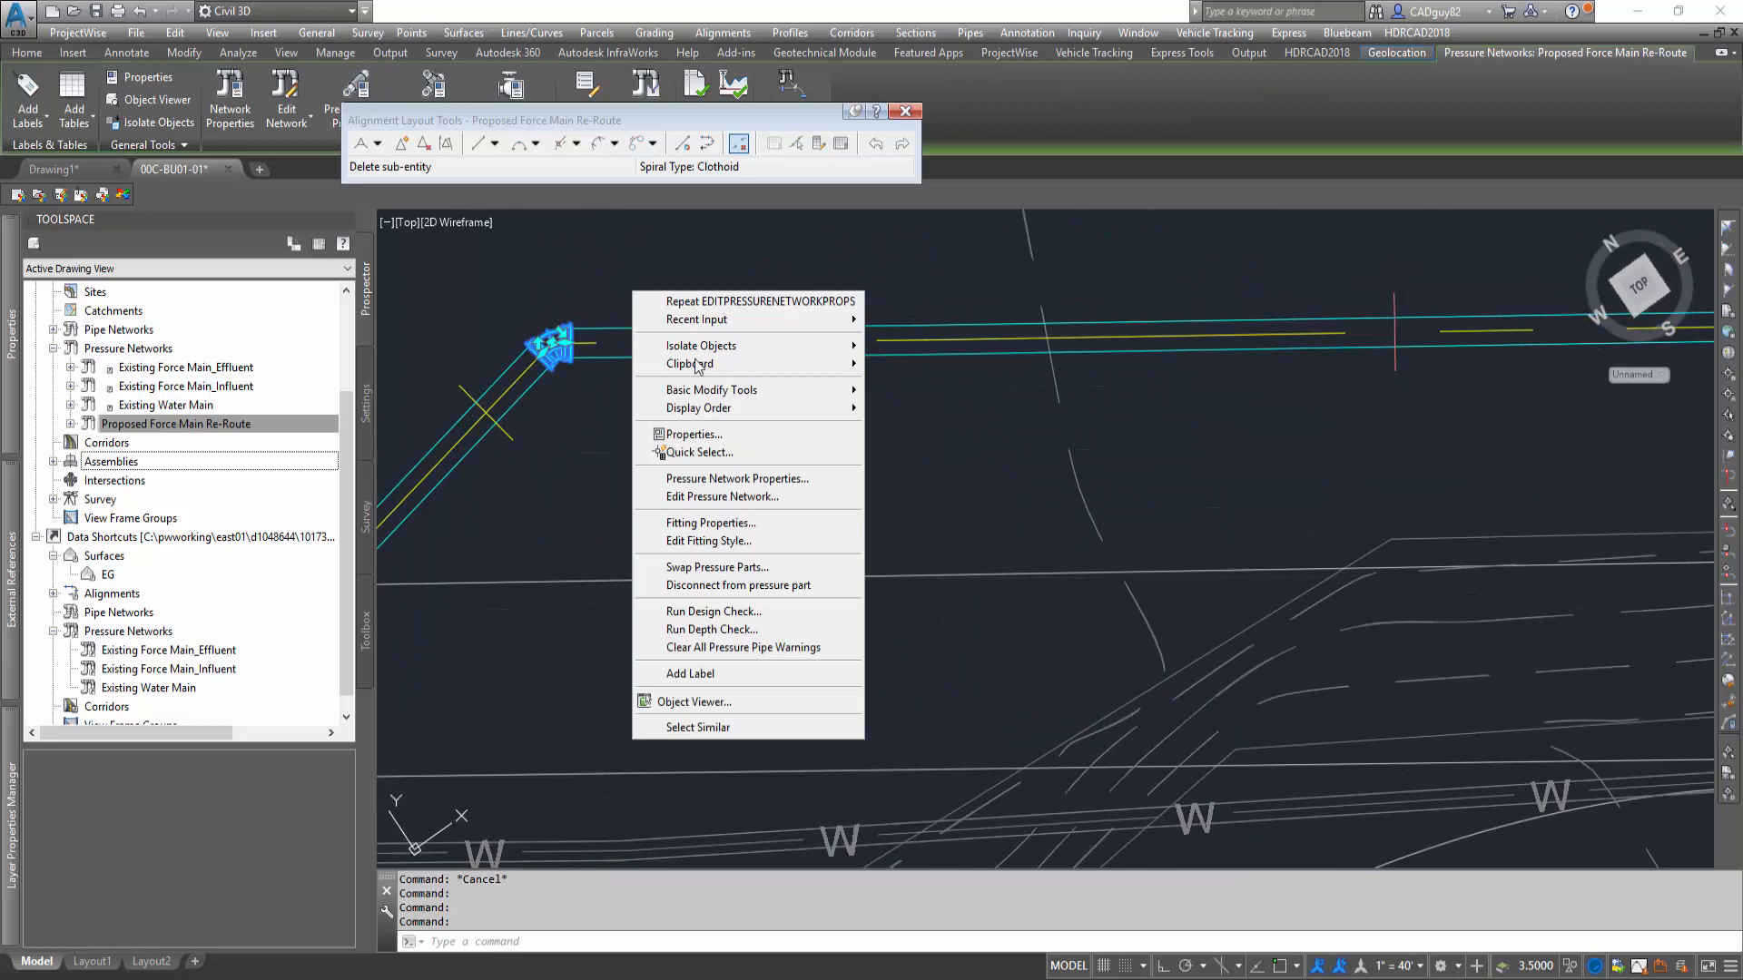
left_click(711, 523)
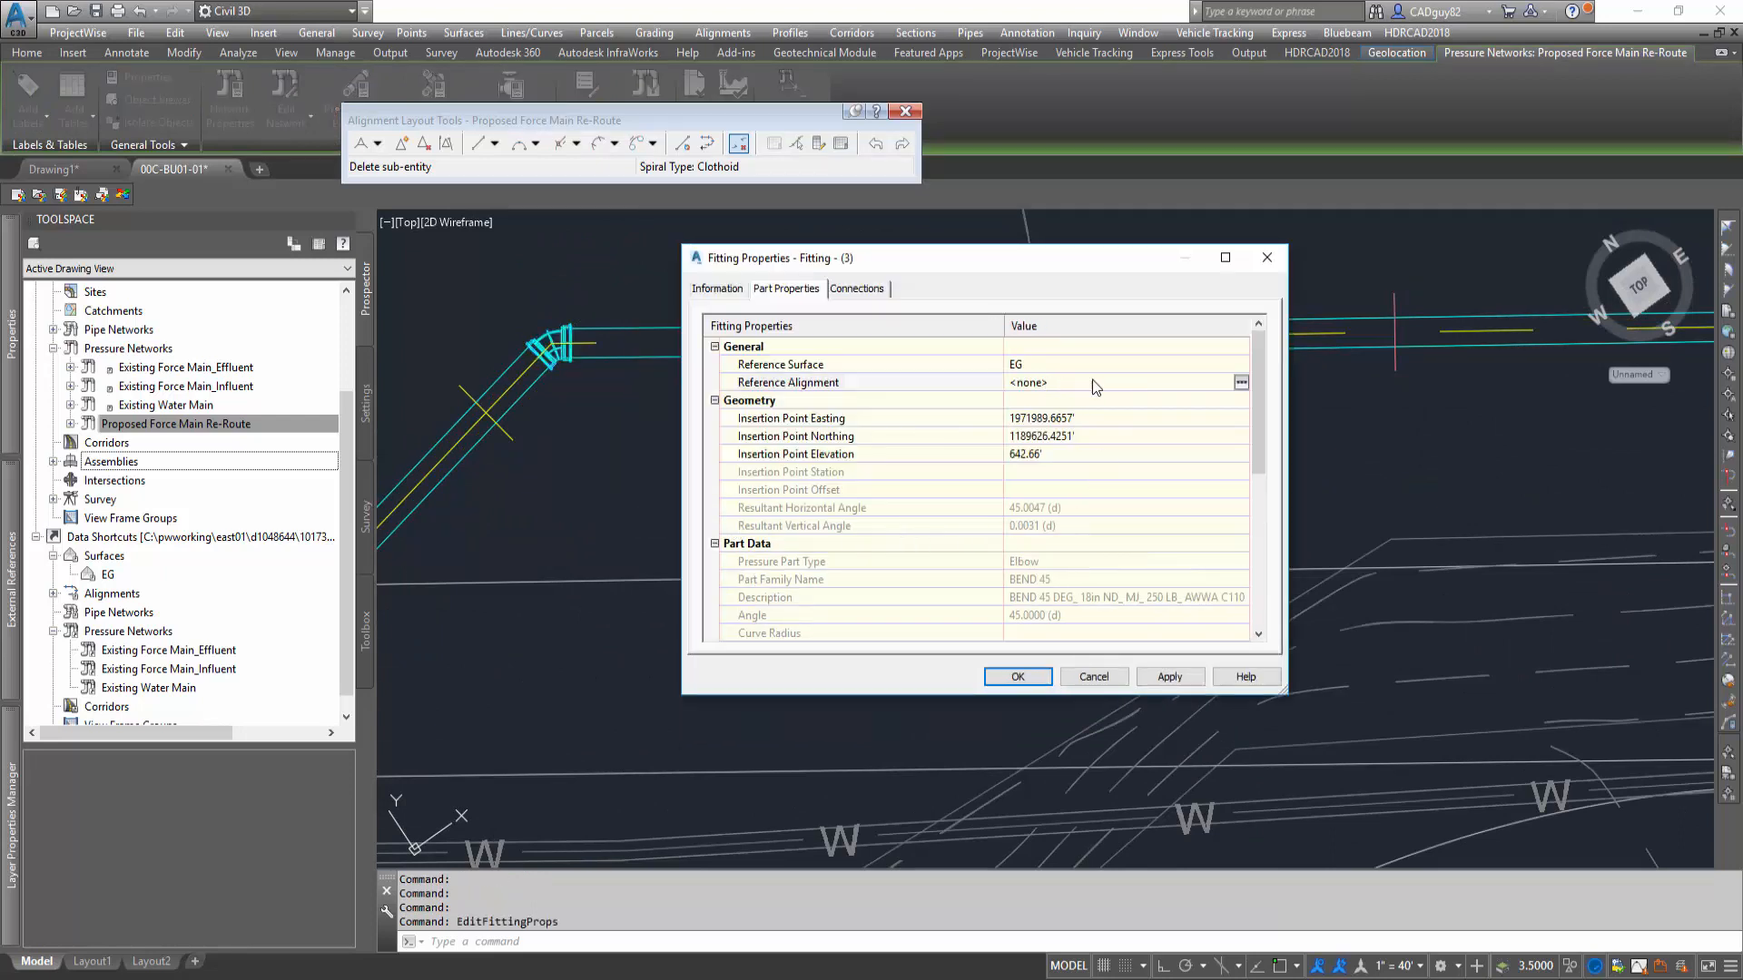
left_click(1241, 382)
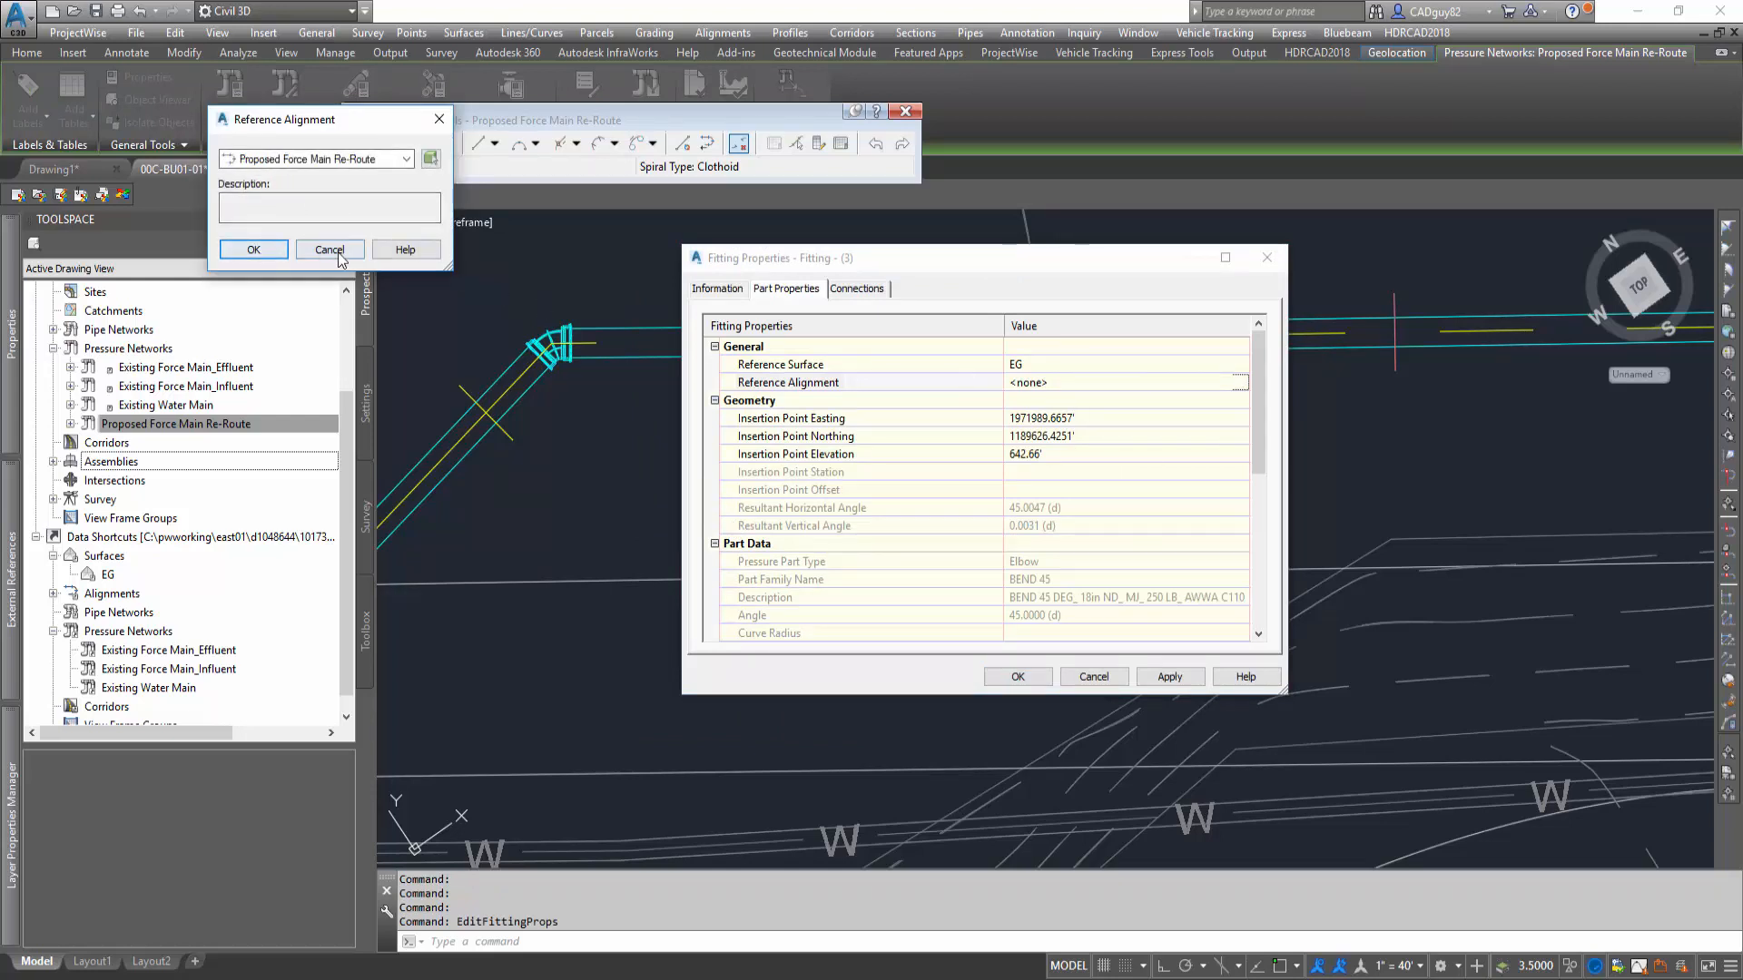
left_click(329, 248)
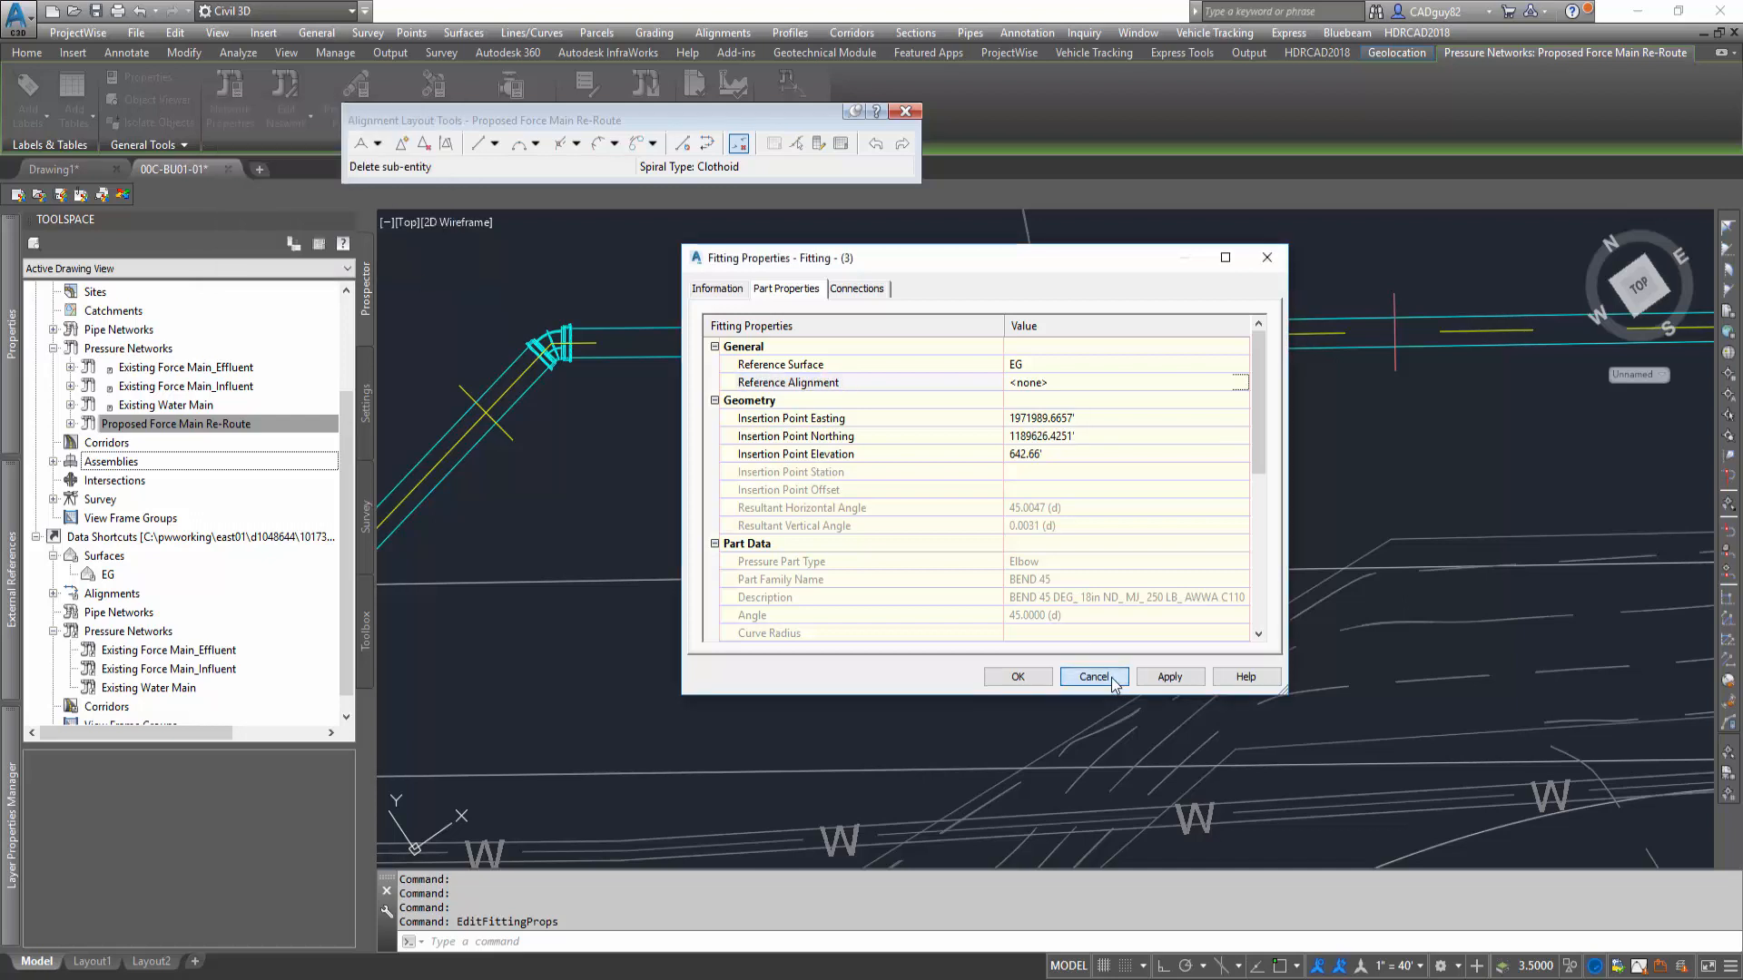
left_click(1094, 676)
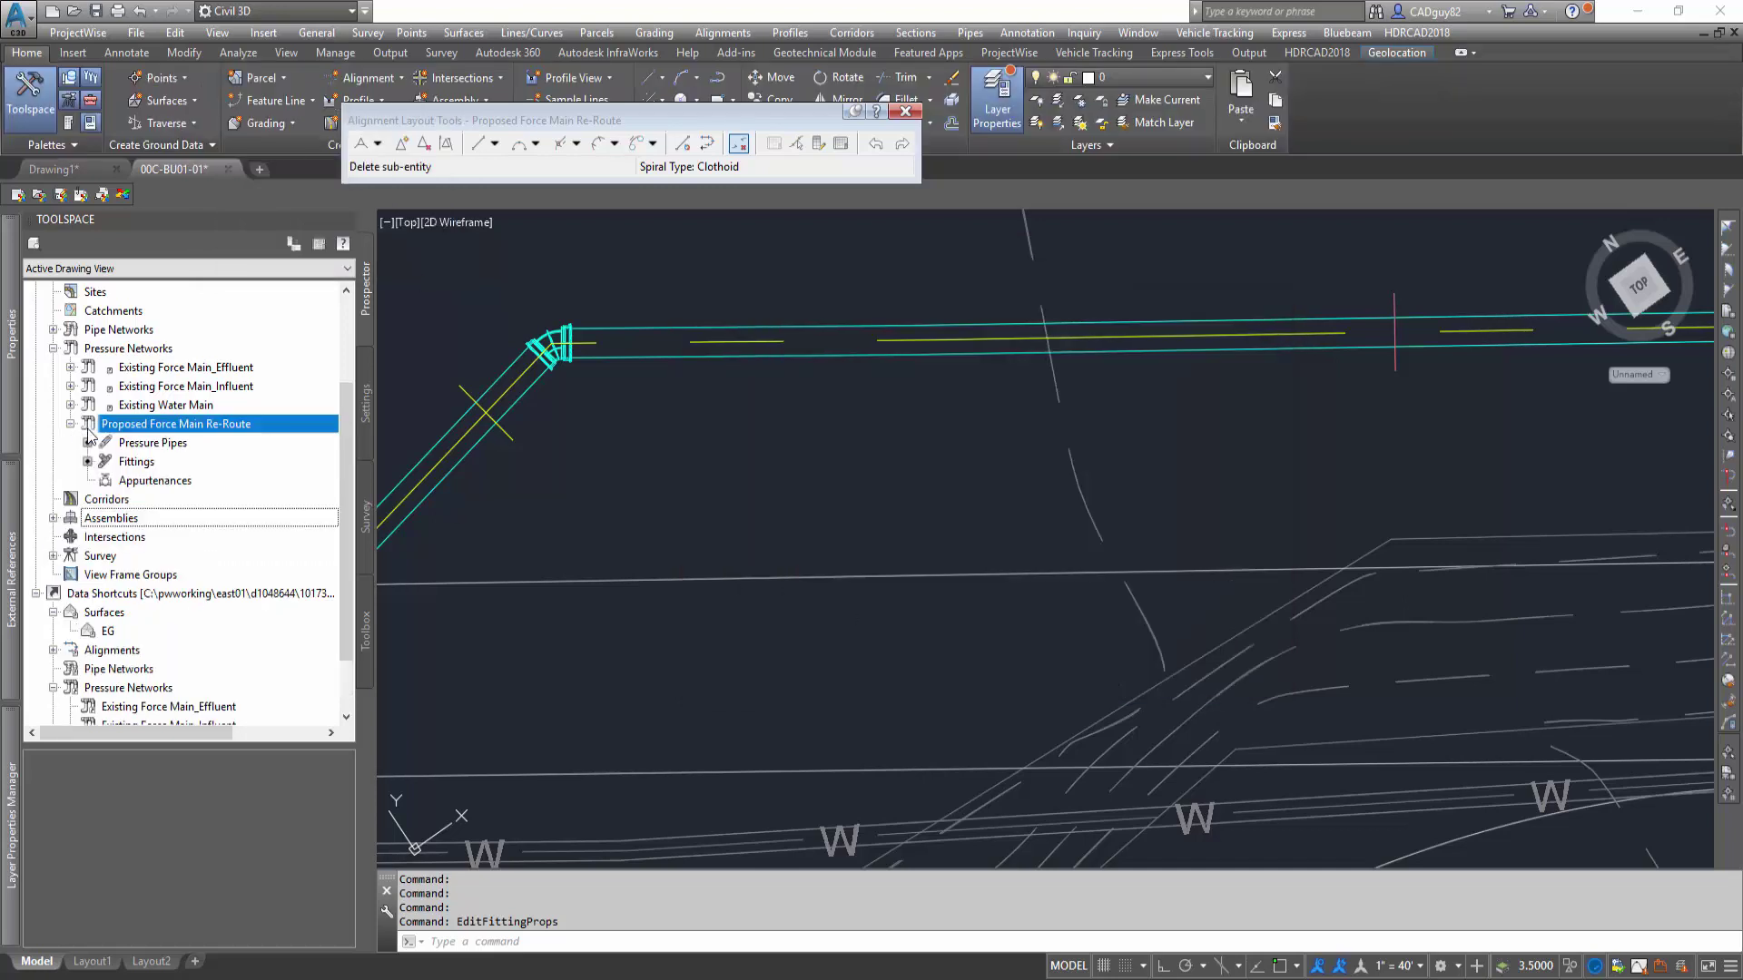
Step: Set Reference Alignment to Proposed Force Main Re-Route for all seven fittings
left_click(136, 461)
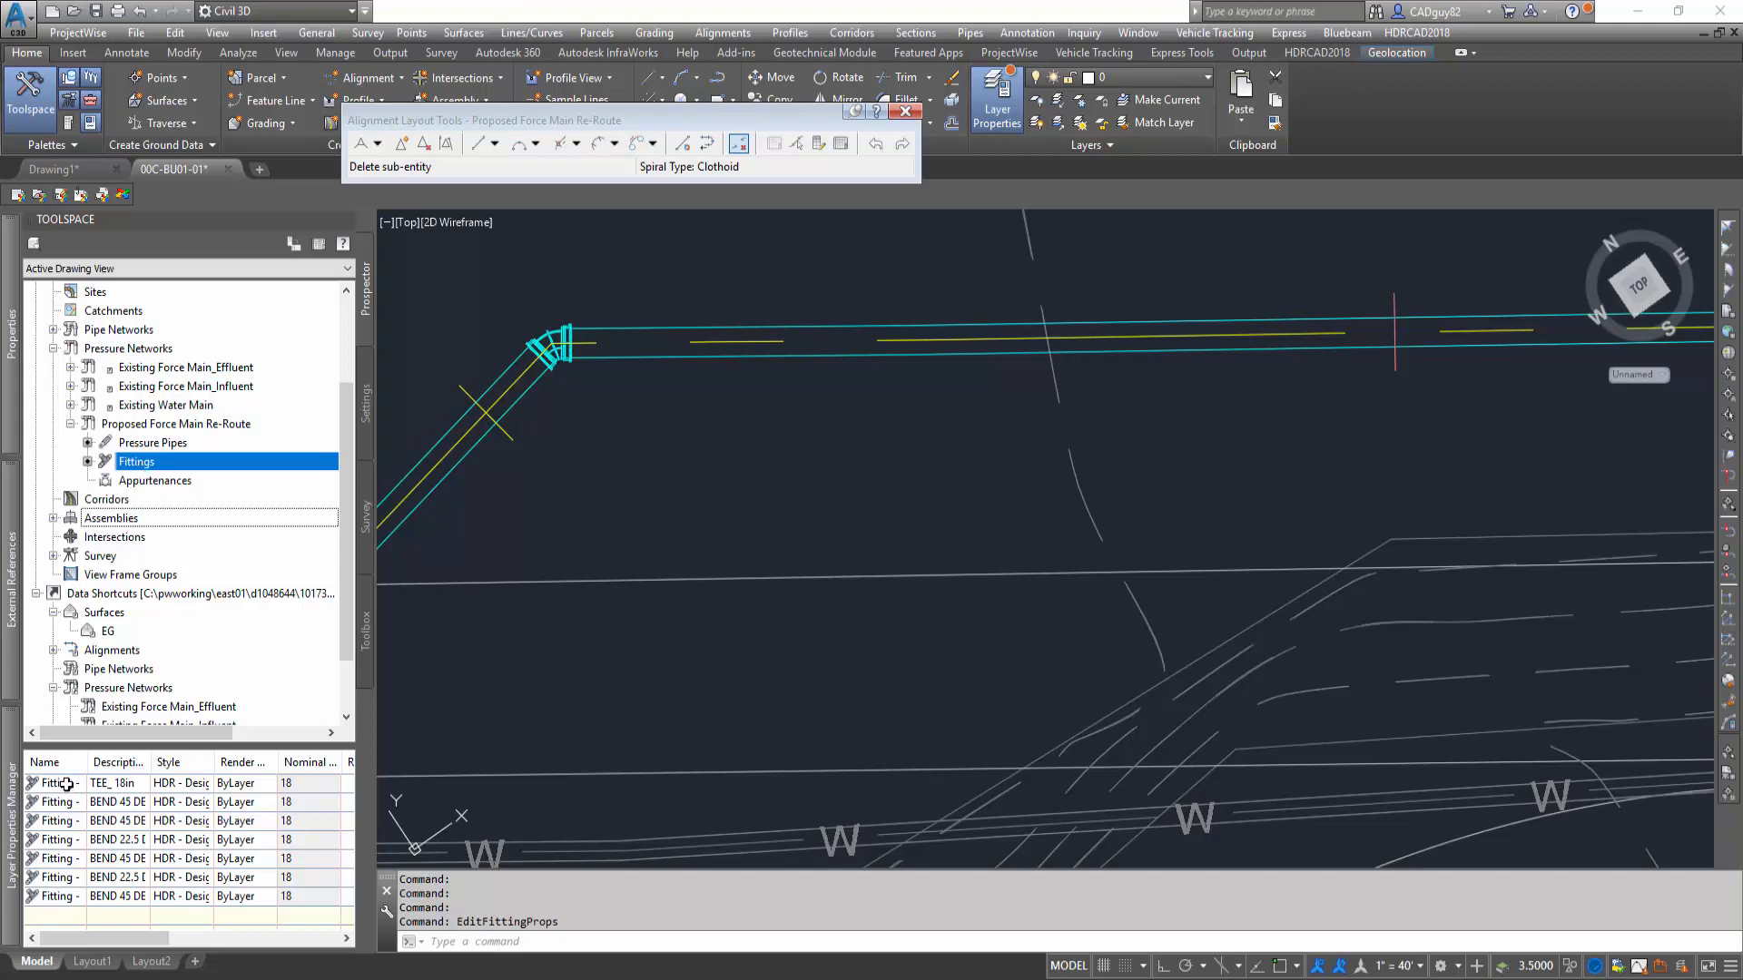
left_click(54, 783)
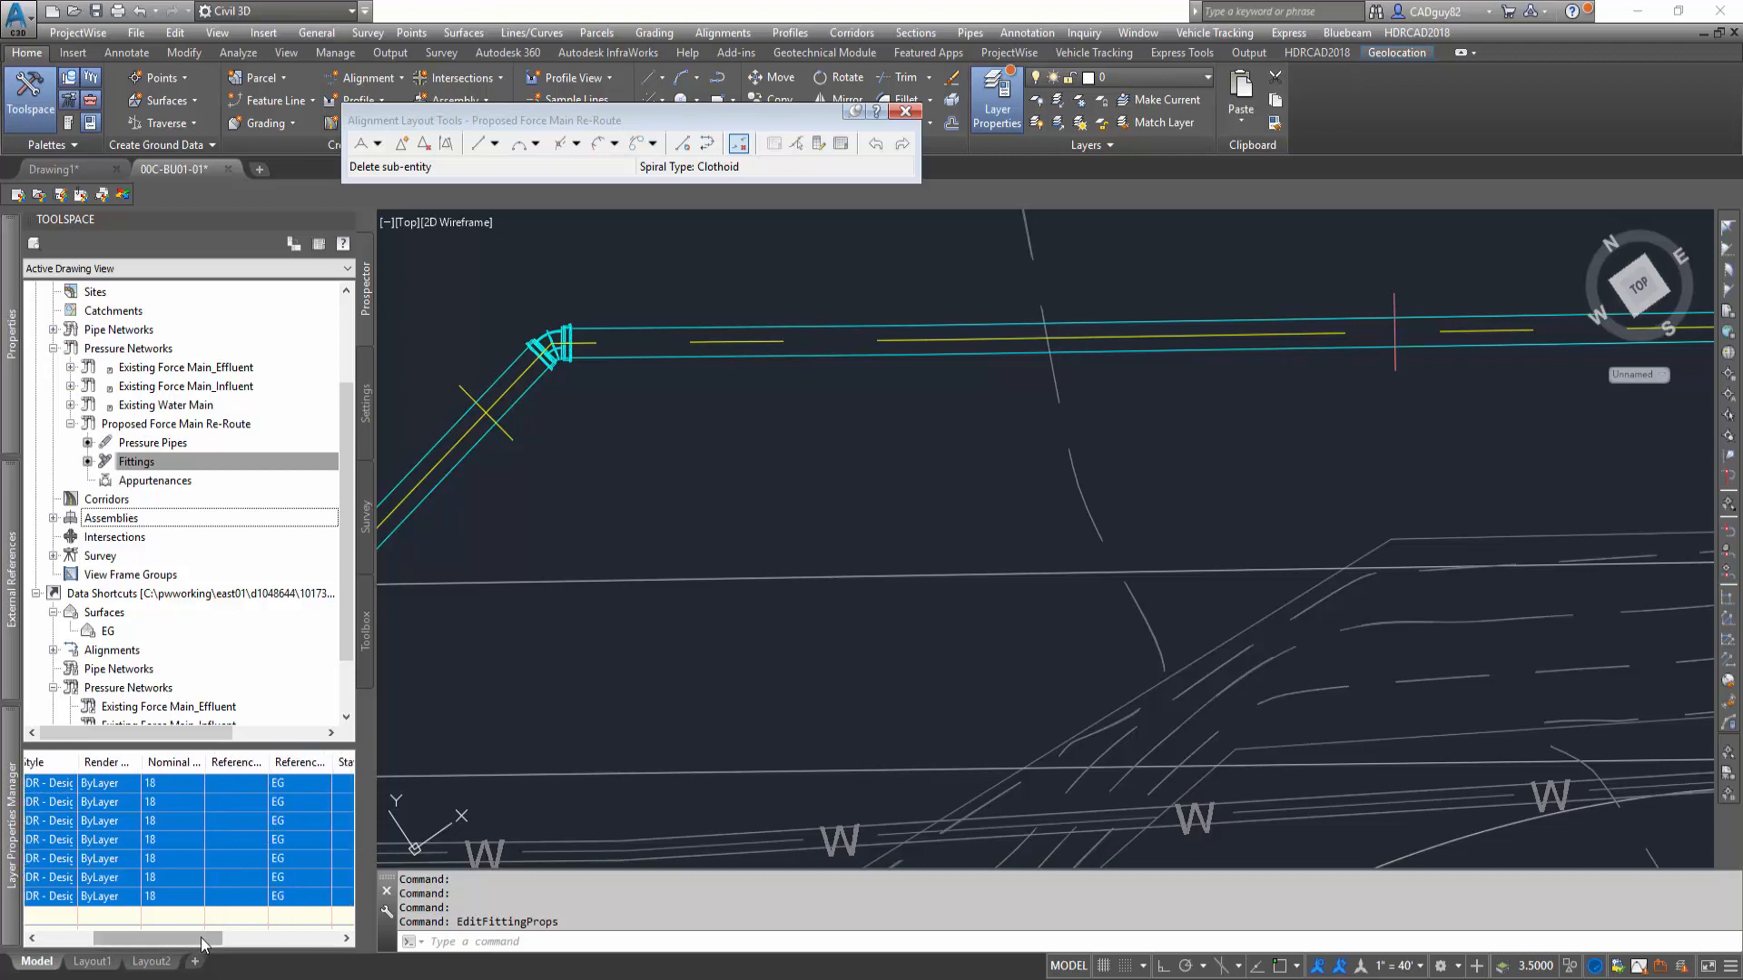
left_click_drag(195, 937, 278, 938)
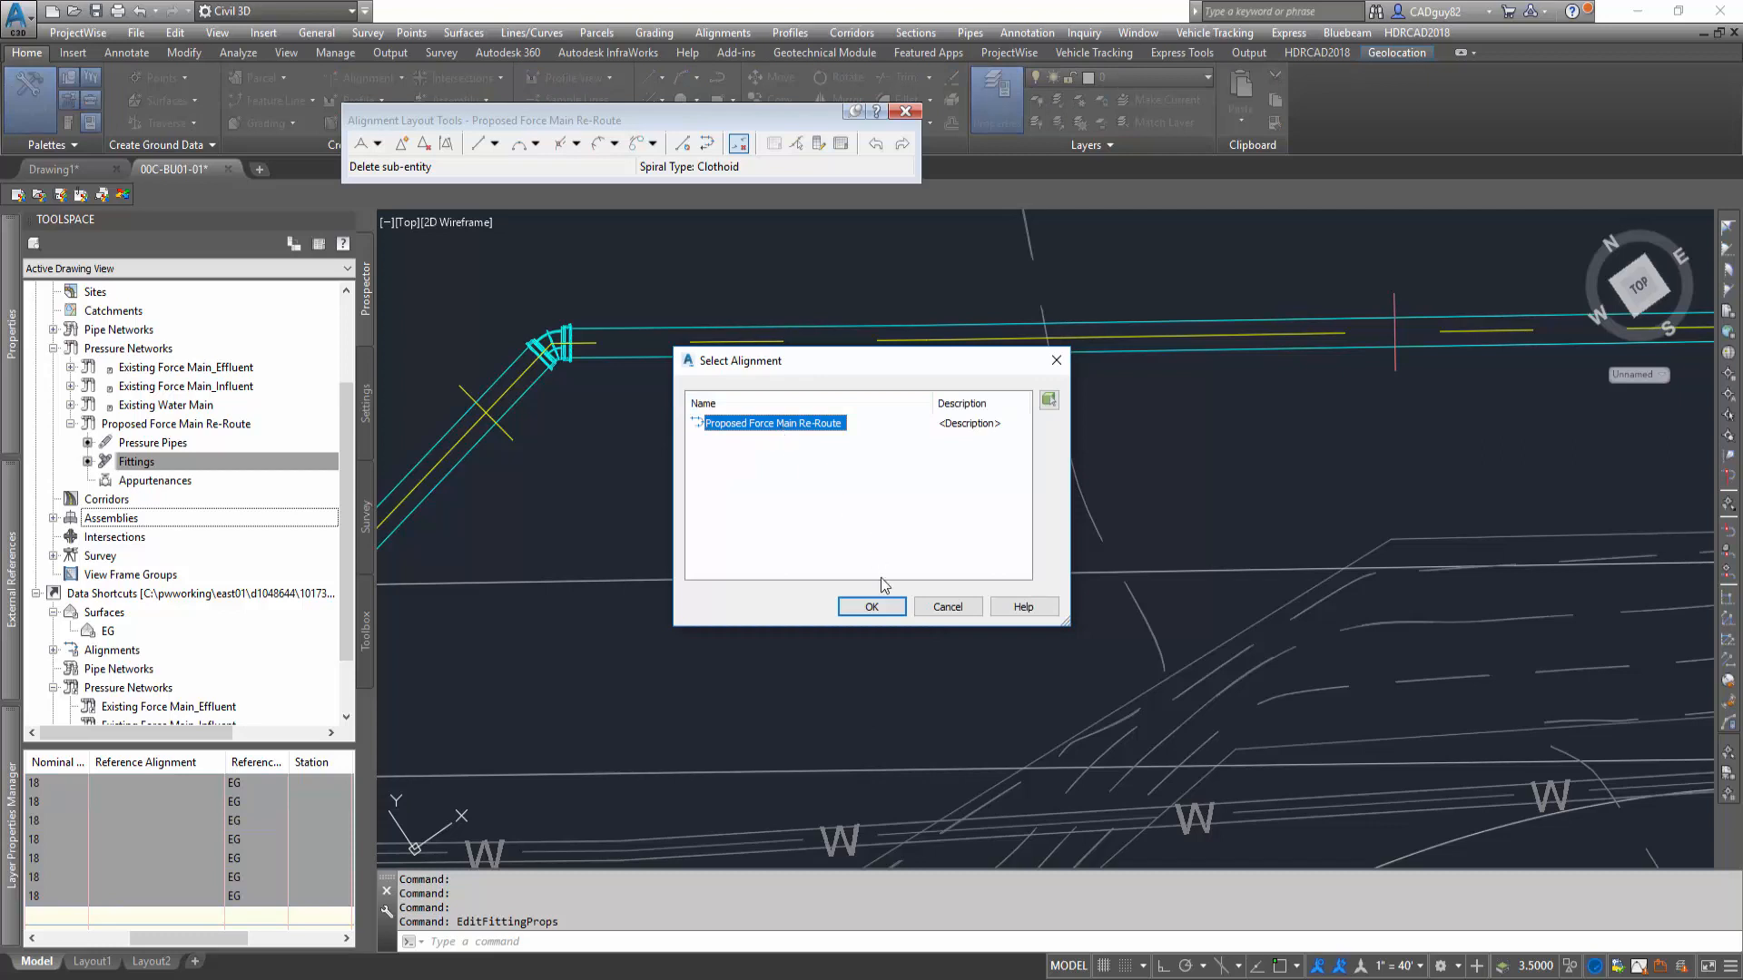
left_click(872, 606)
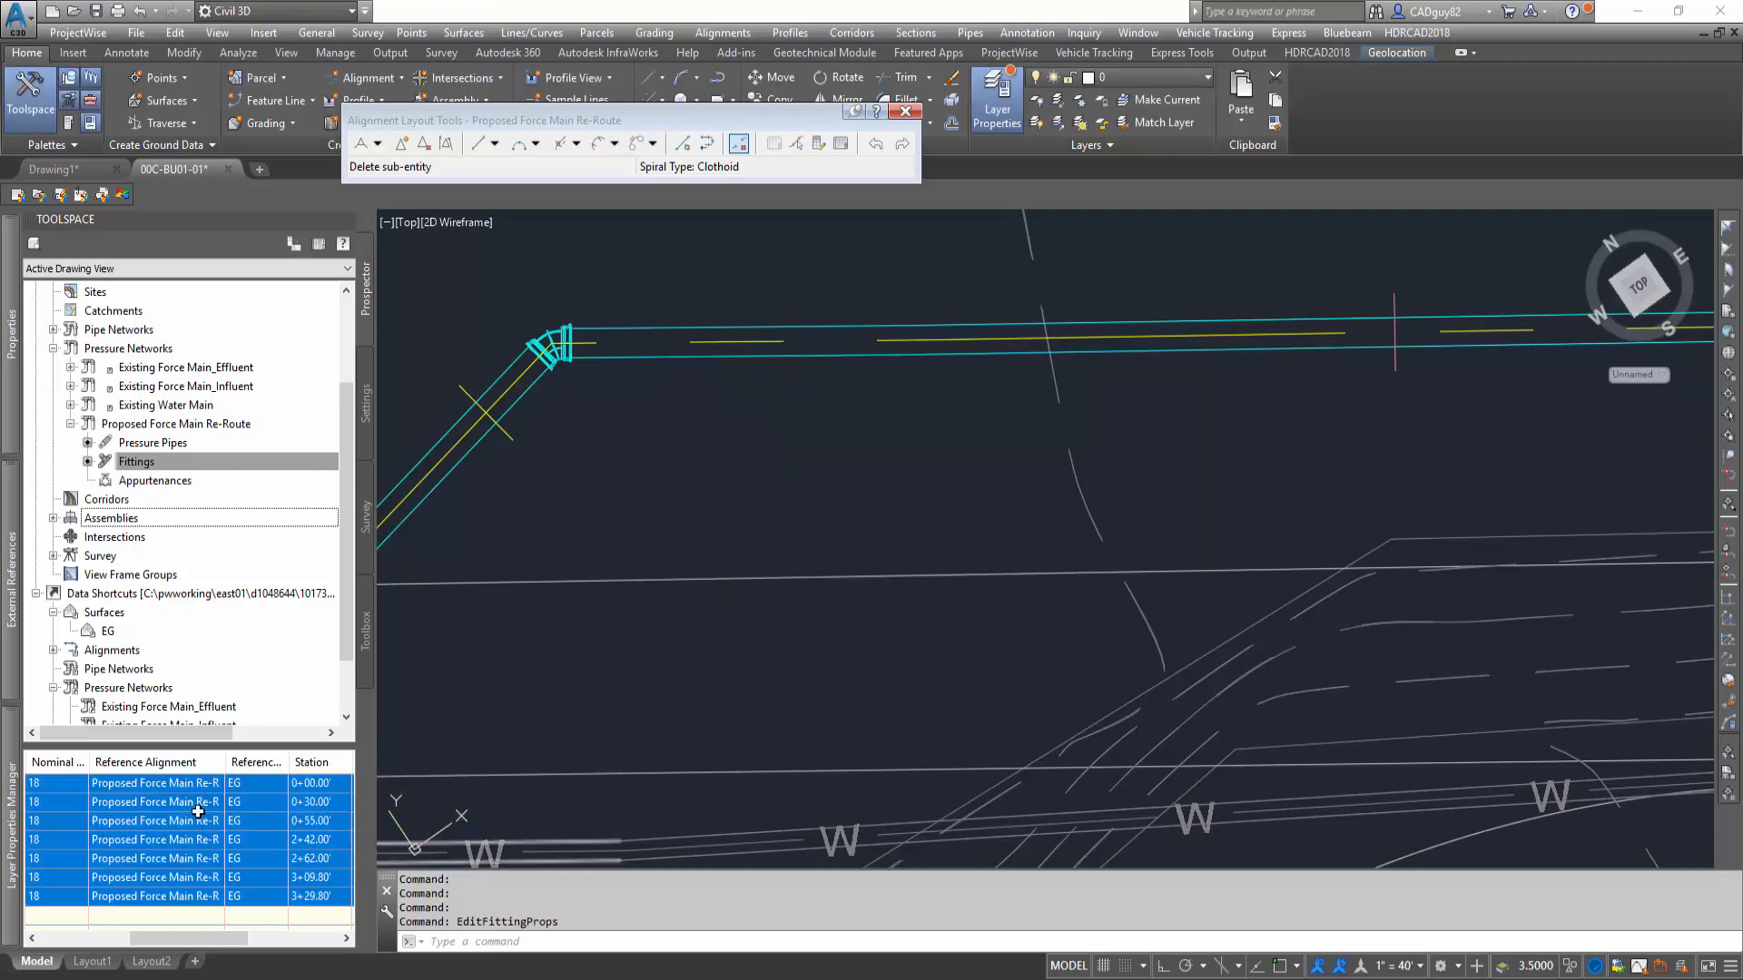
mouse_move(333, 883)
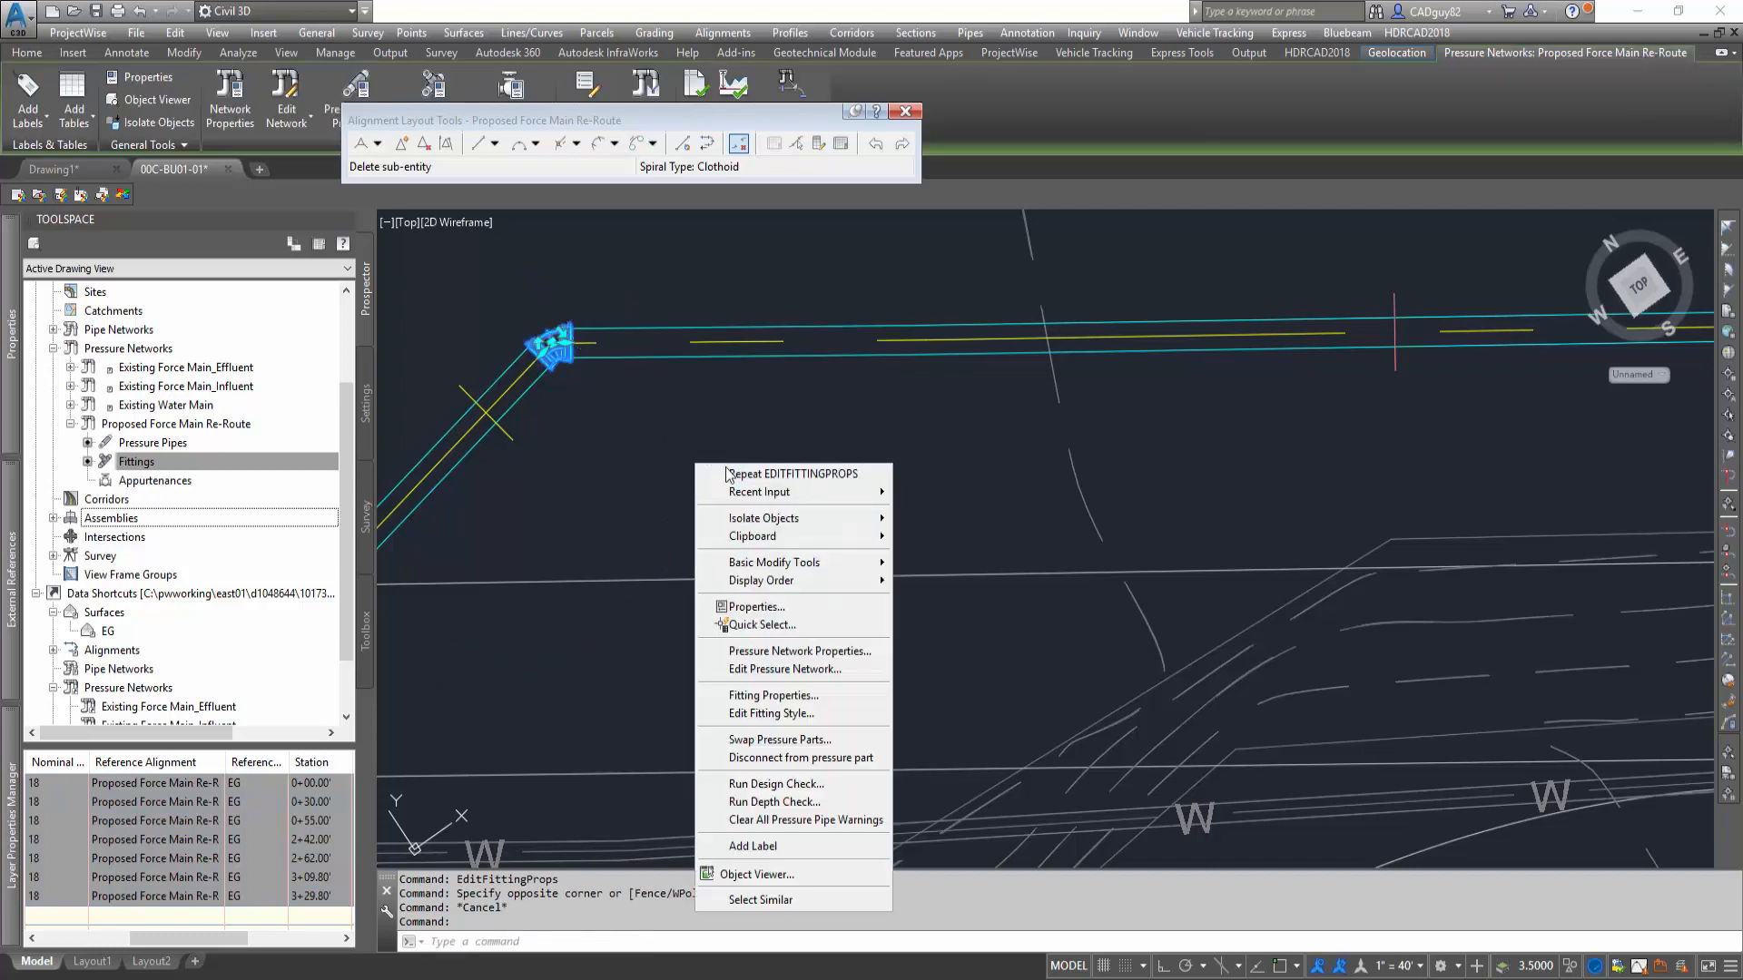
left_click(773, 695)
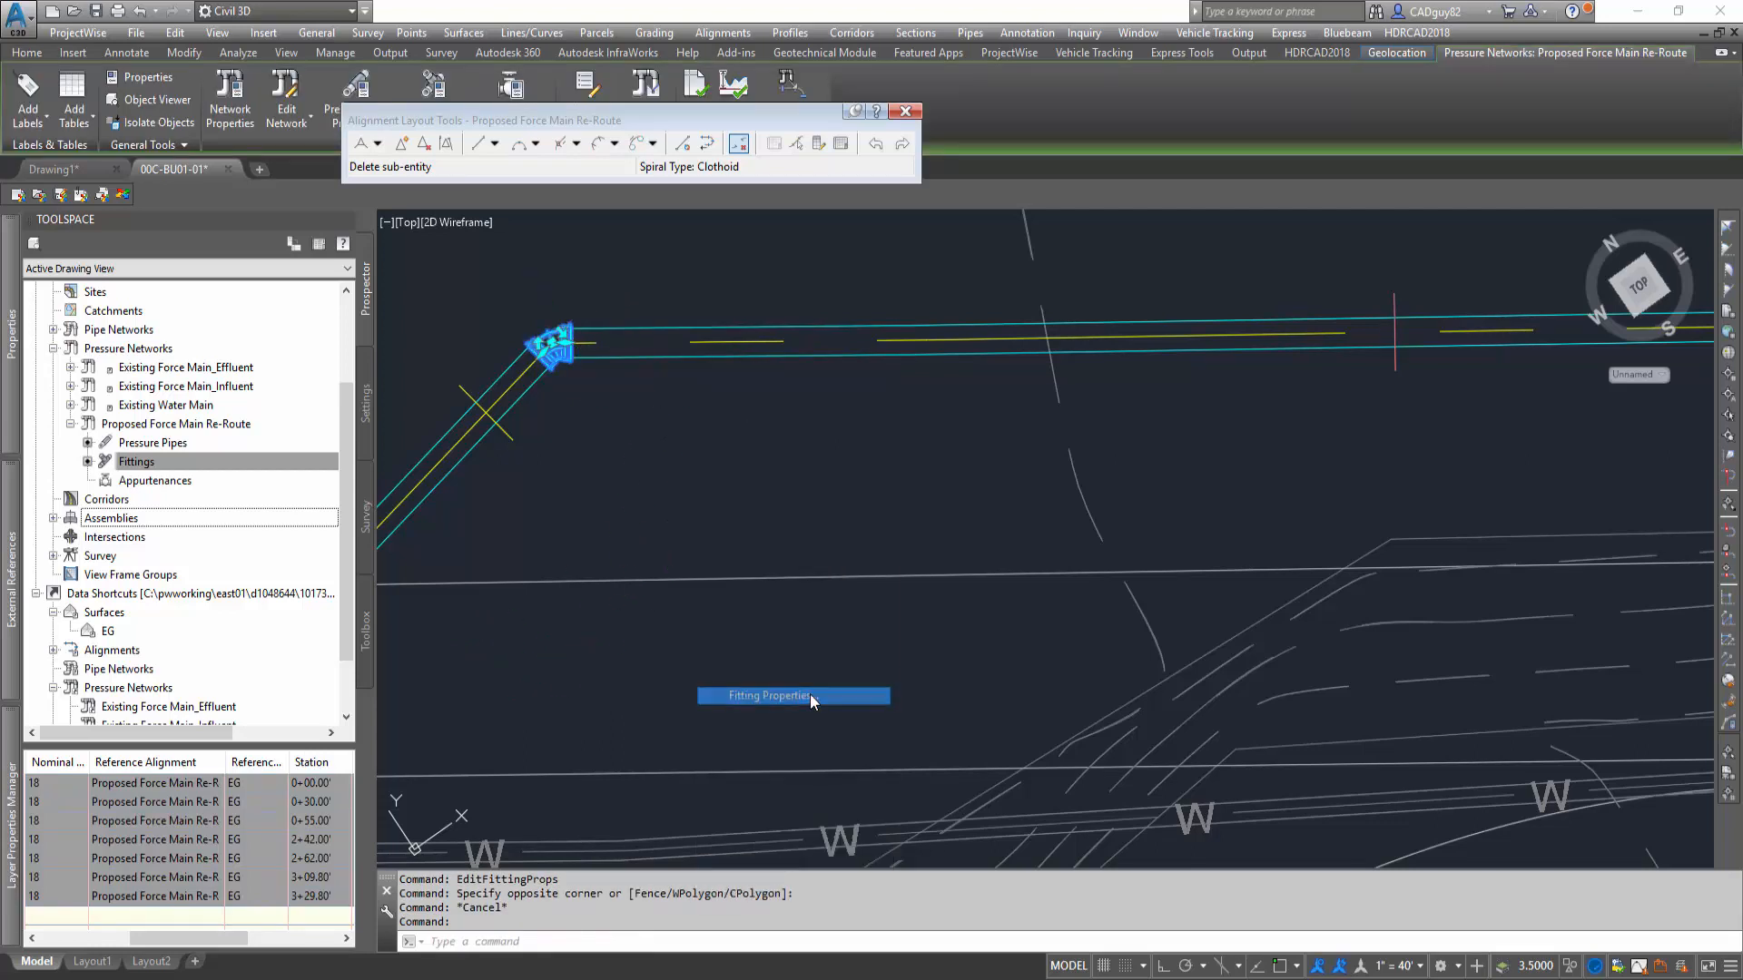
left_click(792, 695)
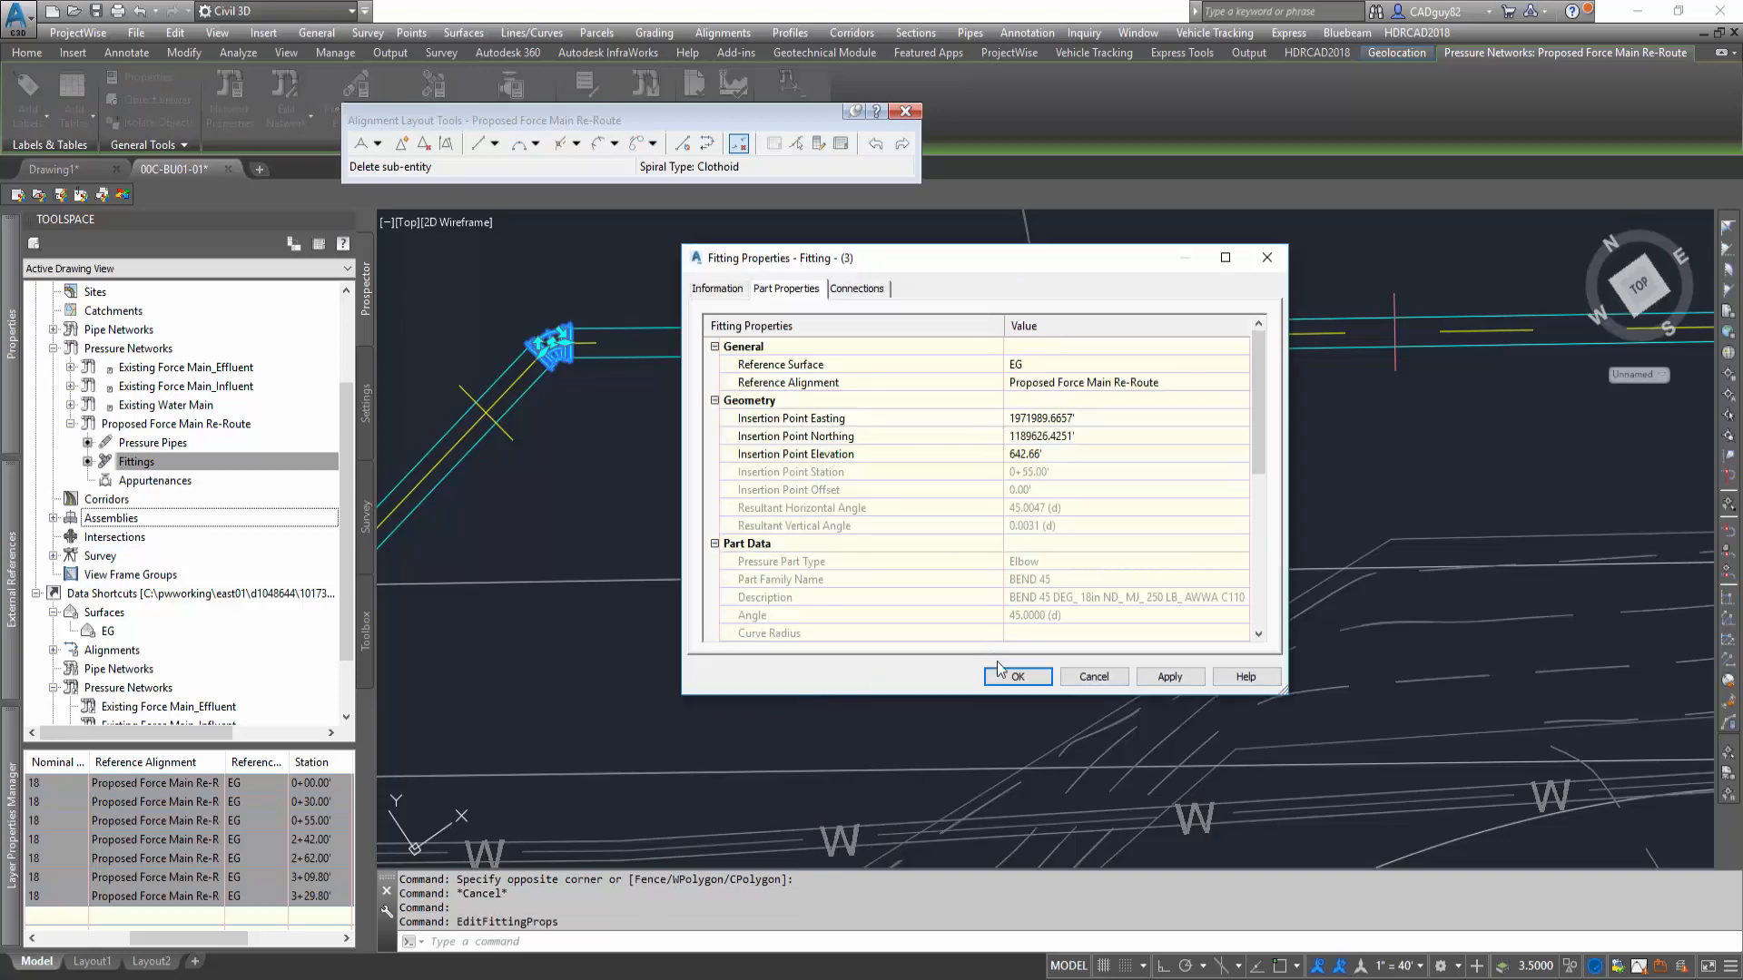
left_click(1017, 677)
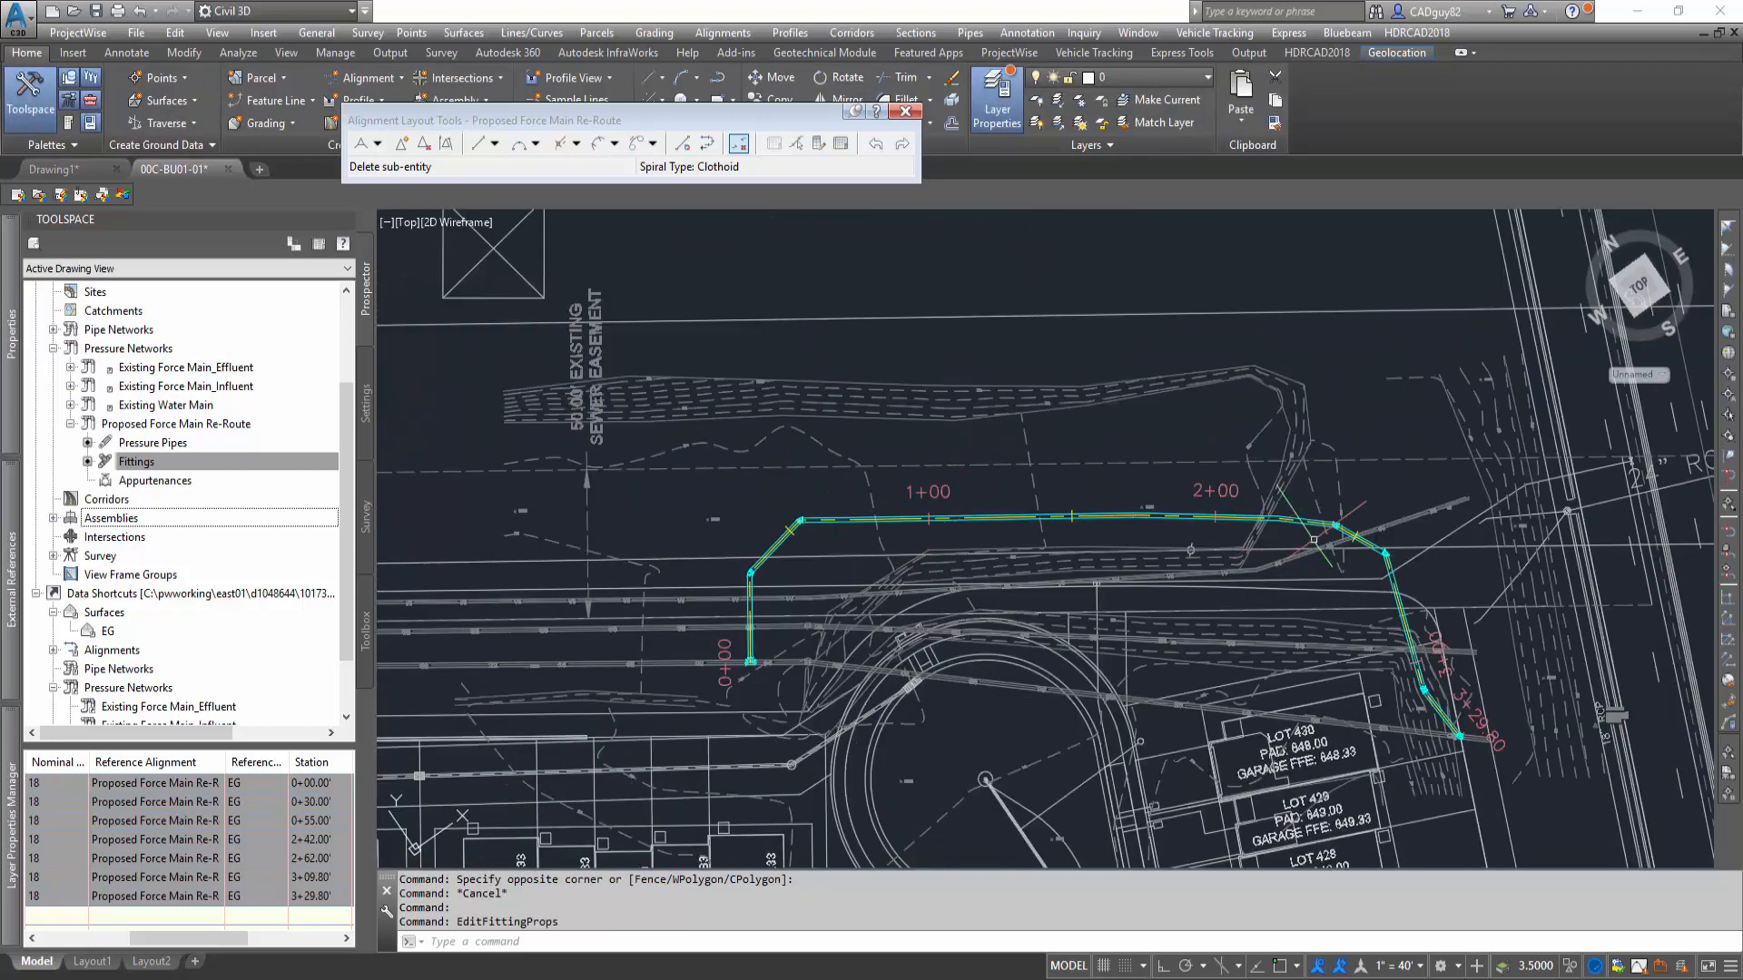